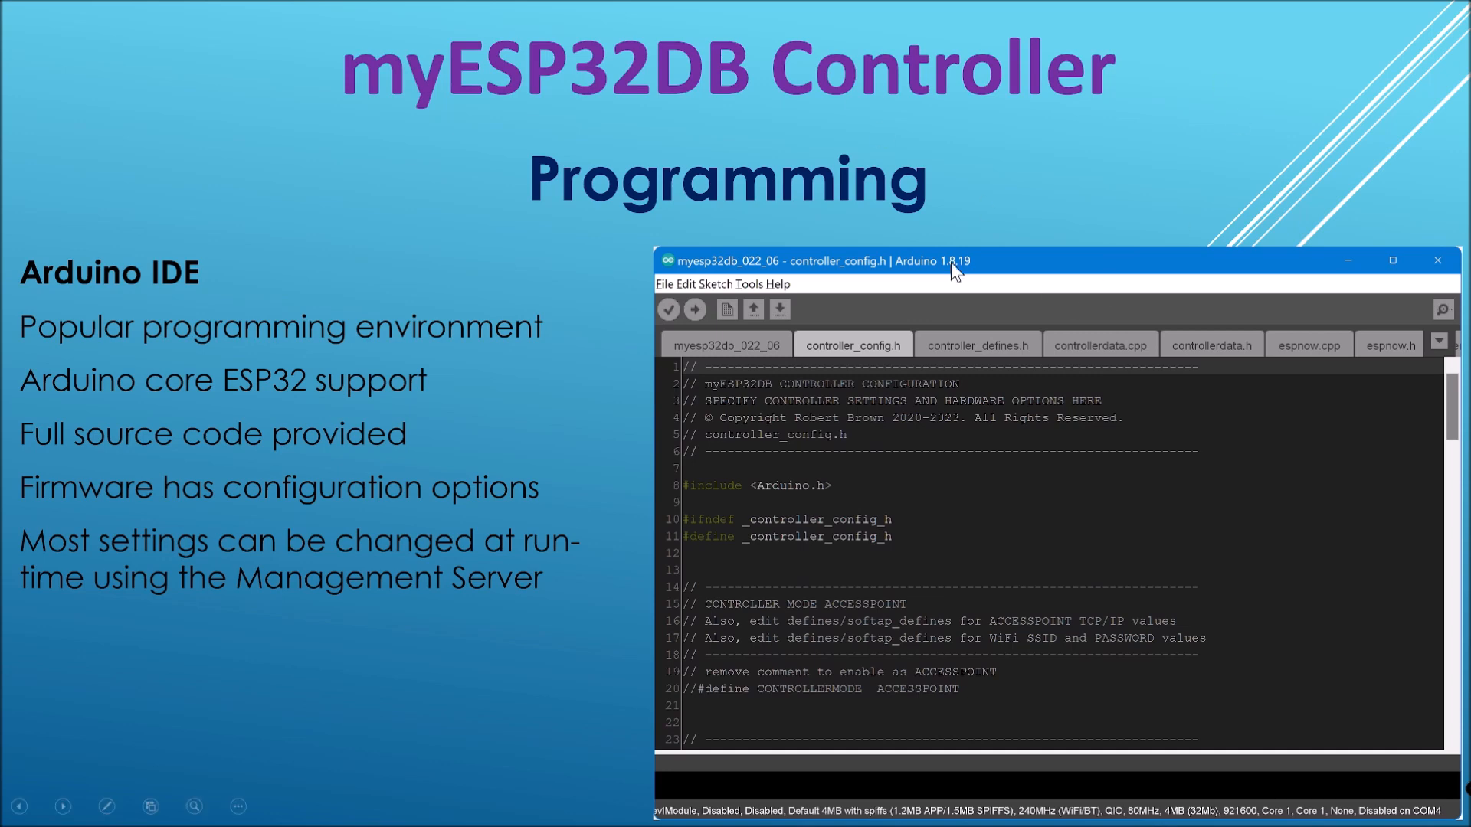
{"action": "mouse_move", "coordinate": [523, 425]}
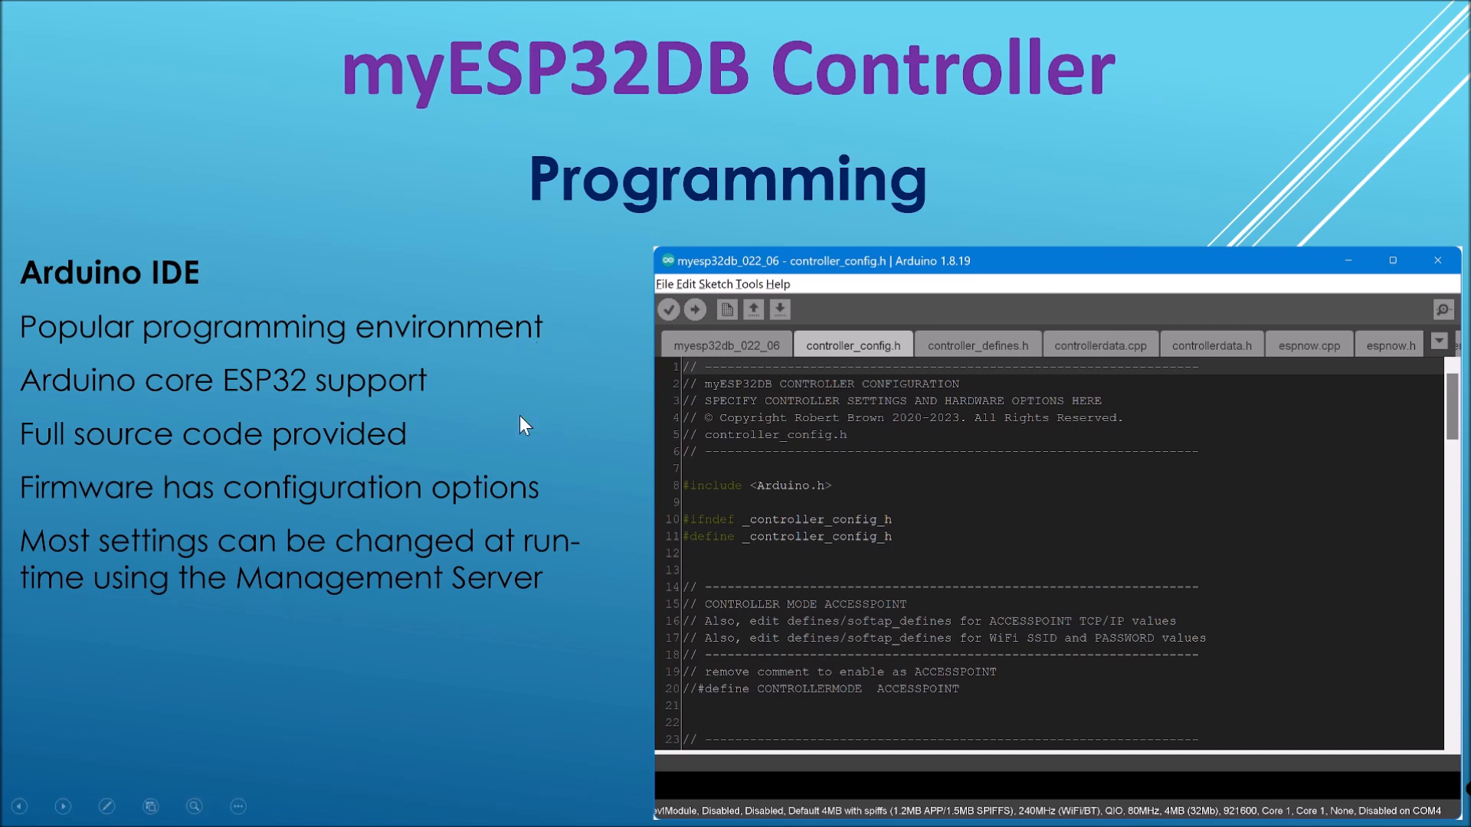
{"action": "mouse_move", "coordinate": [183, 442]}
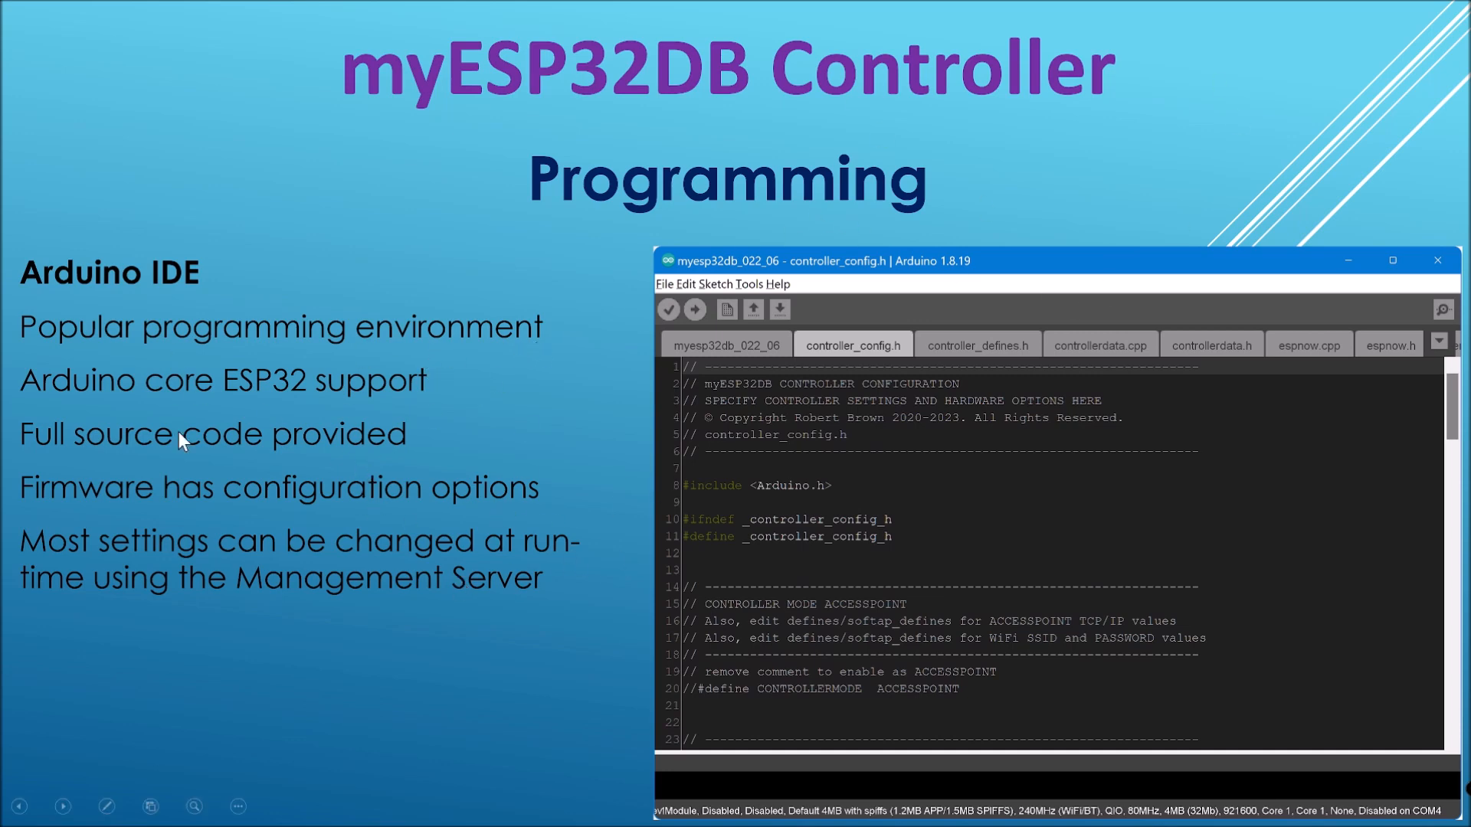
{"action": "mouse_move", "coordinate": [866, 611]}
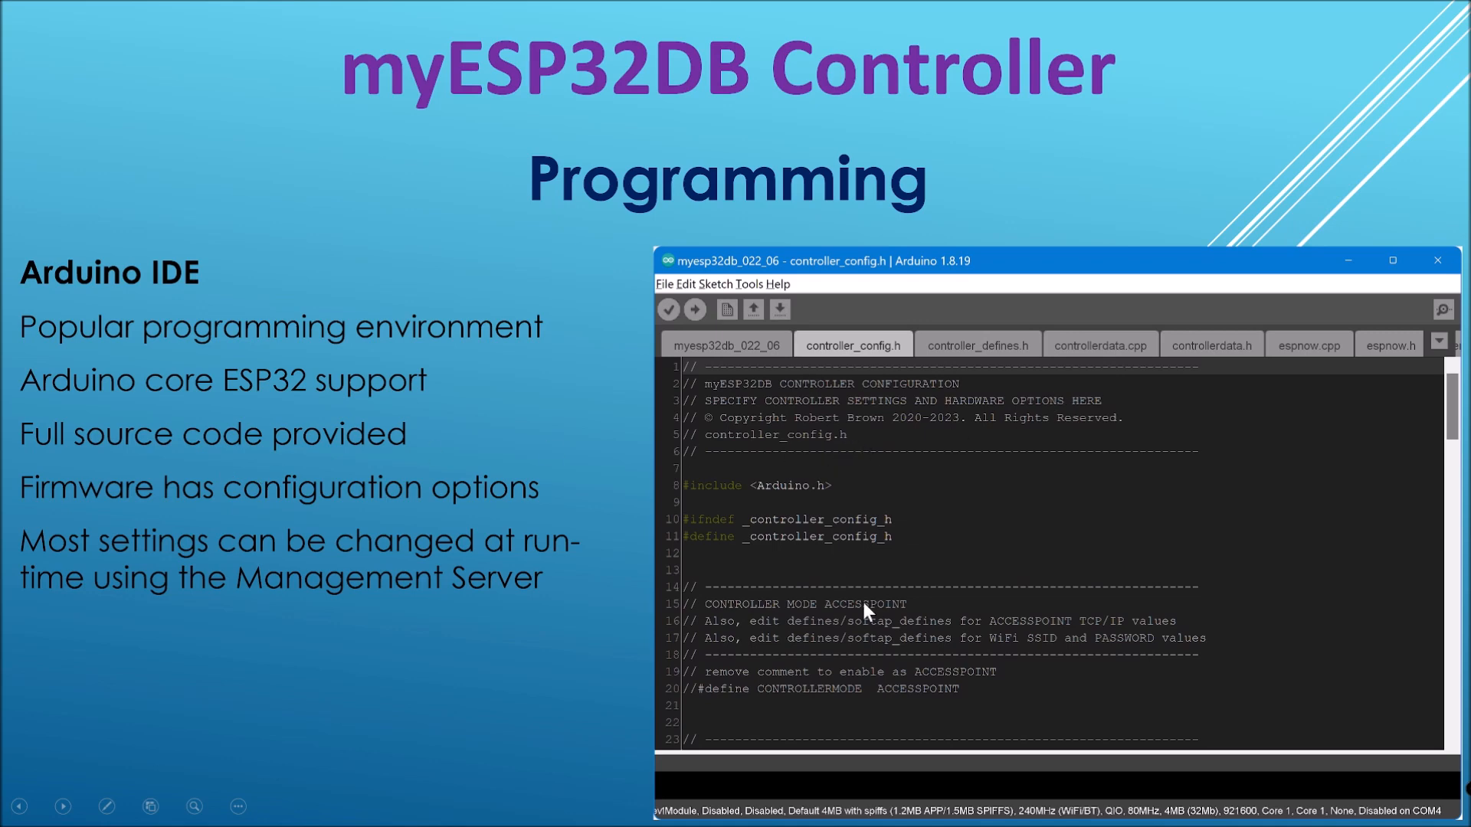
{"action": "mouse_move", "coordinate": [1028, 468]}
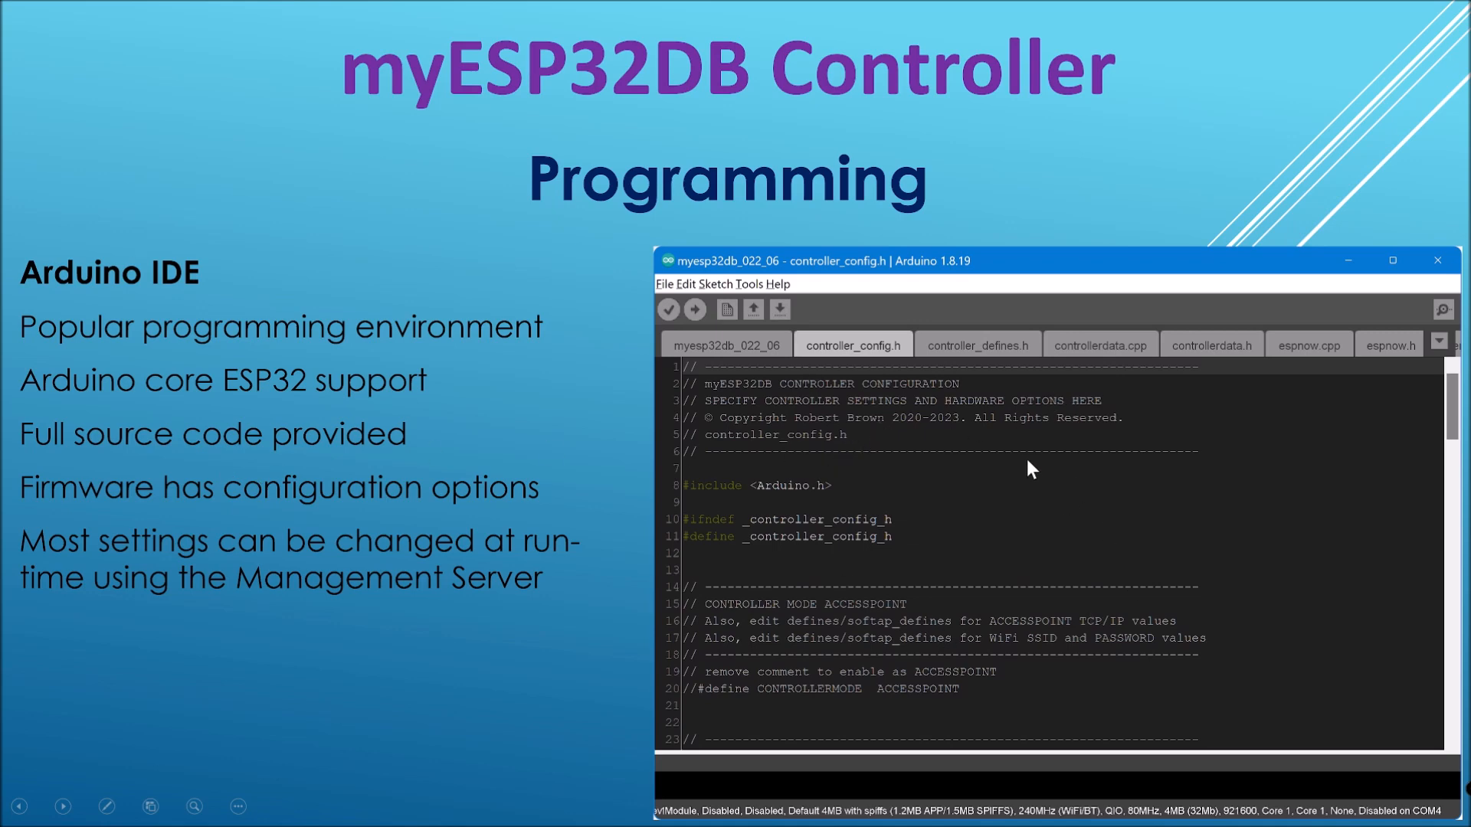
{"action": "mouse_move", "coordinate": [997, 555]}
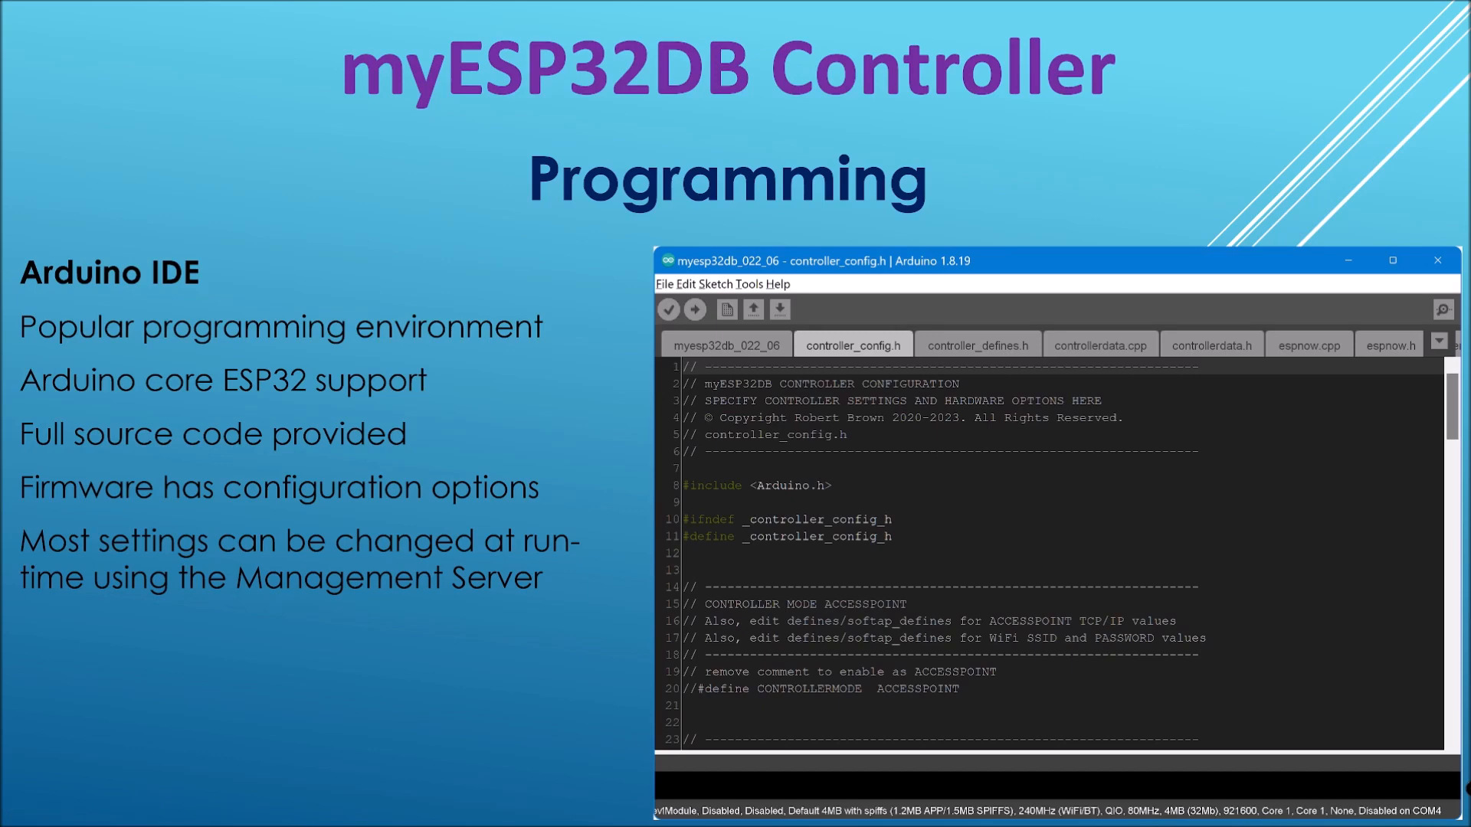
Bring the File Explorer firmware window forward and select the firmware zip archive
{"action": "key", "text": "alt+tab"}
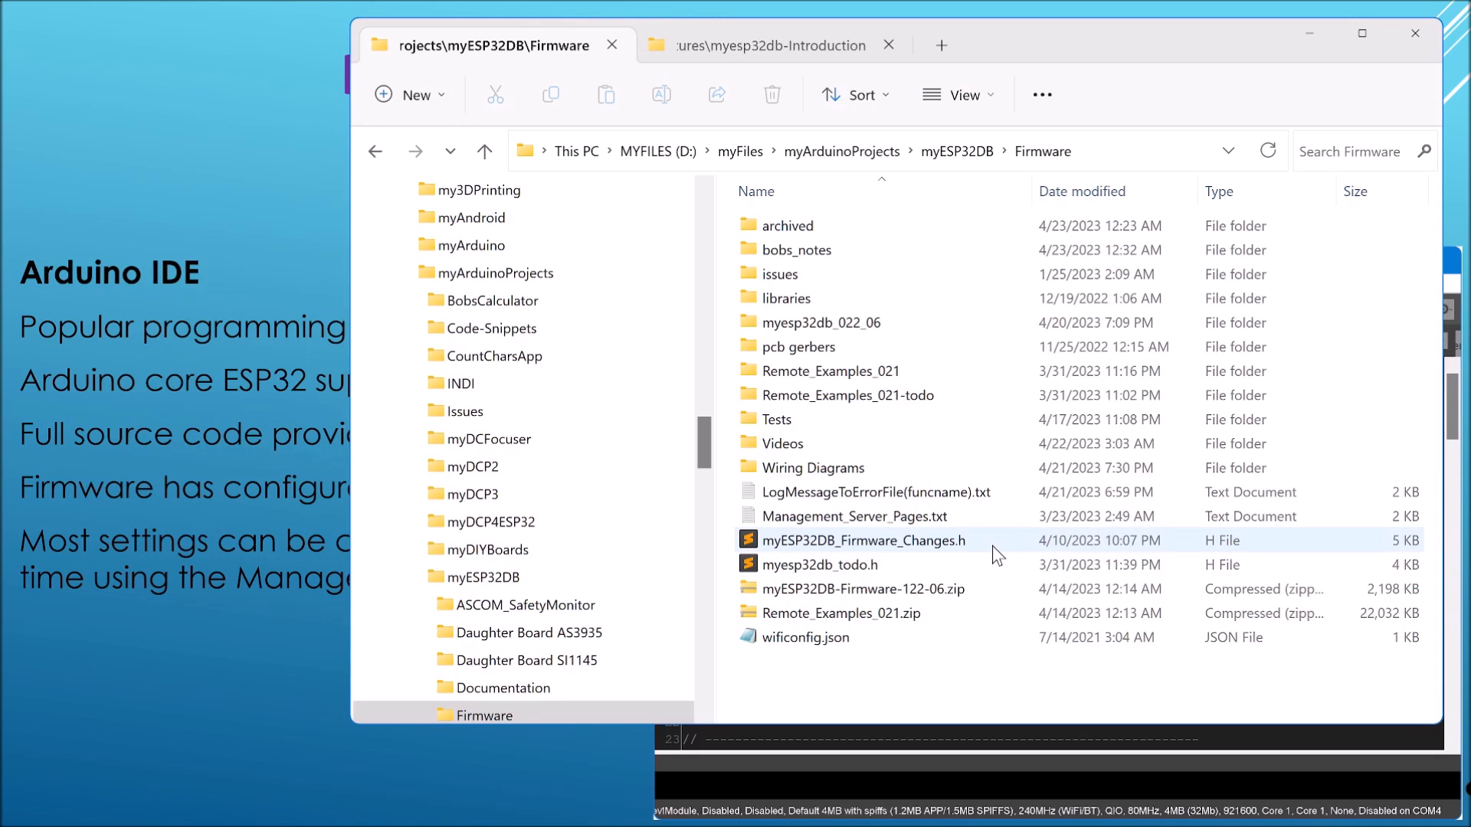
{"action": "left_click", "coordinate": [865, 588]}
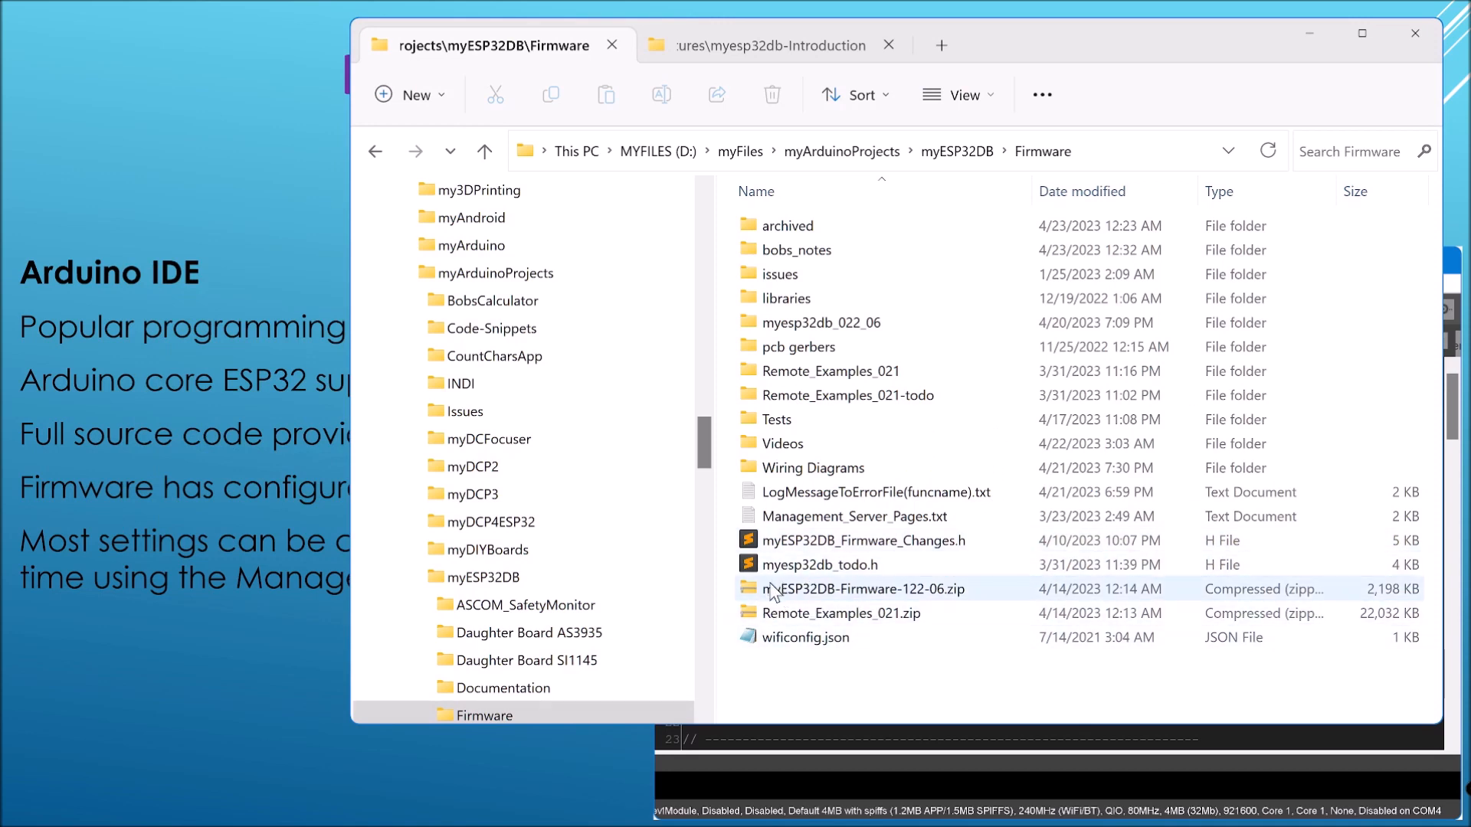
{"action": "left_click", "coordinate": [868, 588]}
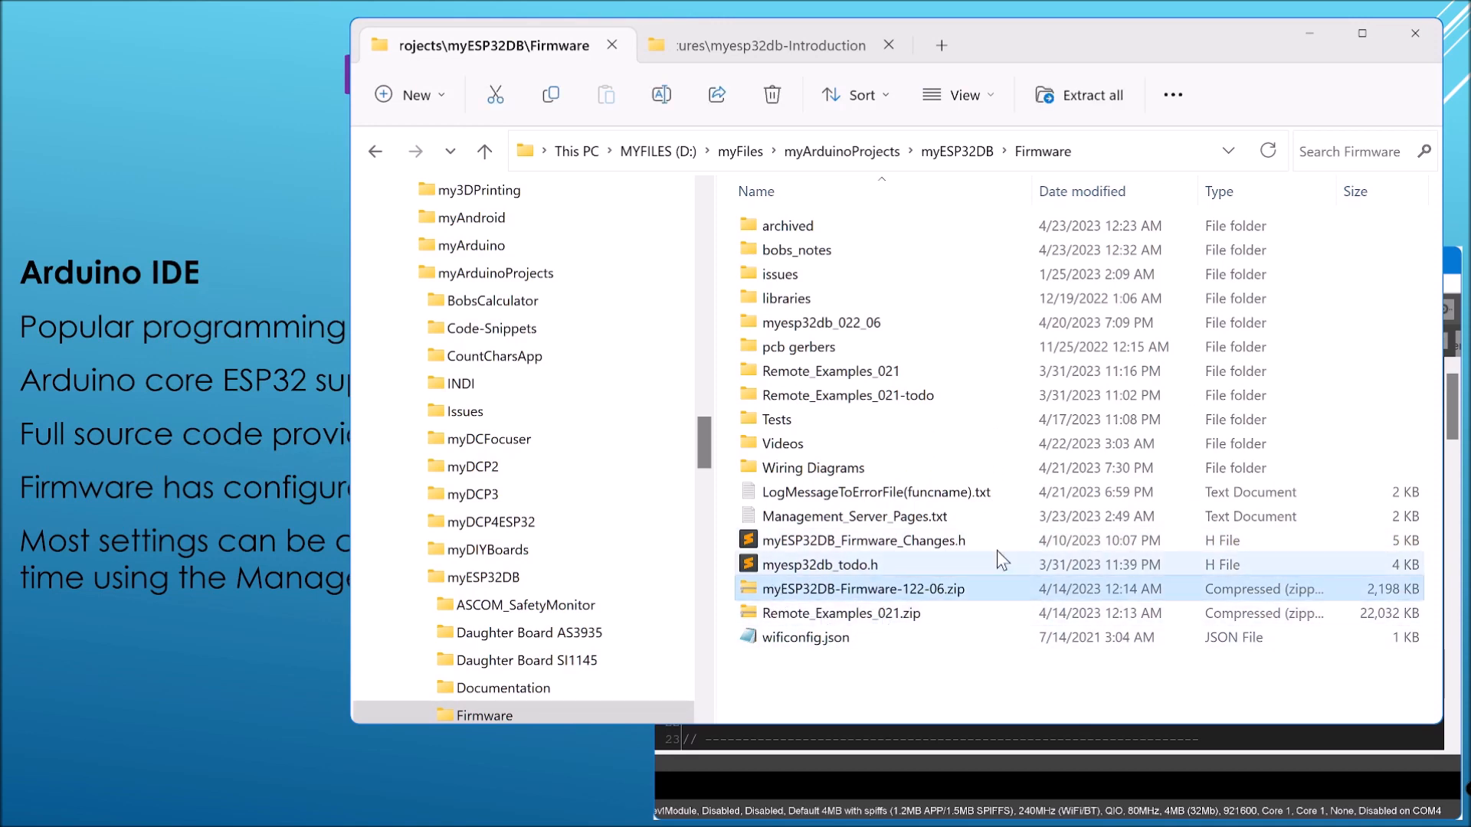
{"action": "left_click", "coordinate": [864, 588]}
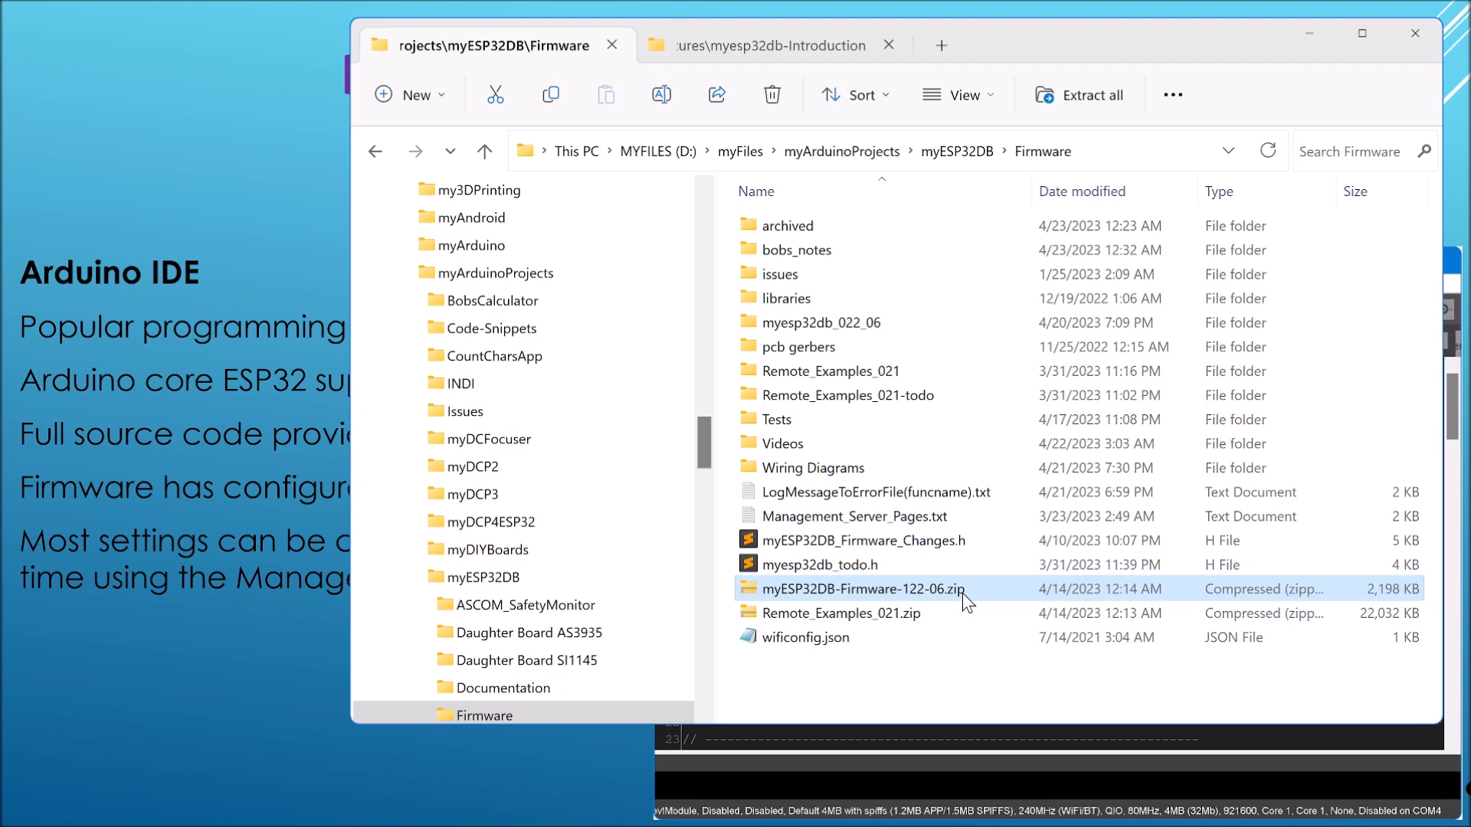
{"action": "mouse_move", "coordinate": [910, 600]}
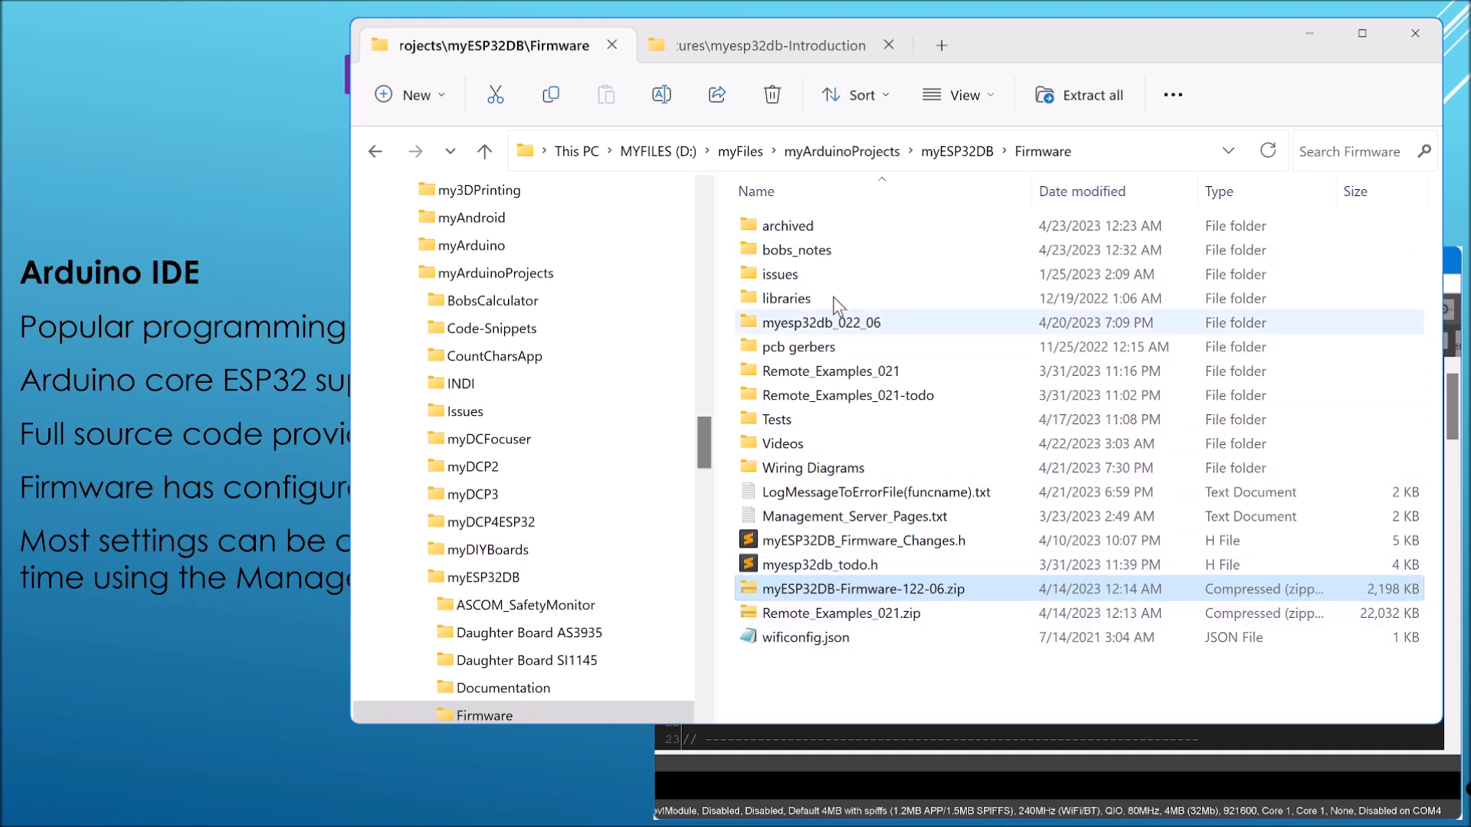
Open the myesp32db_022_06 folder and select its data and defines folders
{"action": "left_click", "coordinate": [820, 322]}
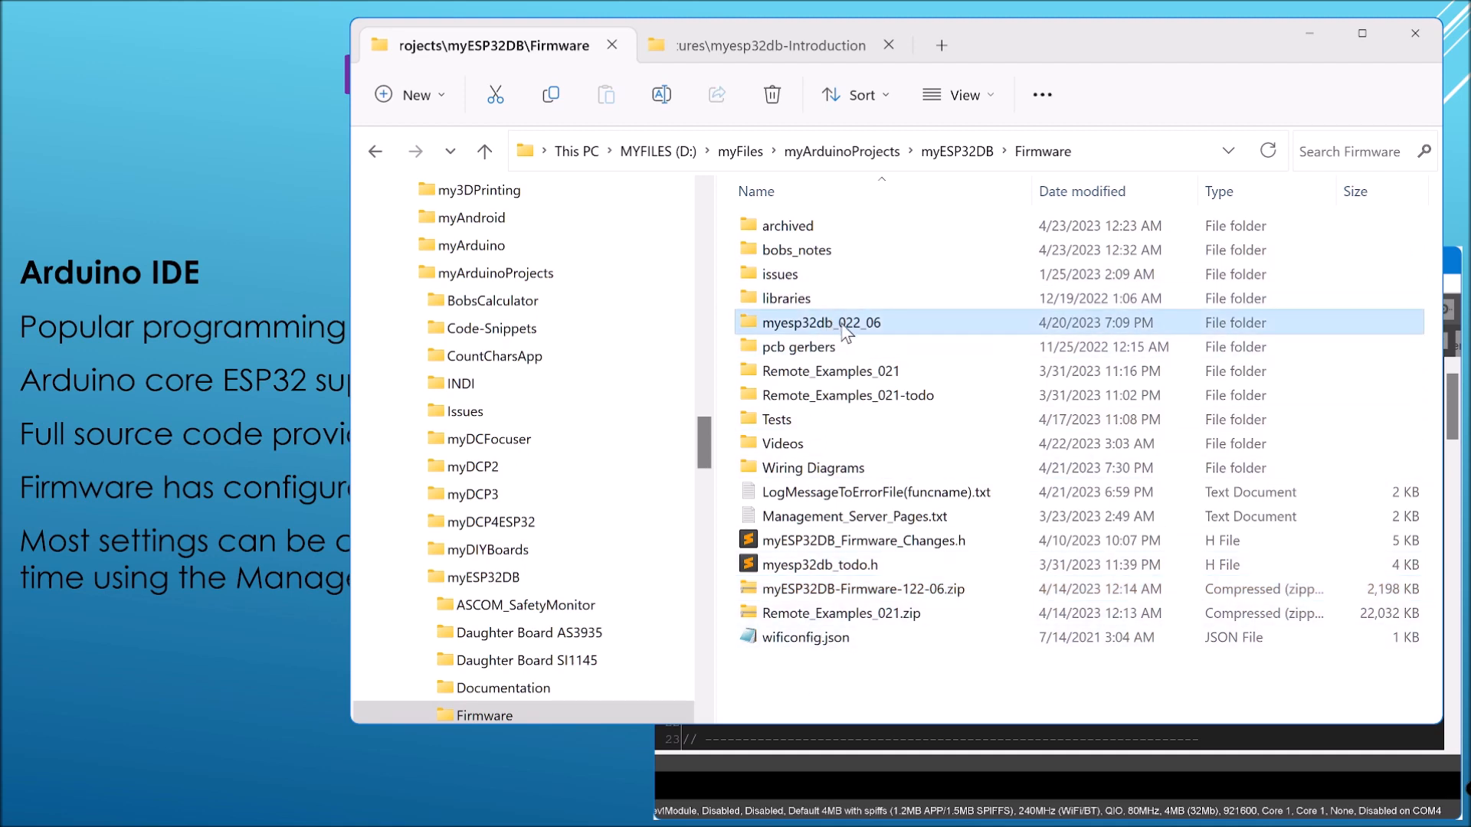
{"action": "double_click", "coordinate": [822, 322]}
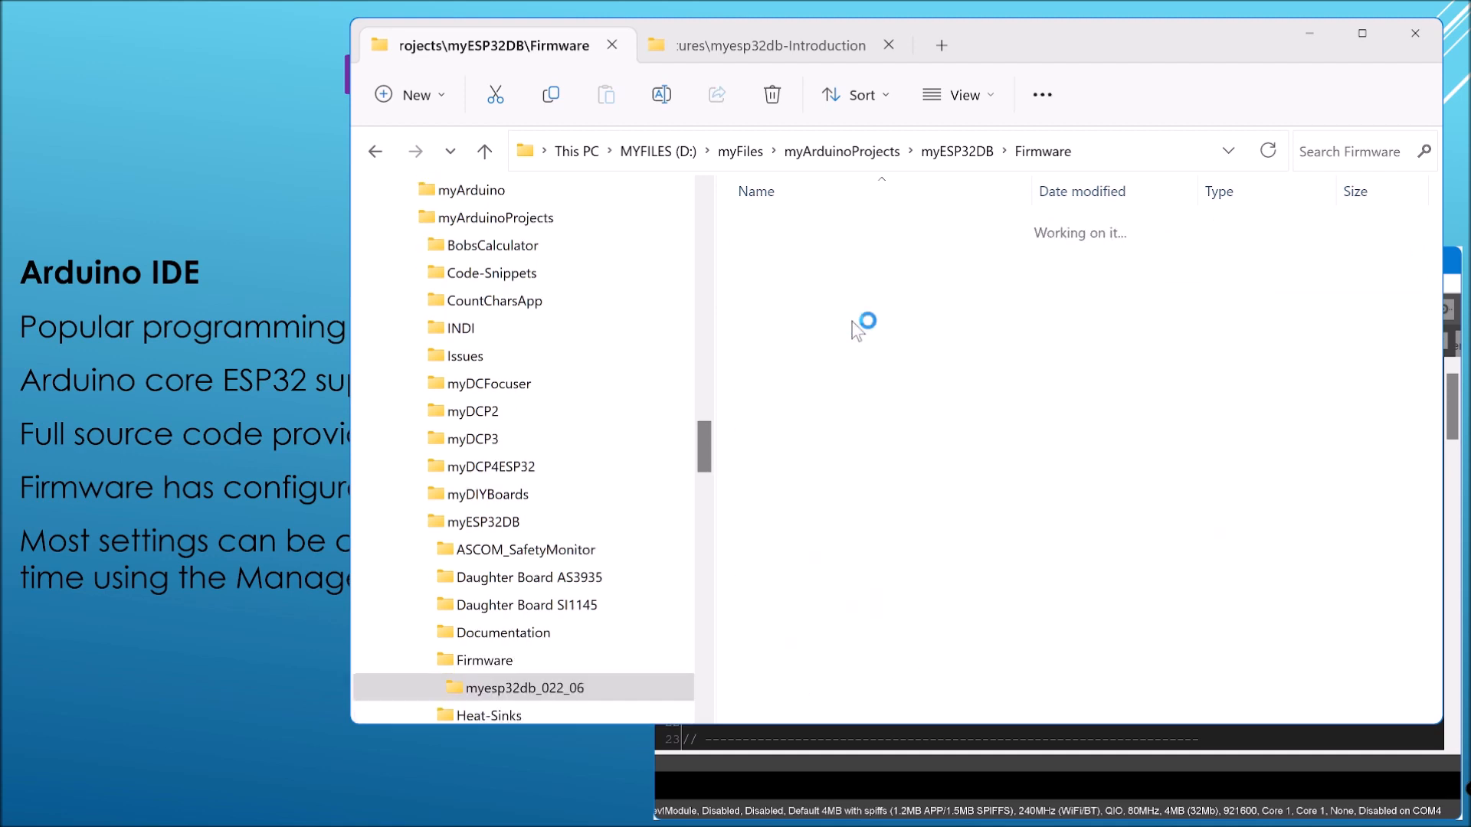
{"action": "double_click", "coordinate": [523, 688]}
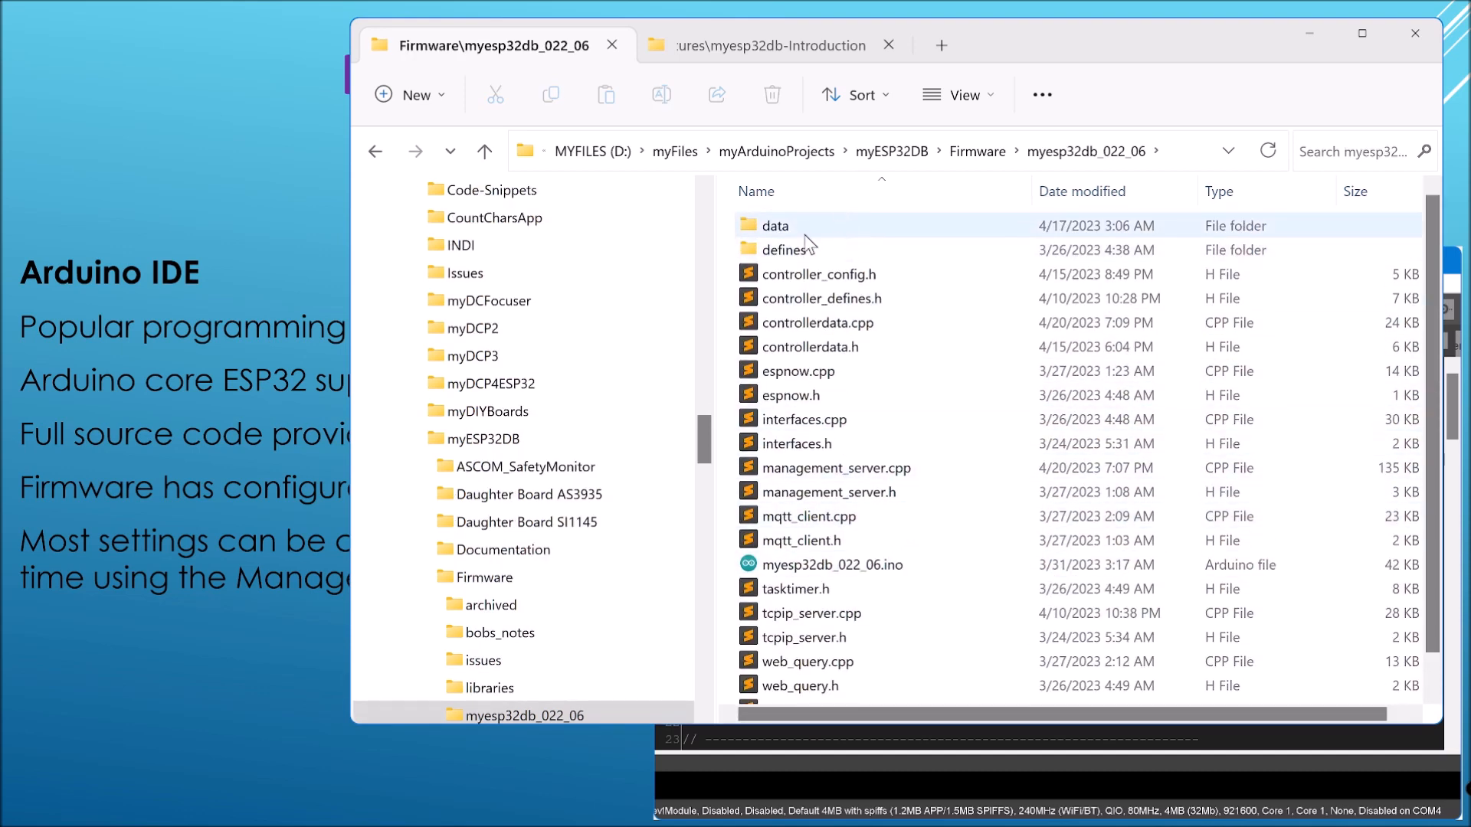
{"action": "left_click", "coordinate": [776, 225]}
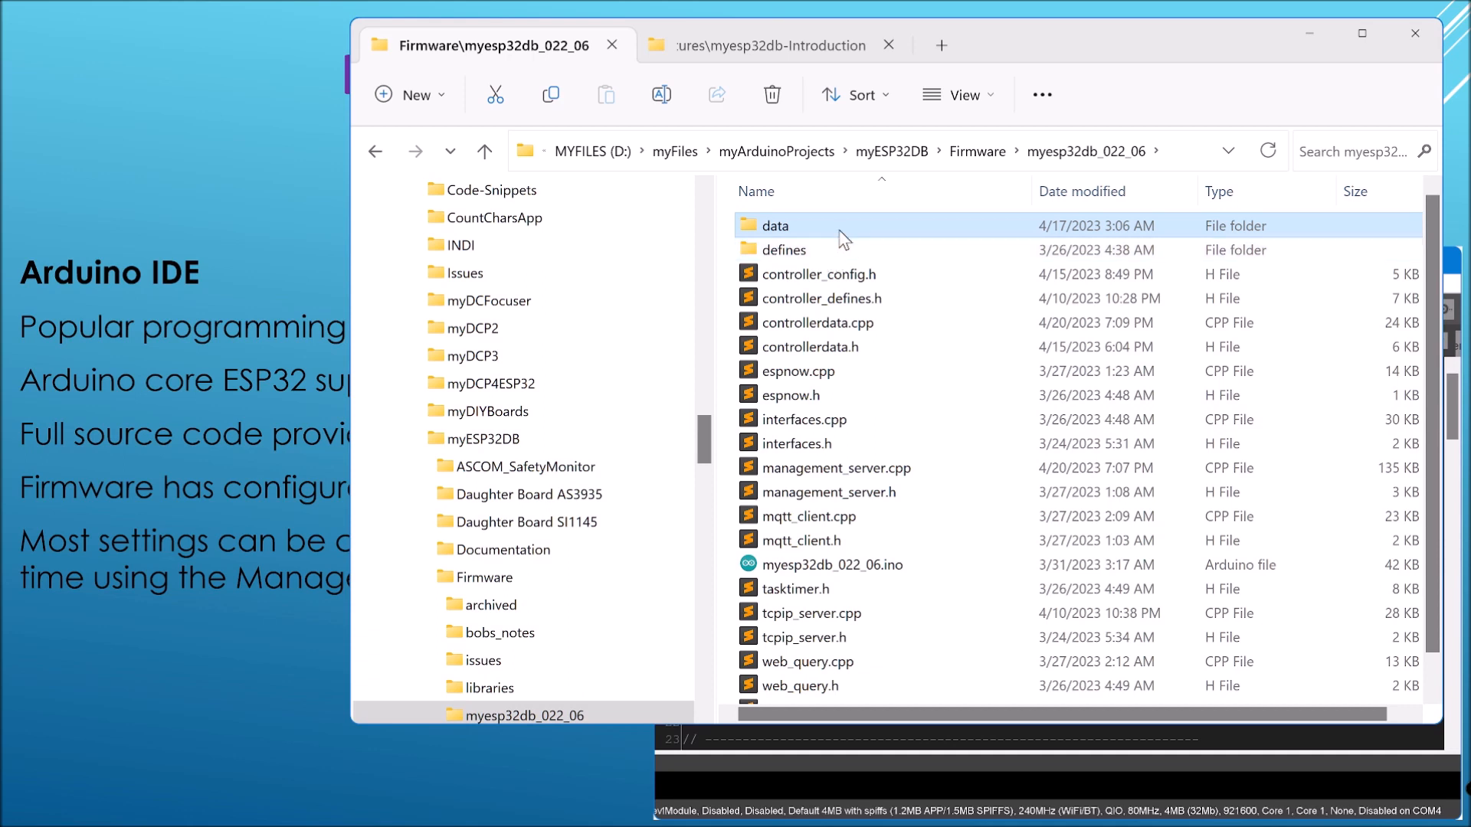
{"action": "mouse_move", "coordinate": [826, 229]}
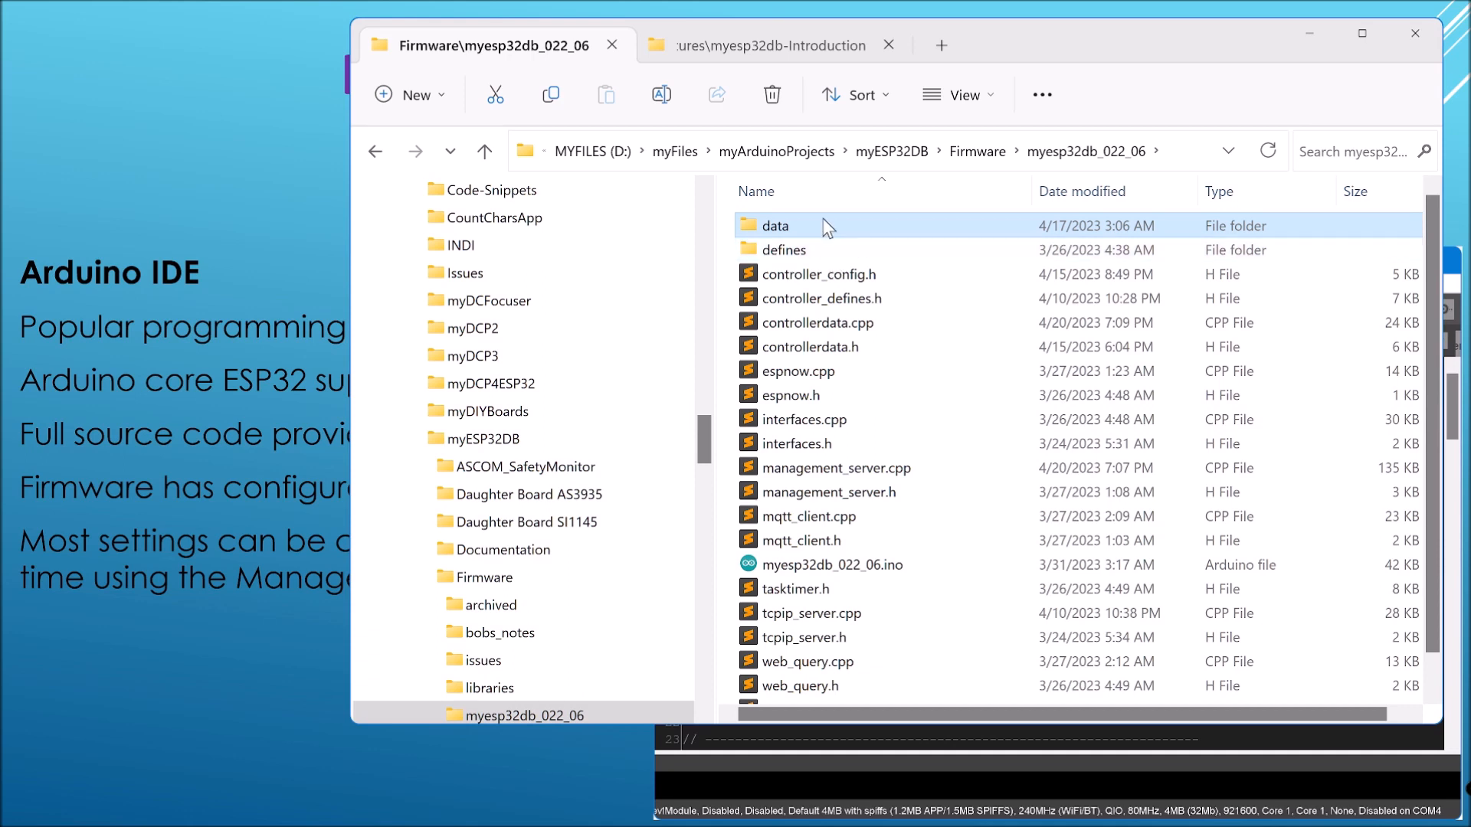
{"action": "left_click", "coordinate": [786, 250]}
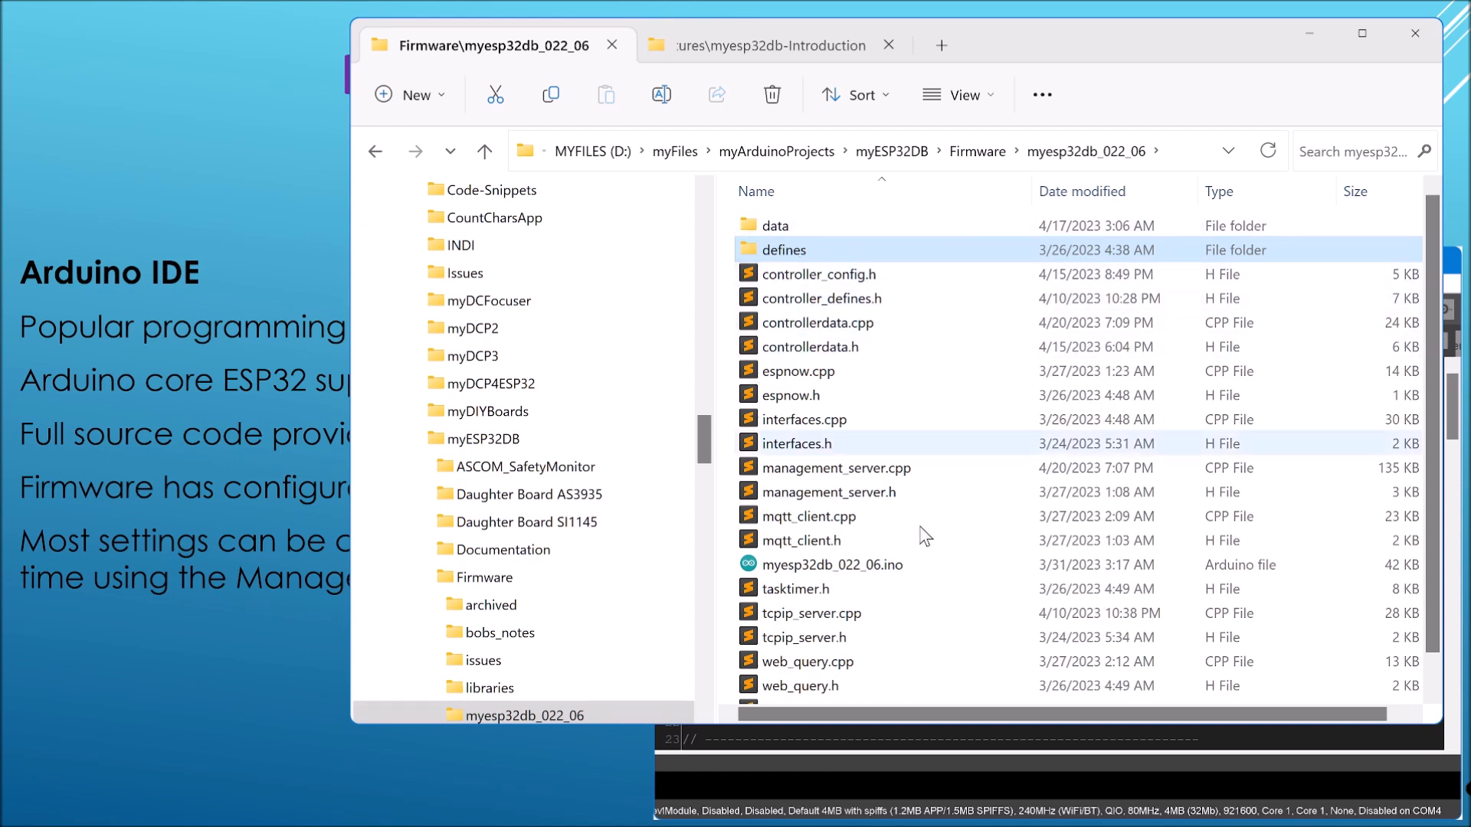
{"action": "mouse_move", "coordinate": [854, 435]}
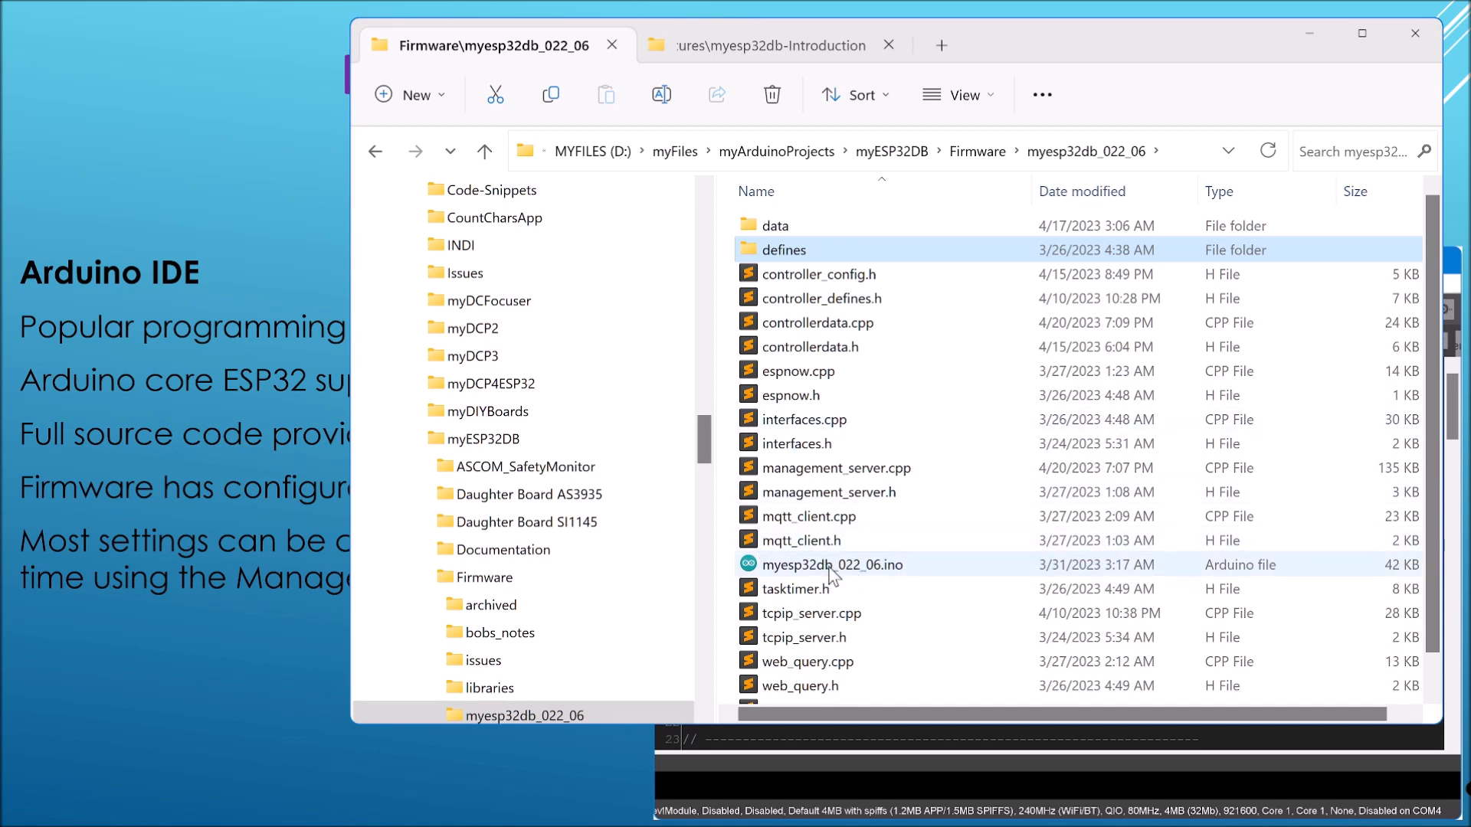
Bring up the context menu for the myesp32db_022_06.ino sketch file
{"action": "right_click", "coordinate": [832, 564]}
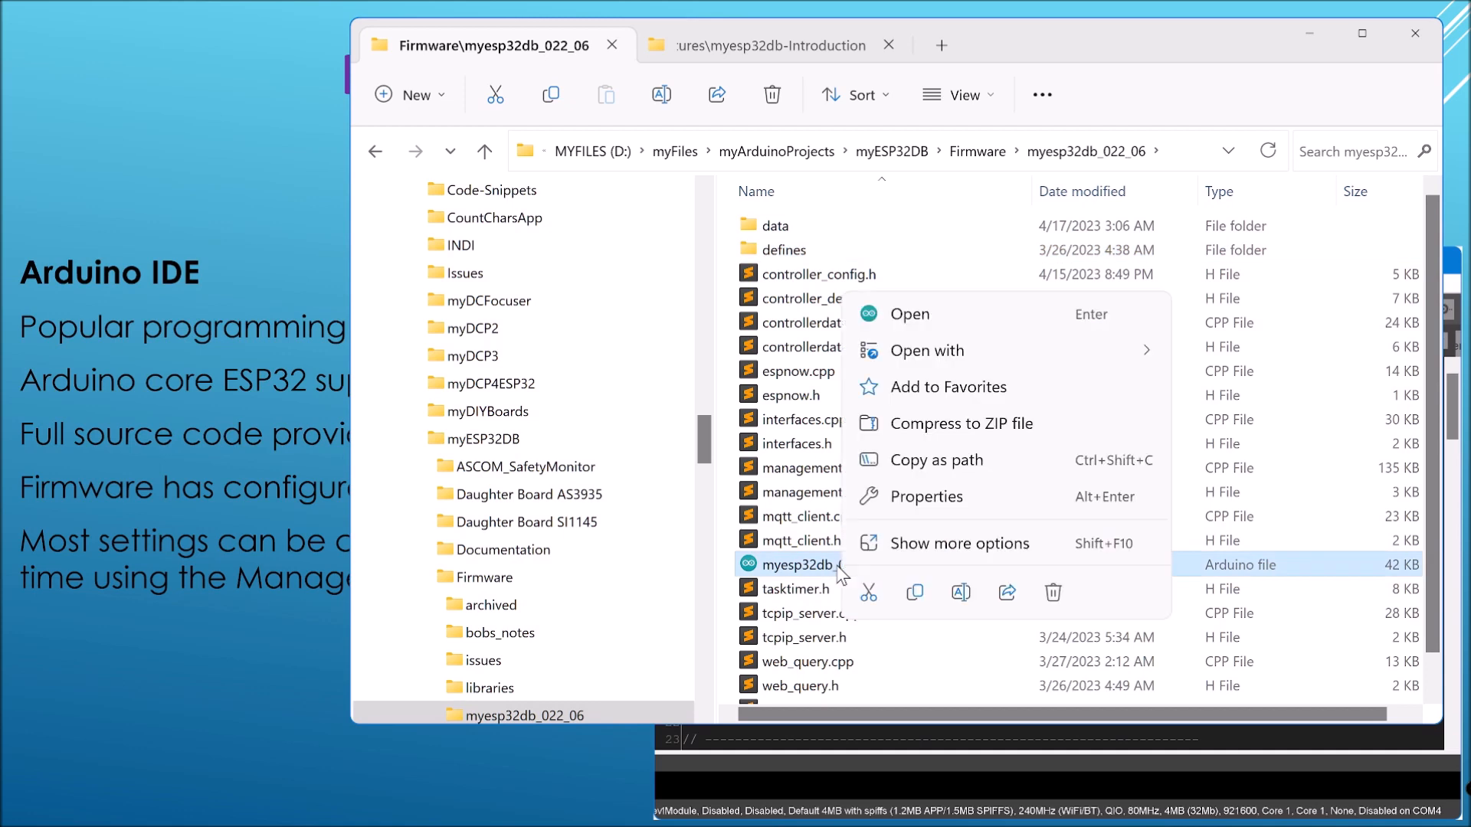
{"action": "mouse_move", "coordinate": [926, 350]}
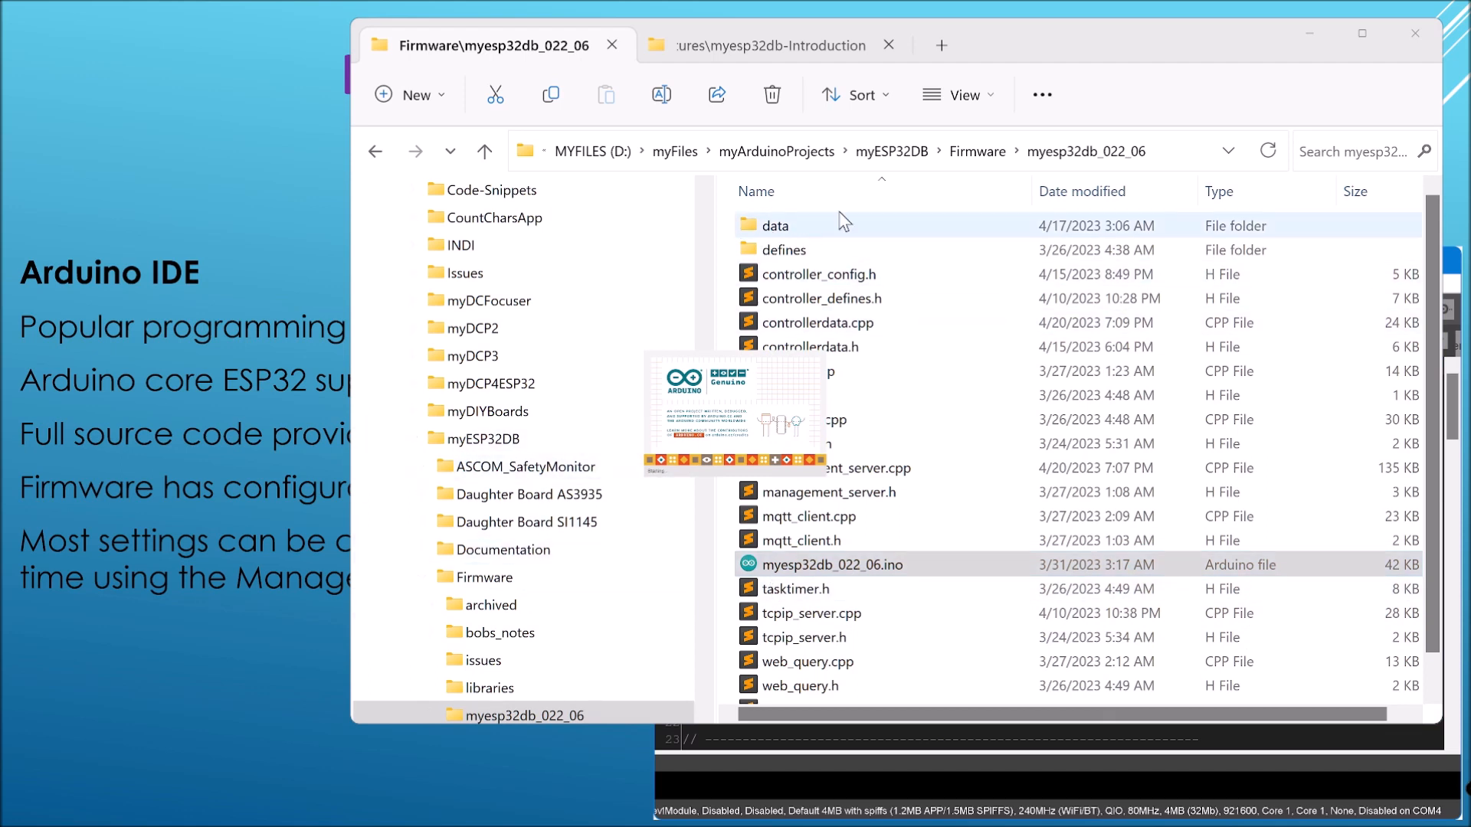
{"action": "mouse_move", "coordinate": [885, 219]}
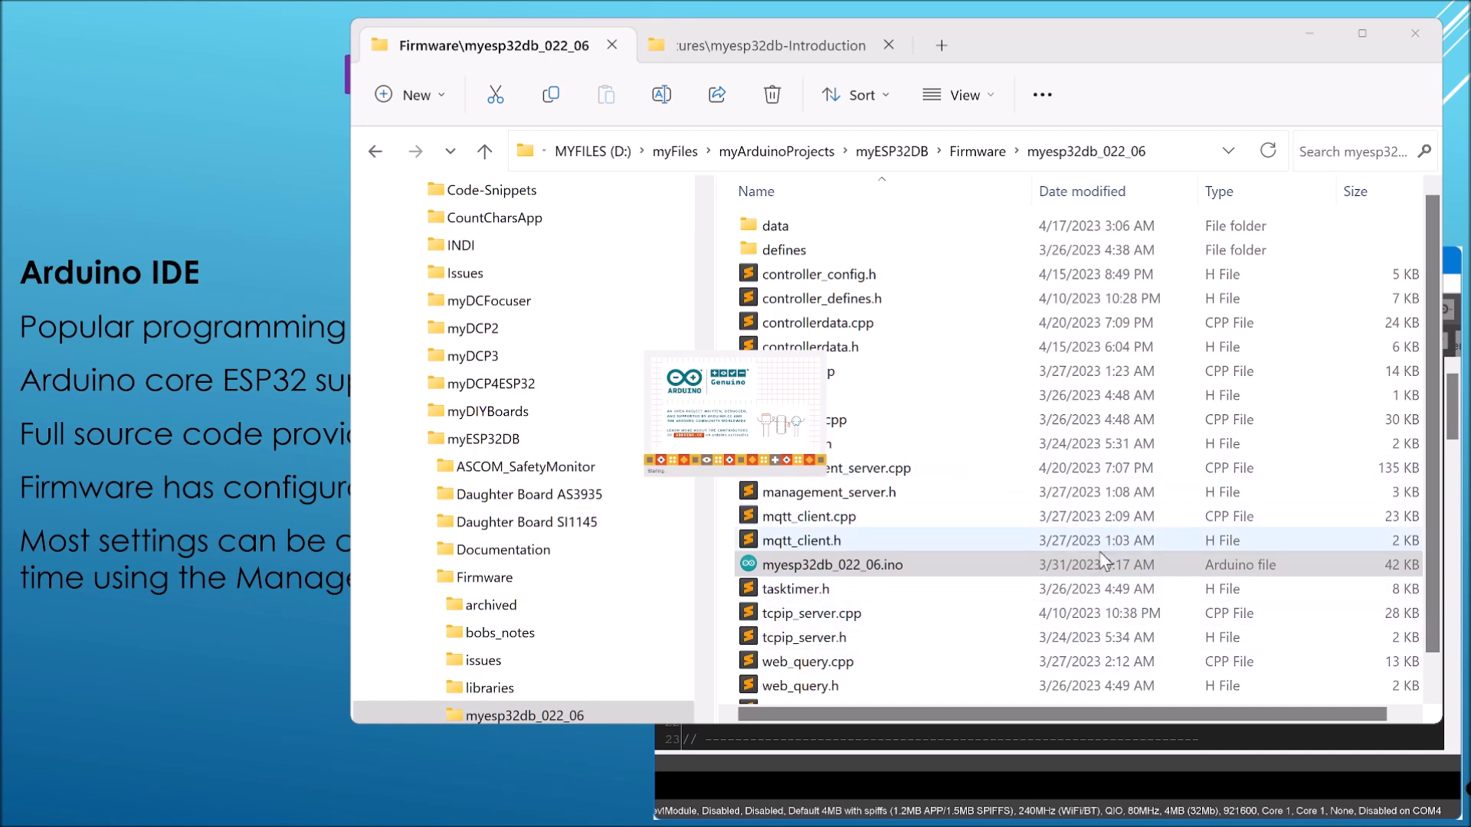
{"action": "mouse_move", "coordinate": [1032, 535]}
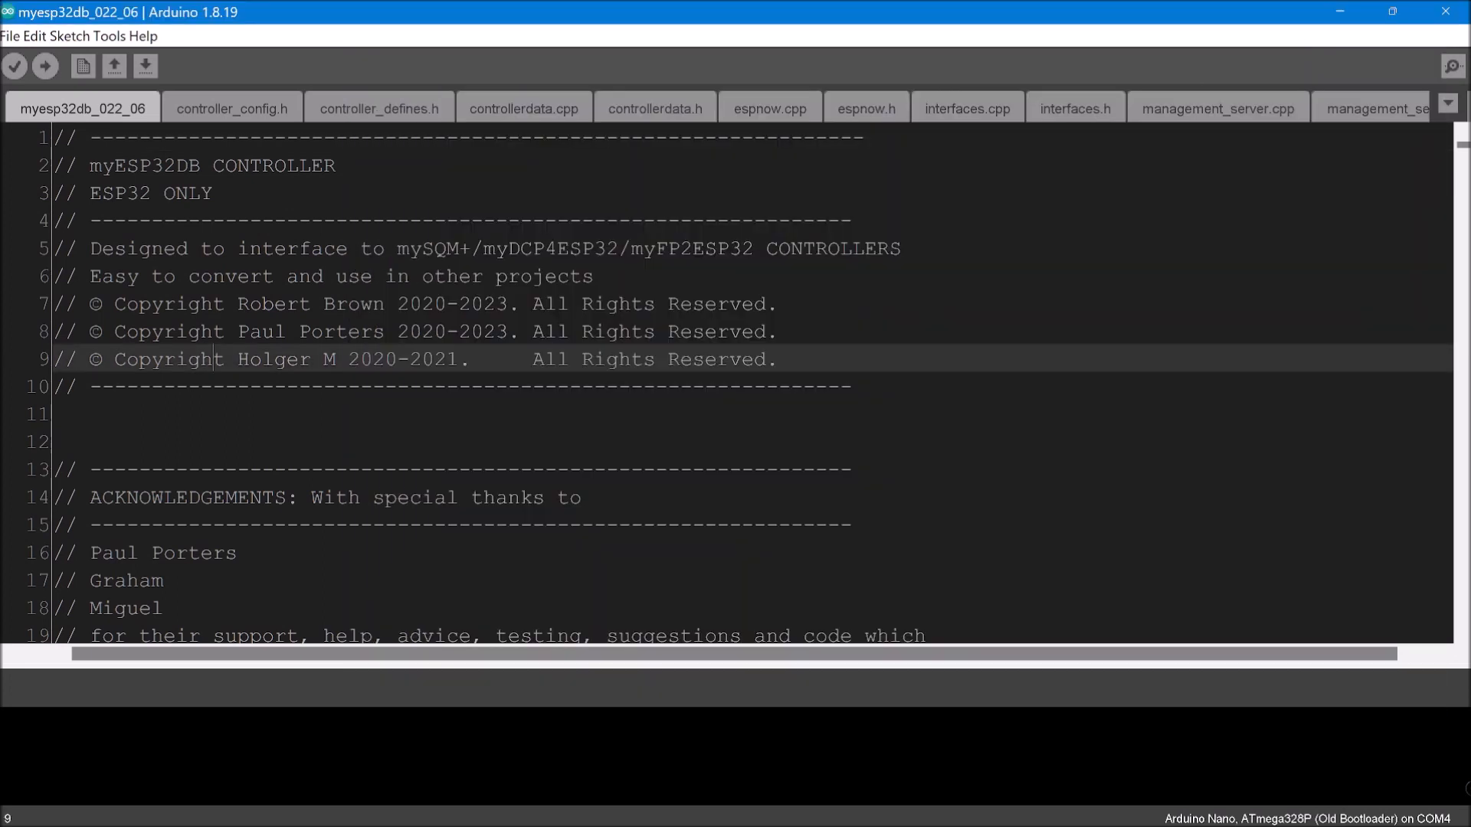
{"action": "scroll", "scroll_direction": "down", "scroll_amount": 3}
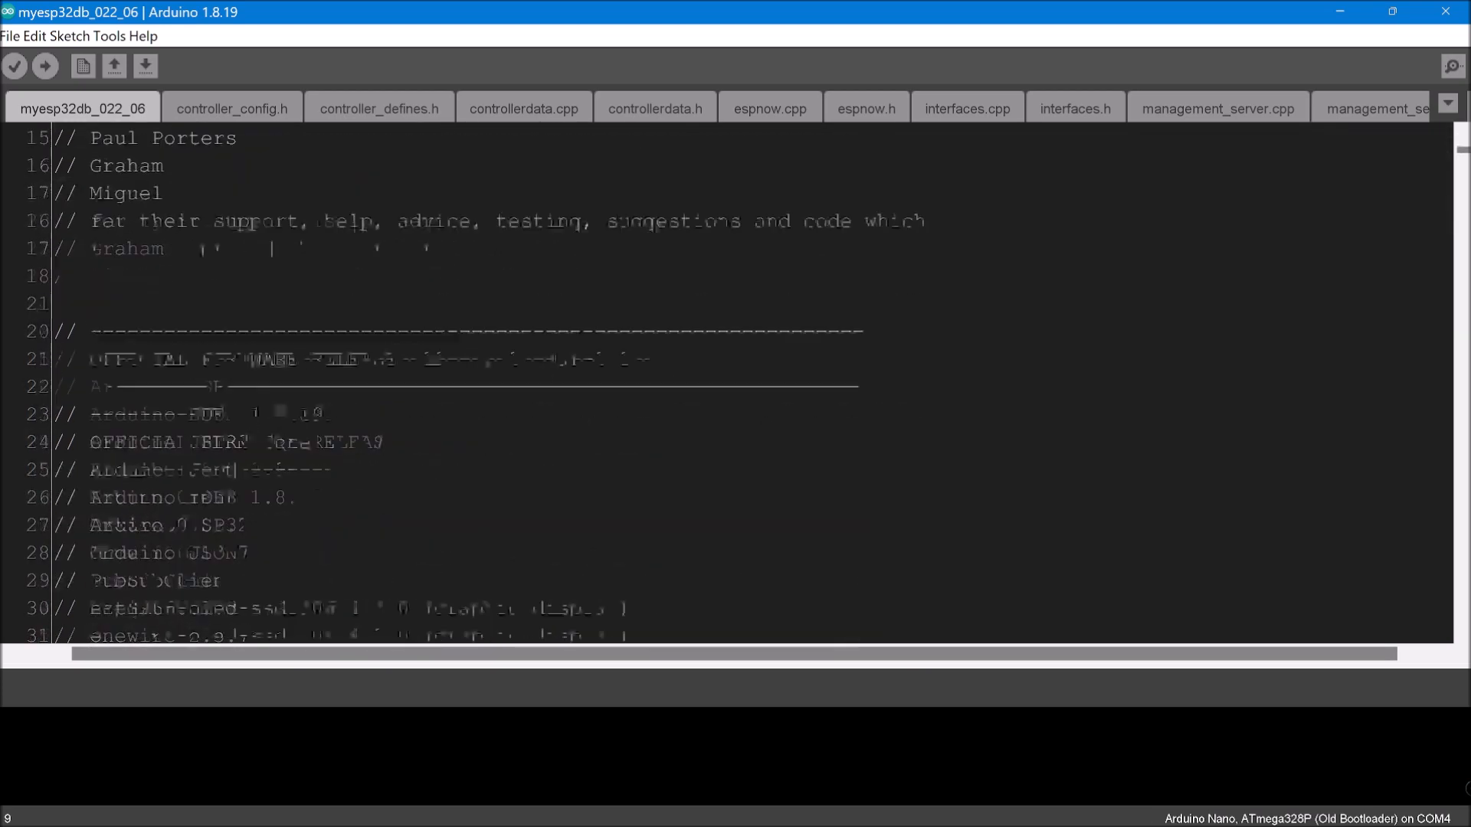
{"action": "scroll", "scroll_direction": "down", "scroll_amount": 3}
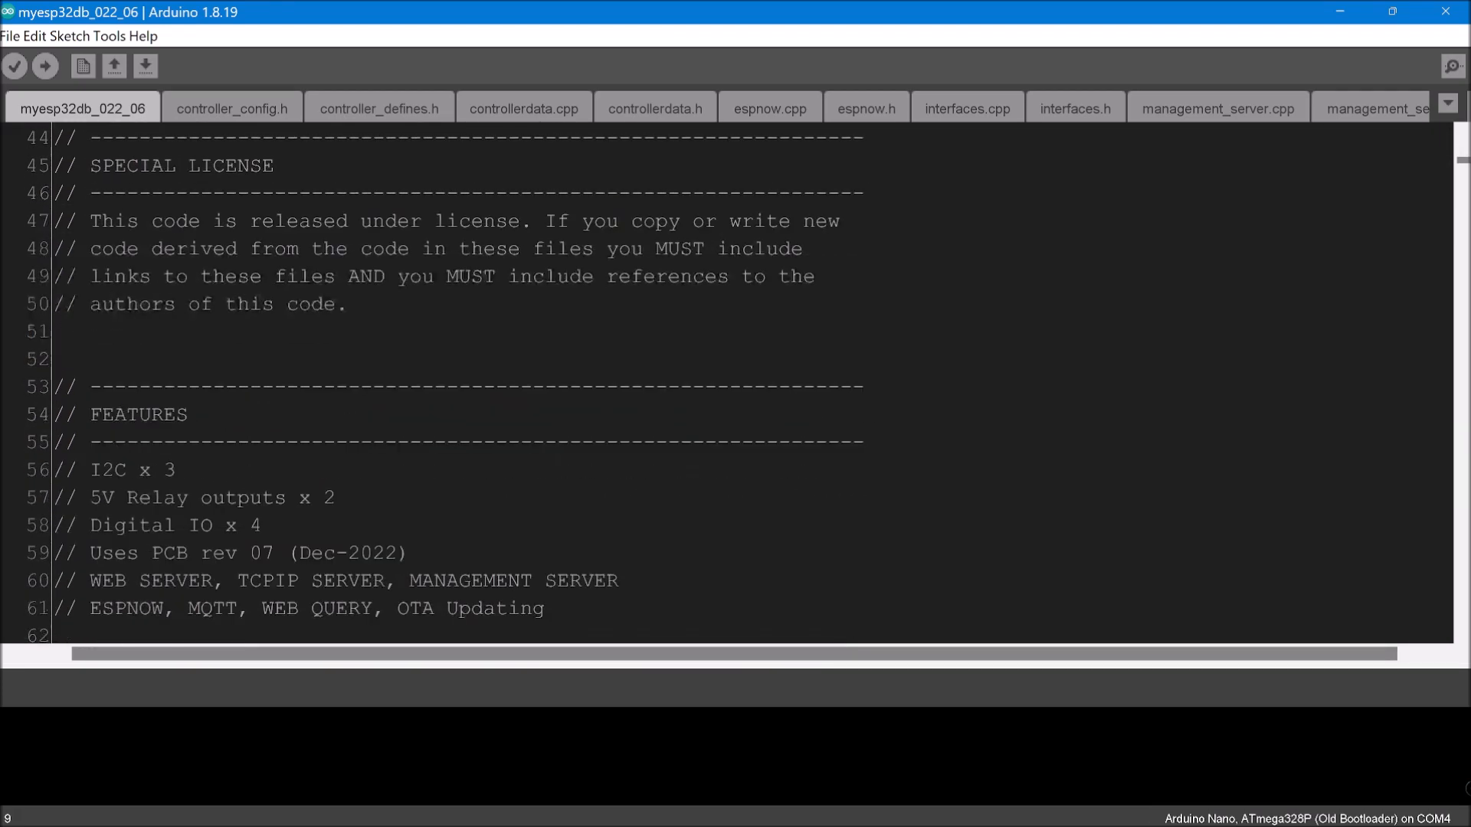
{"action": "scroll", "scroll_direction": "down", "scroll_amount": 3}
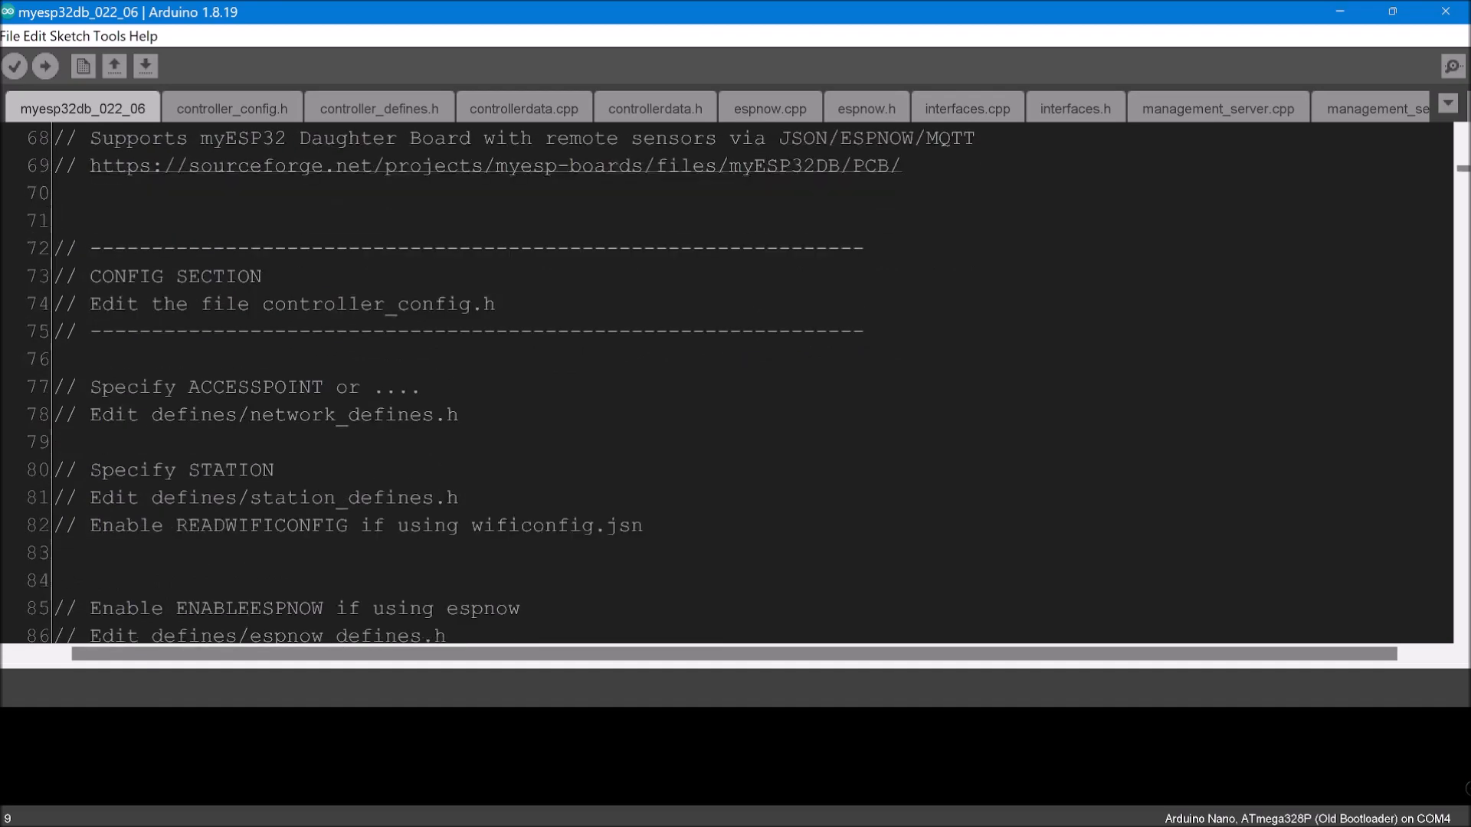
{"action": "scroll", "scroll_direction": "down", "scroll_amount": 3}
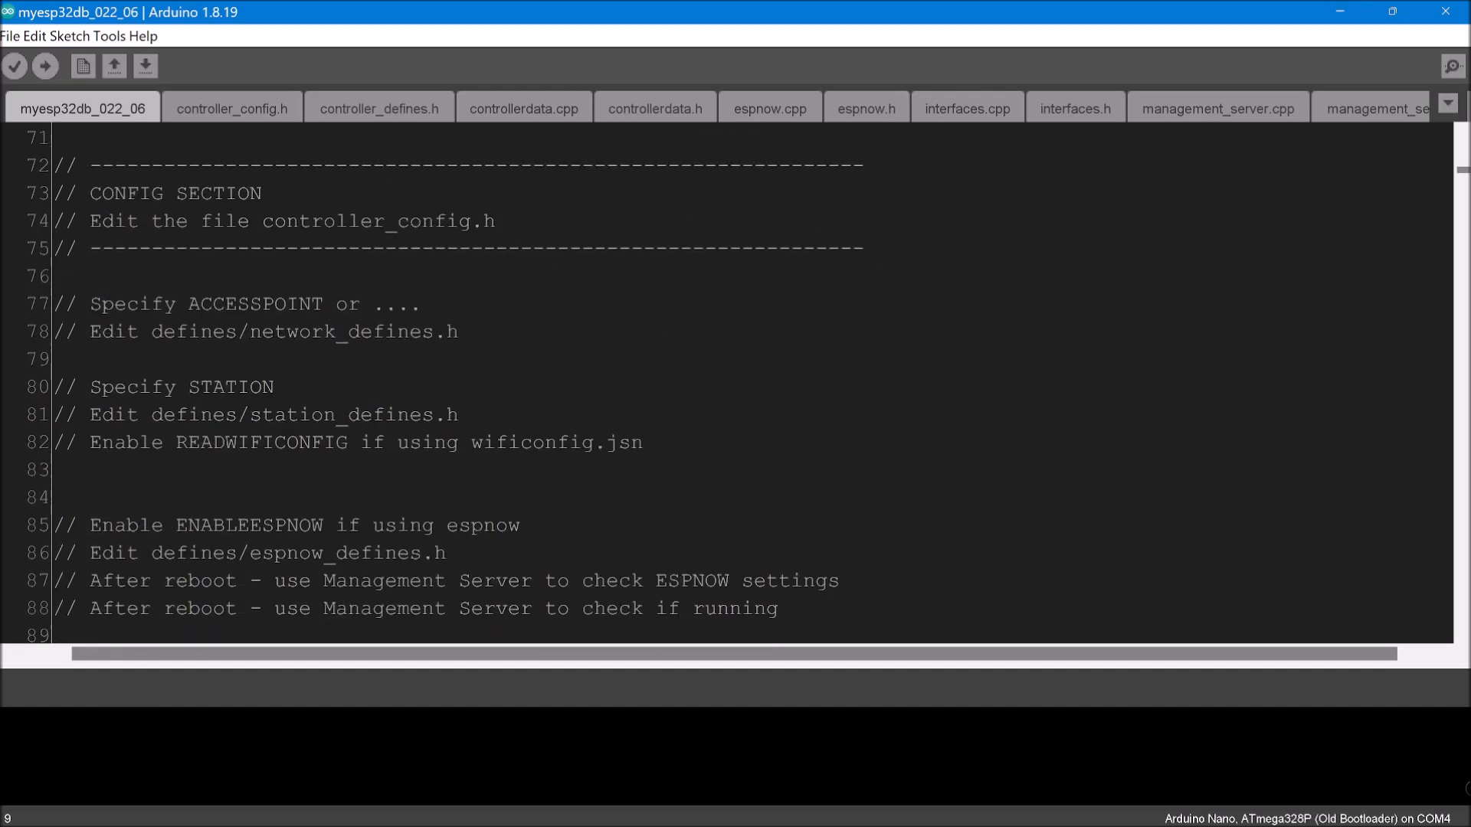
{"action": "left_click", "coordinate": [231, 108]}
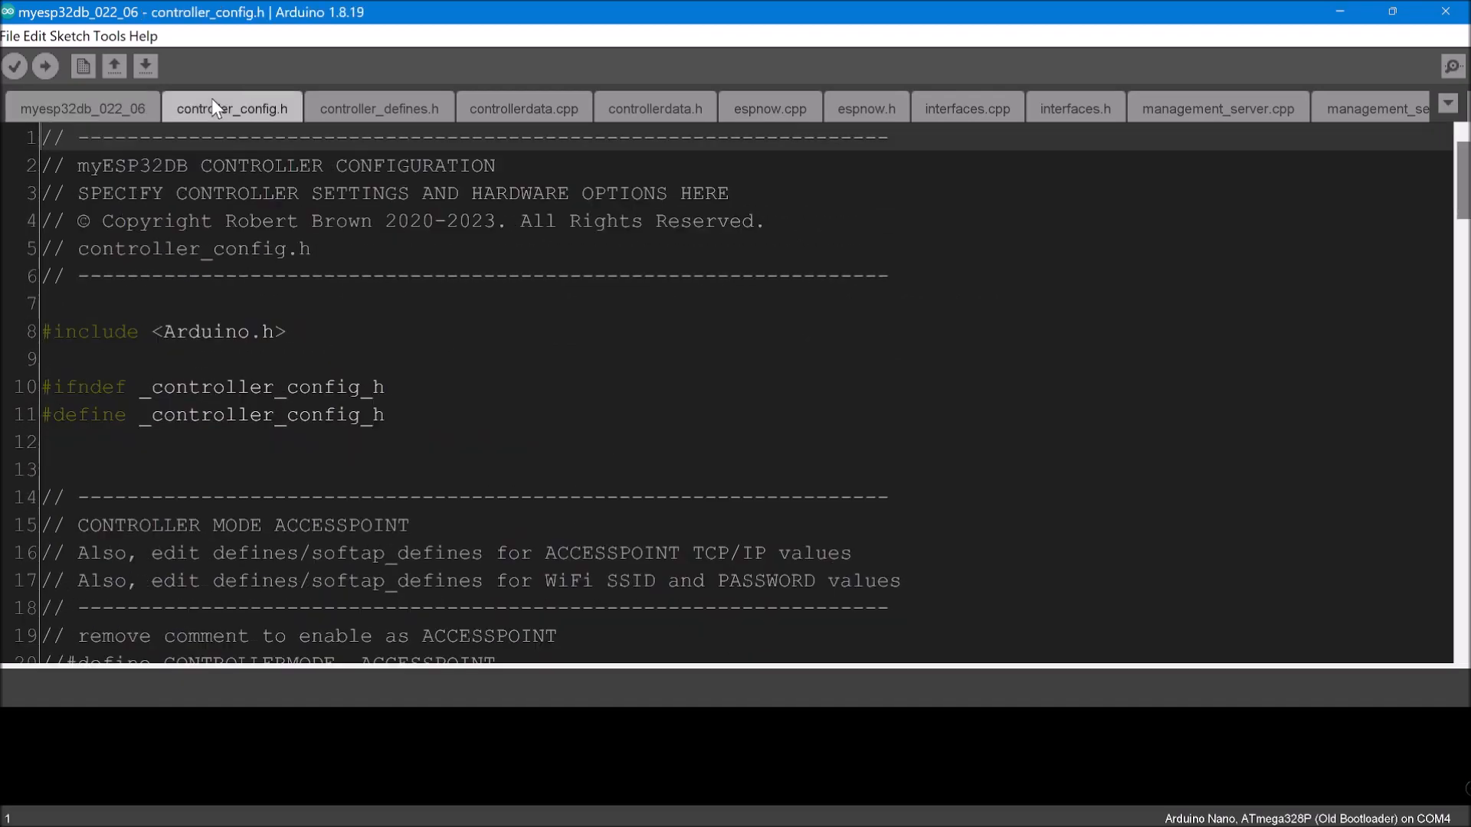
{"action": "scroll", "scroll_direction": "down", "scroll_amount": 3}
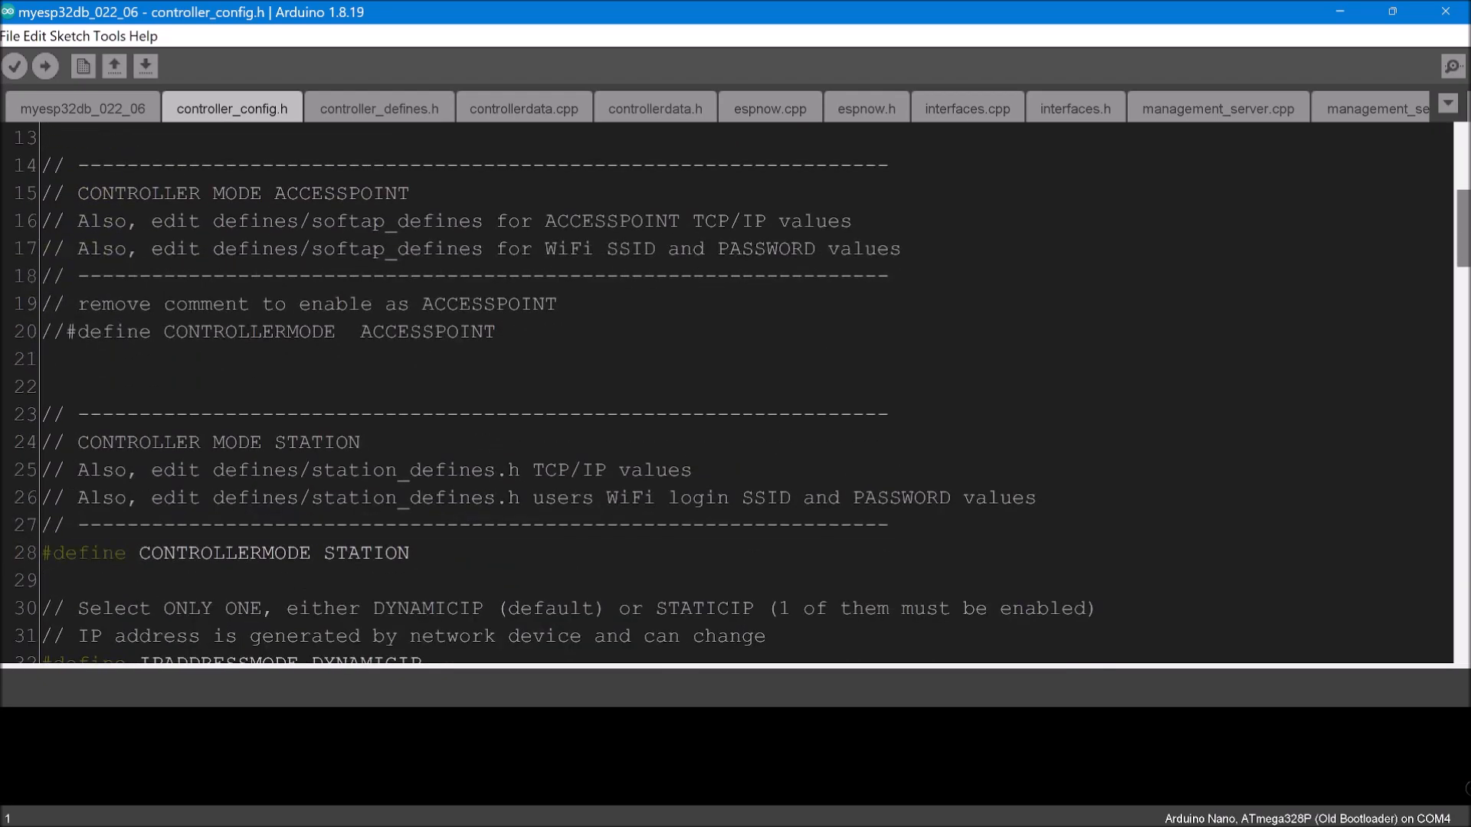
{"action": "scroll", "scroll_direction": "down", "scroll_amount": 3}
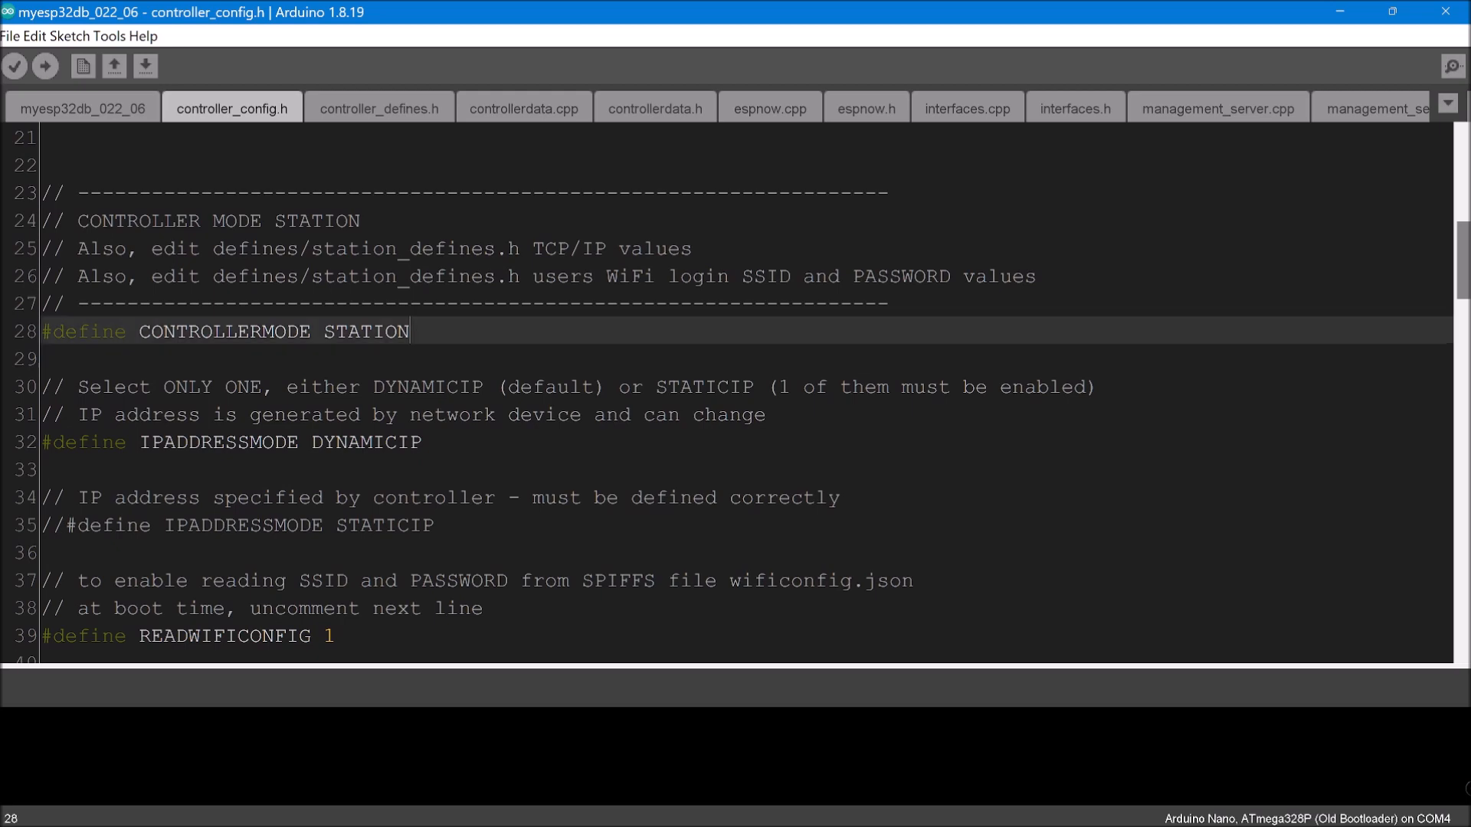
{"action": "scroll", "scroll_direction": "down", "scroll_amount": 3}
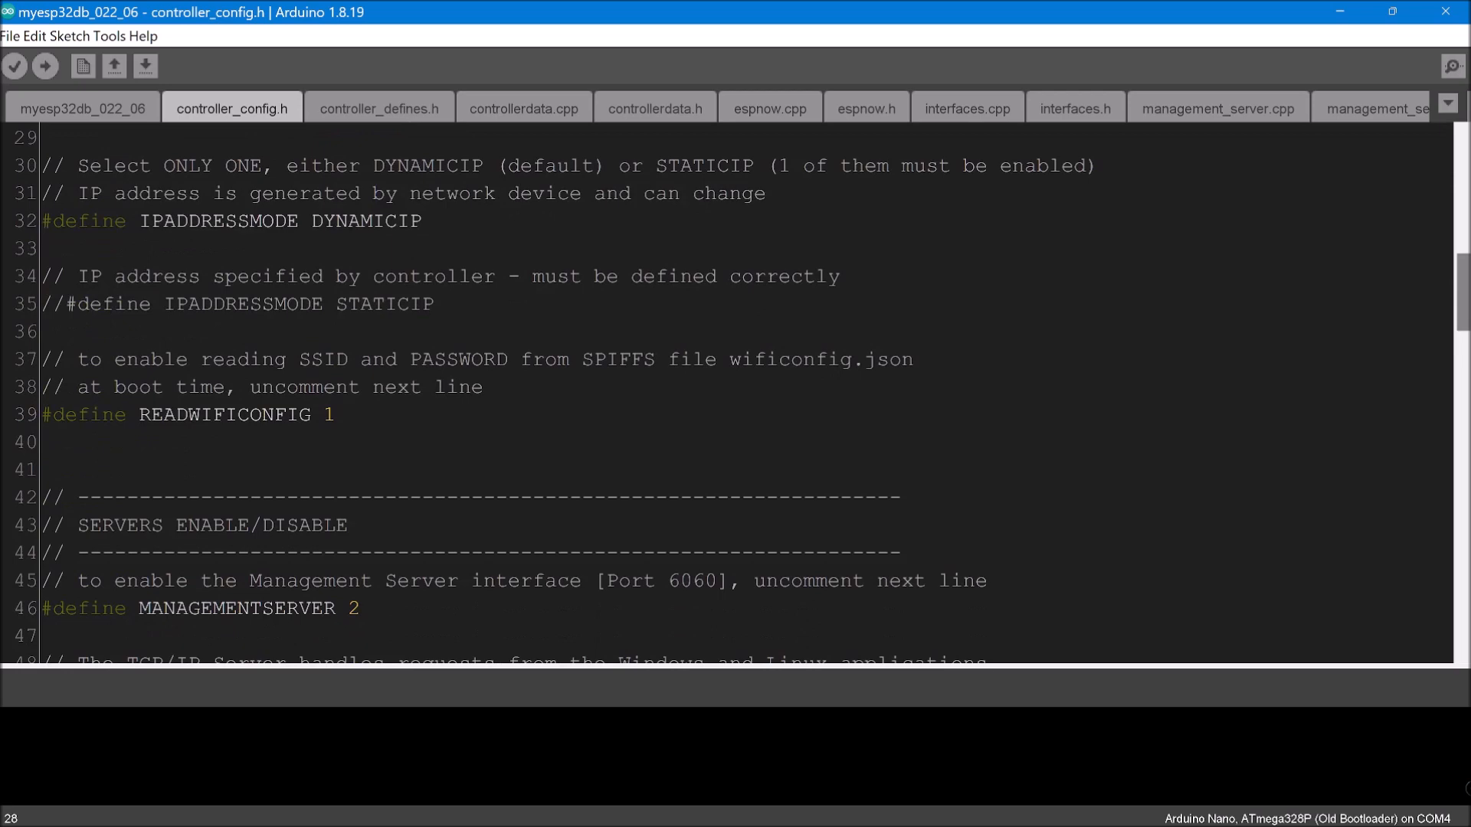
{"action": "left_click", "coordinate": [188, 415]}
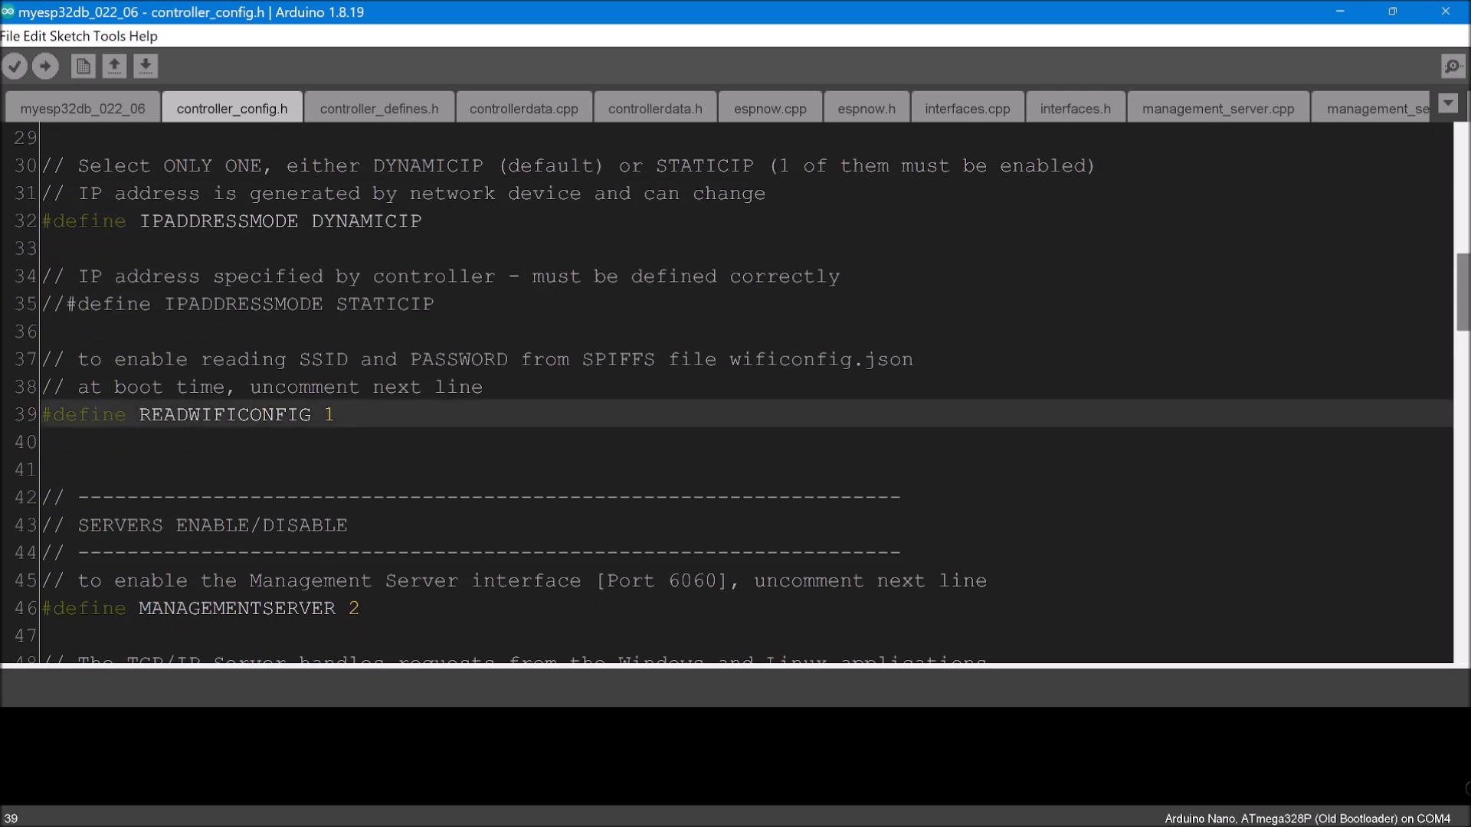
{"action": "scroll", "scroll_direction": "down", "scroll_amount": 3}
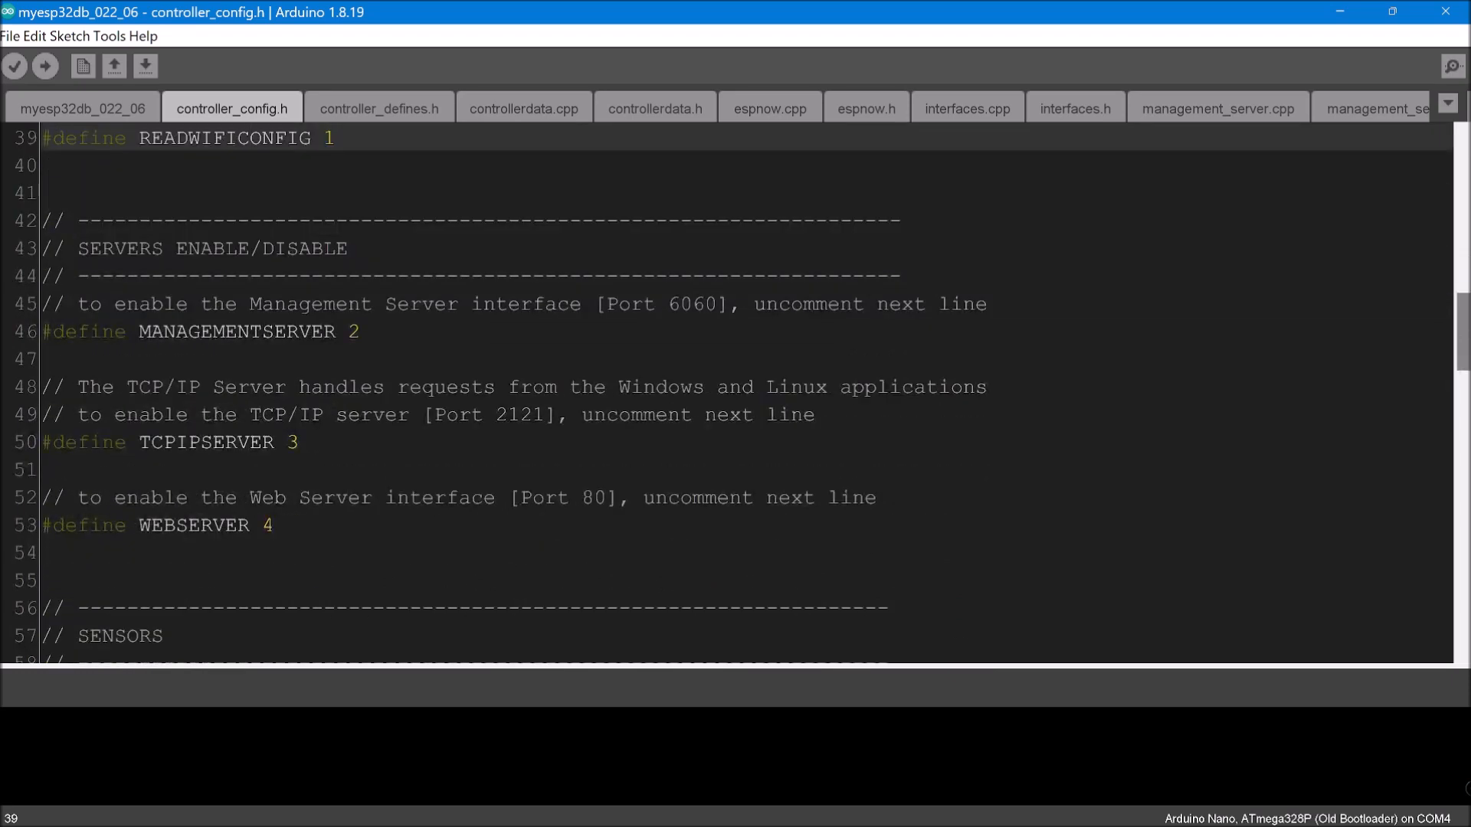
{"action": "left_click", "coordinate": [187, 442]}
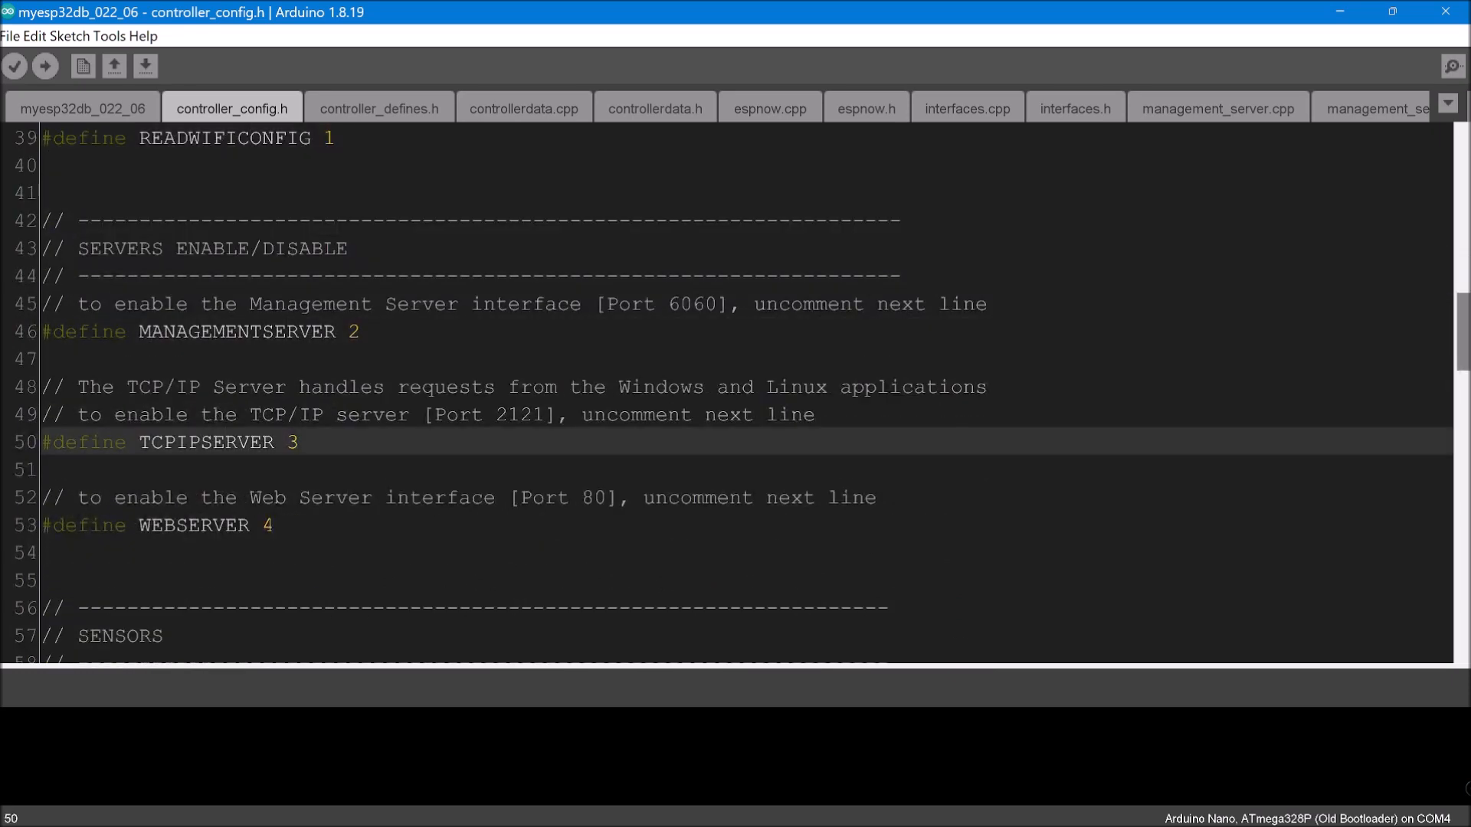
{"action": "left_click", "coordinate": [188, 524]}
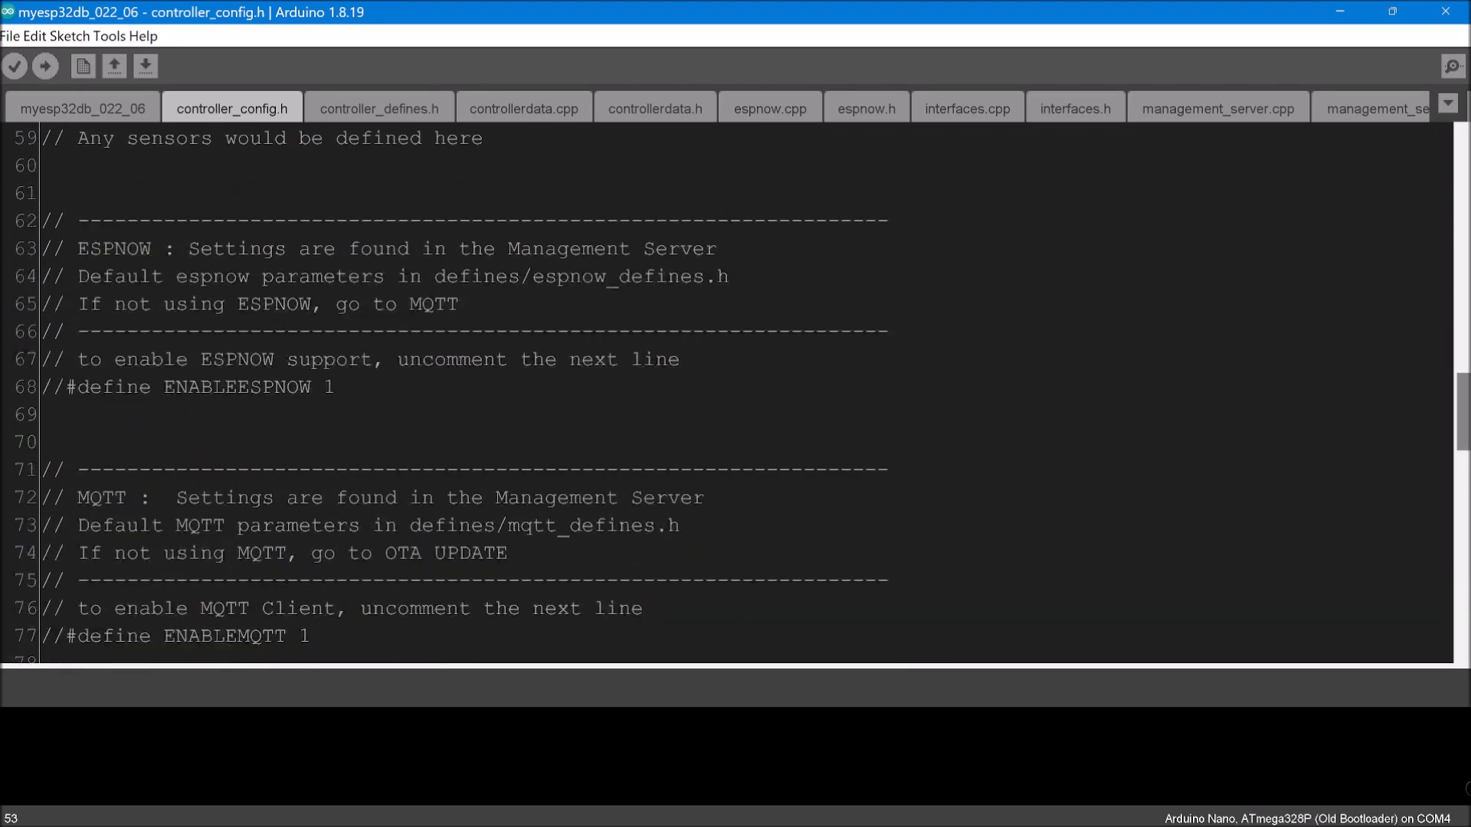
{"action": "scroll", "scroll_direction": "down", "scroll_amount": 3}
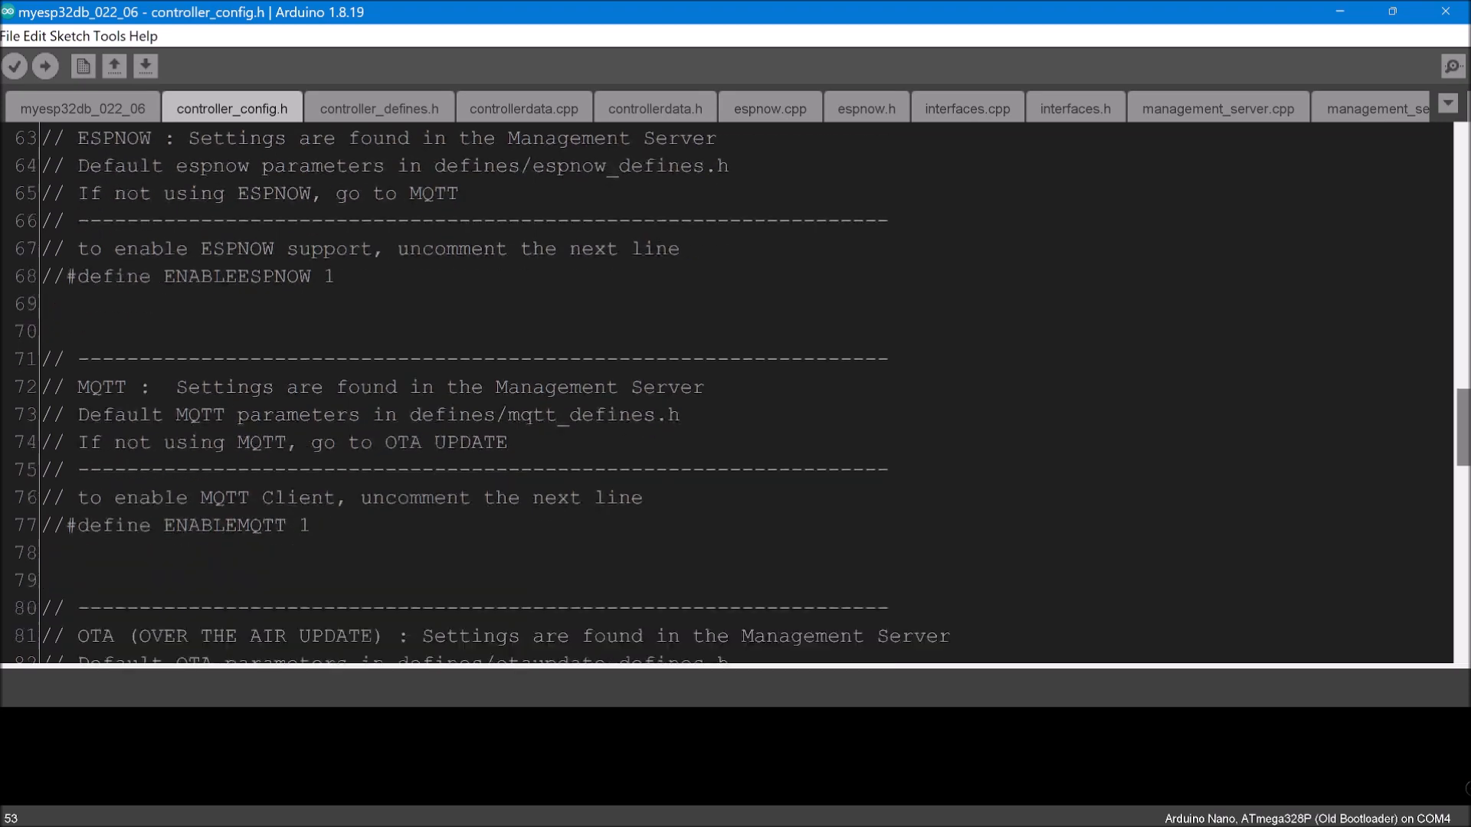
{"action": "scroll", "scroll_direction": "down", "scroll_amount": 3}
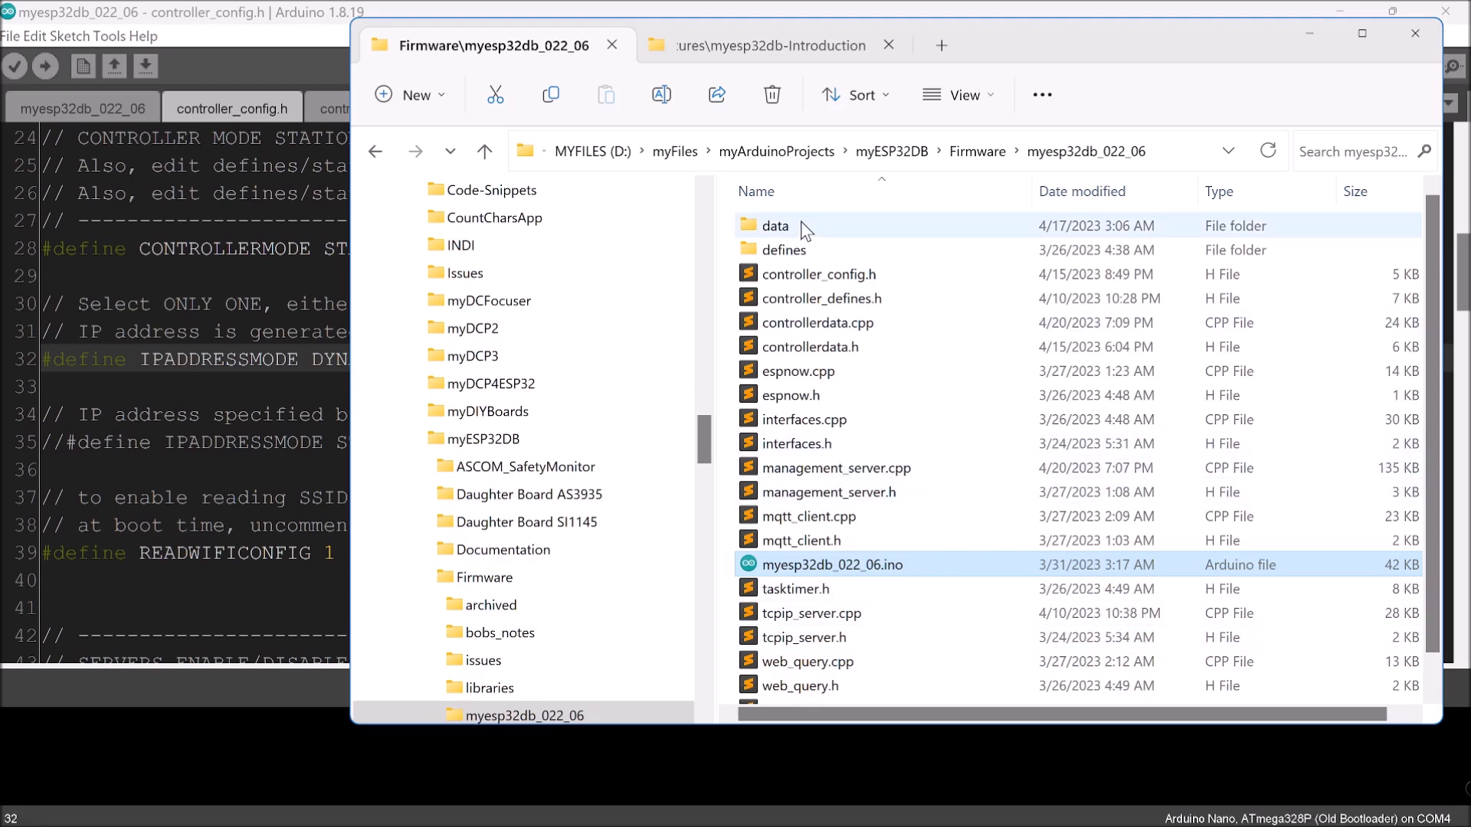
Open the myesp32db_022_06 data folder to view its HTML page files
{"action": "double_click", "coordinate": [775, 225]}
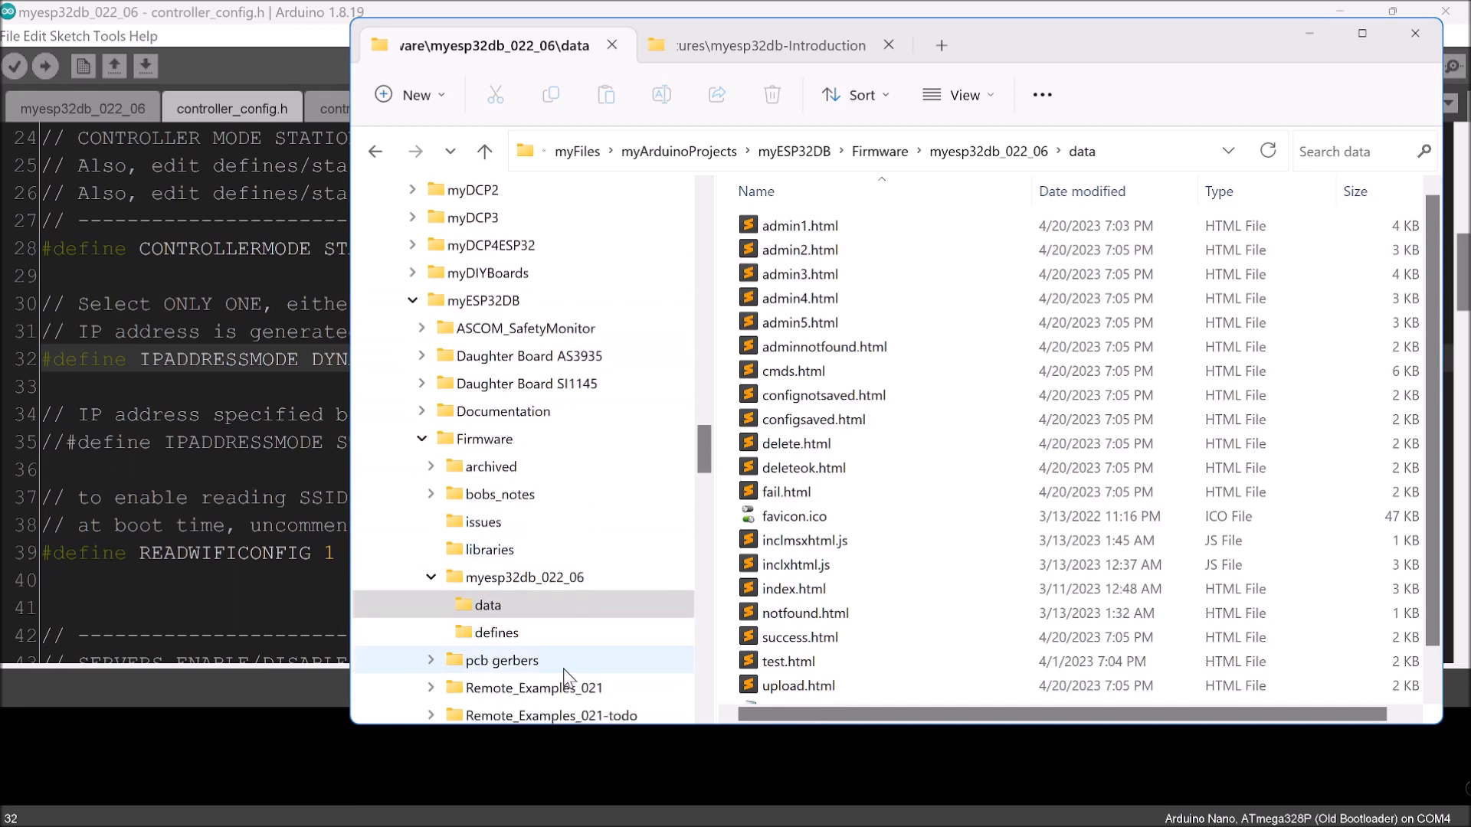
{"action": "left_click", "coordinate": [494, 632]}
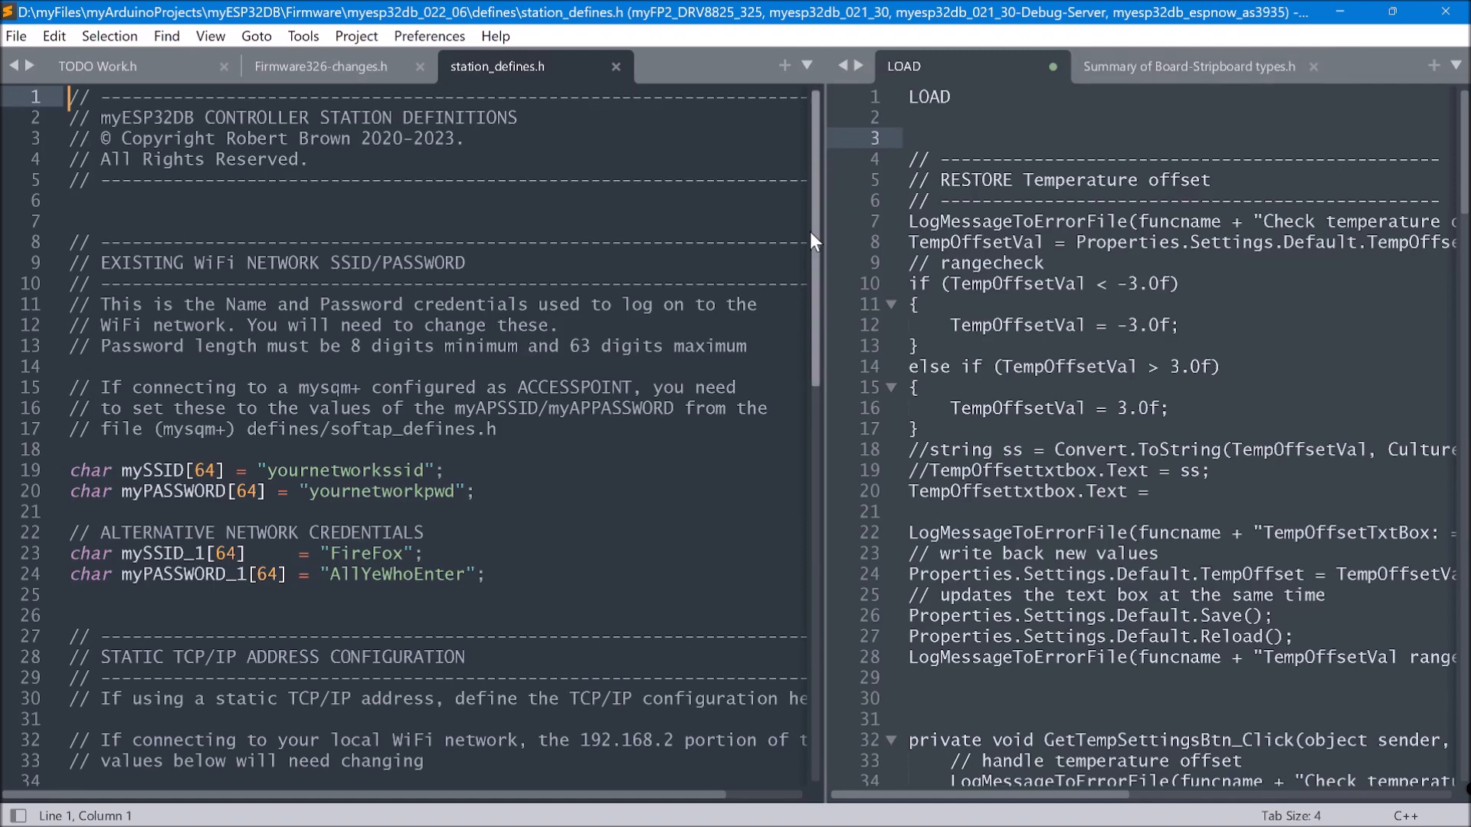
{"action": "mouse_move", "coordinate": [832, 204]}
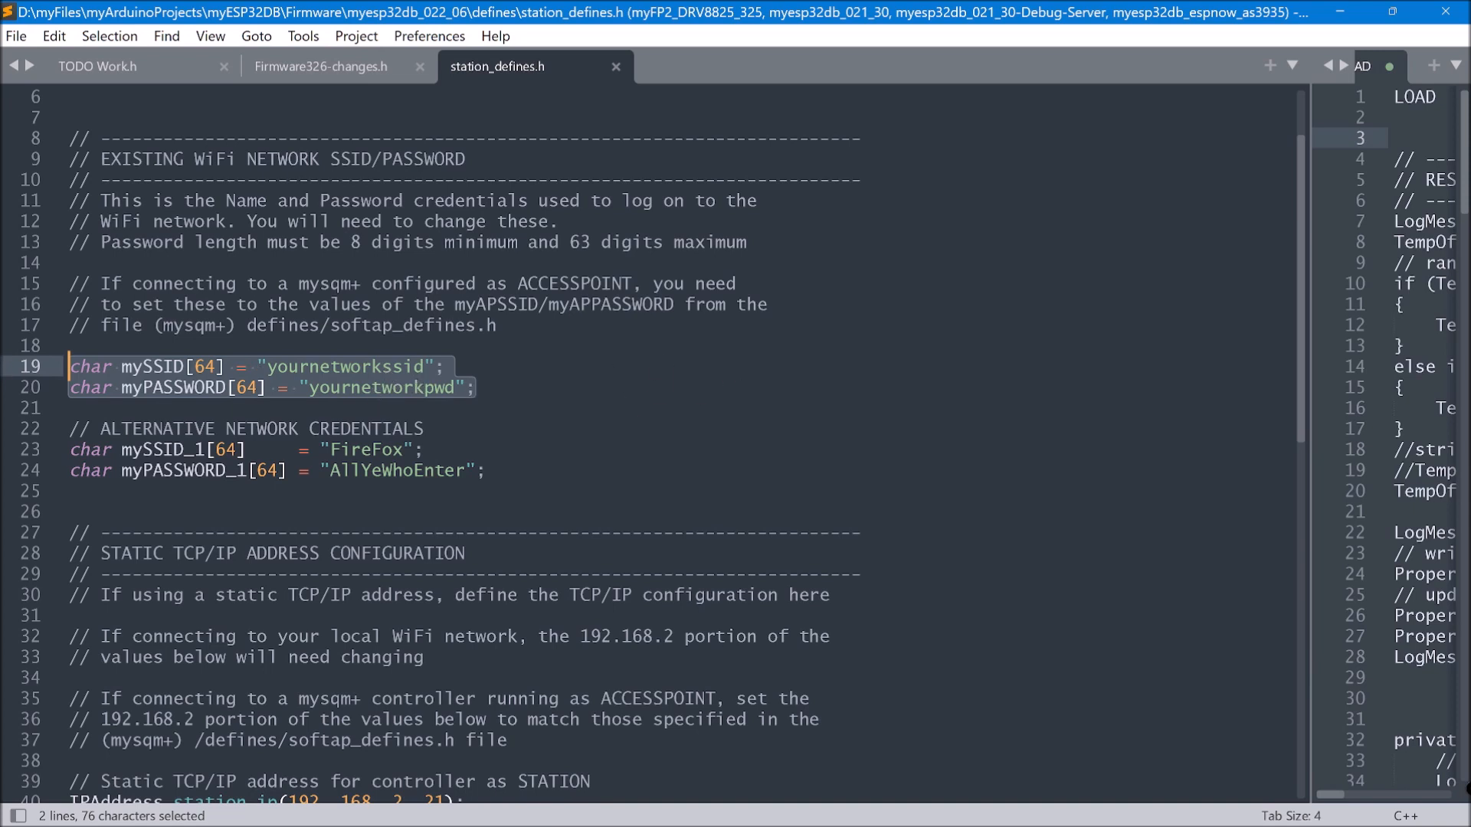
Scroll station_defines.h to view the mySSID and myPASSWORD WiFi lines
{"action": "scroll", "scroll_direction": "down", "scroll_amount": 3}
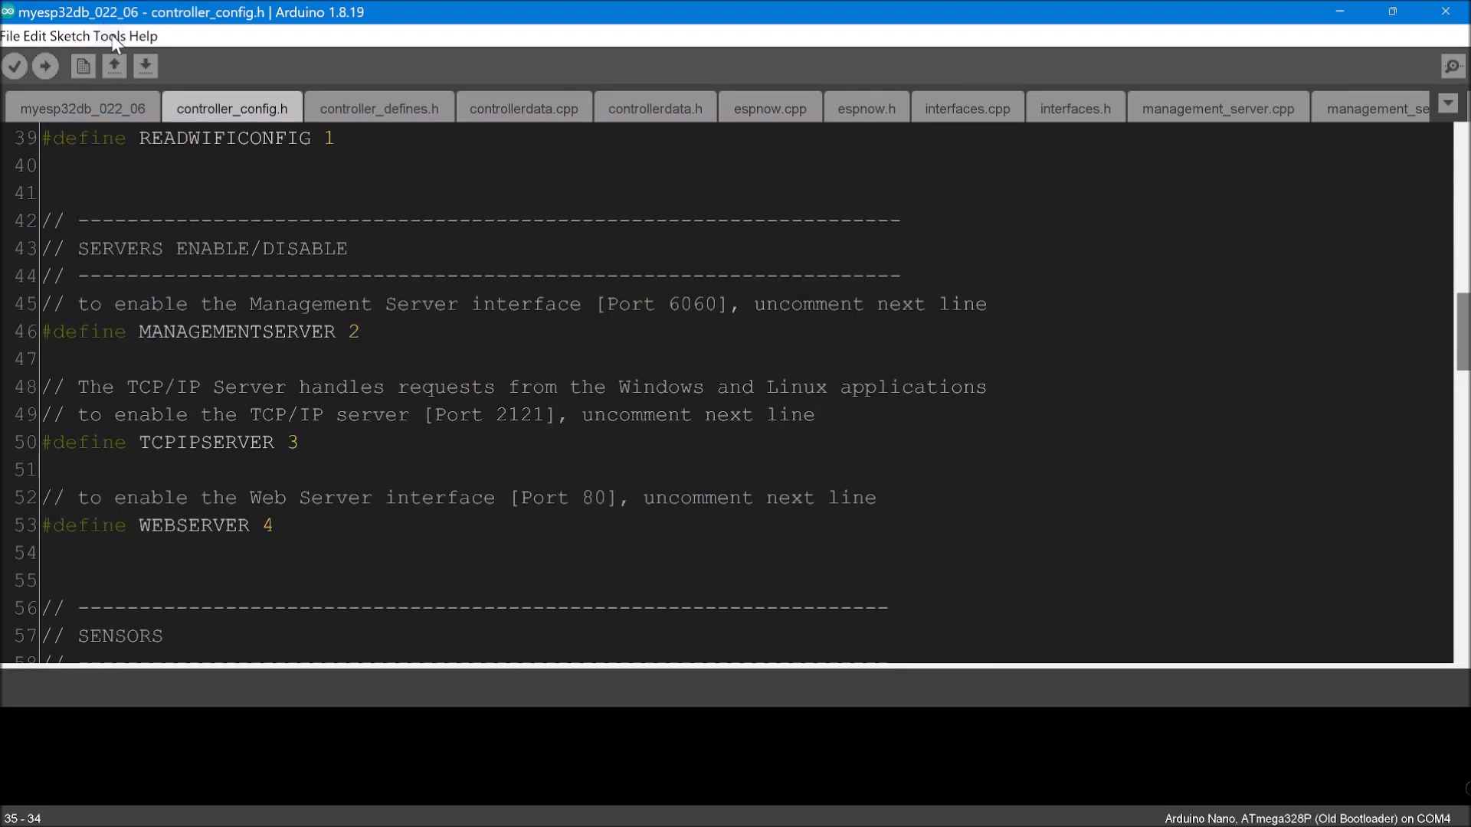
Open the Tools menu listing board, processor and COM4 port settings
{"action": "left_click", "coordinate": [83, 36]}
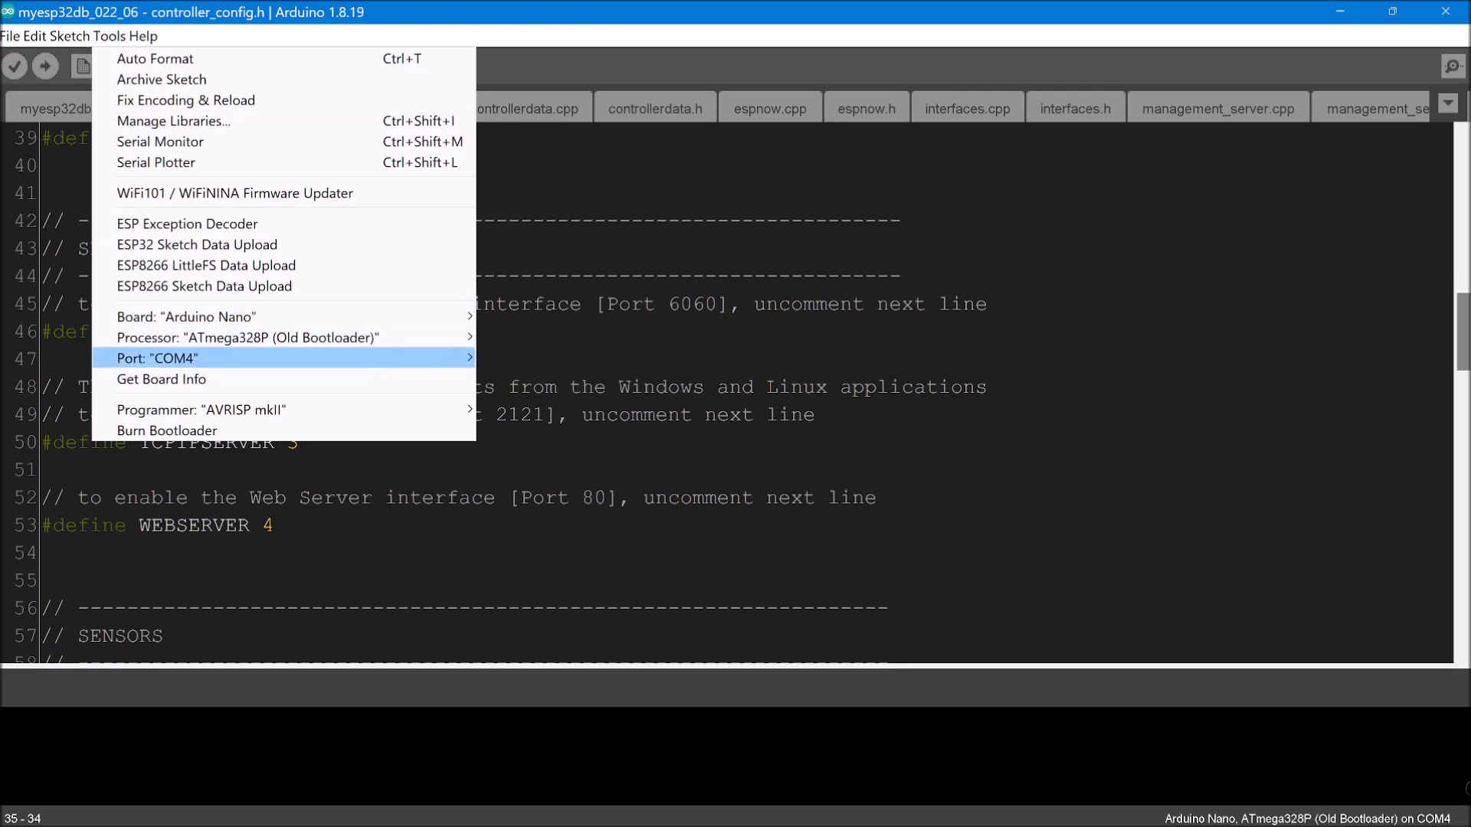
{"action": "mouse_move", "coordinate": [186, 317]}
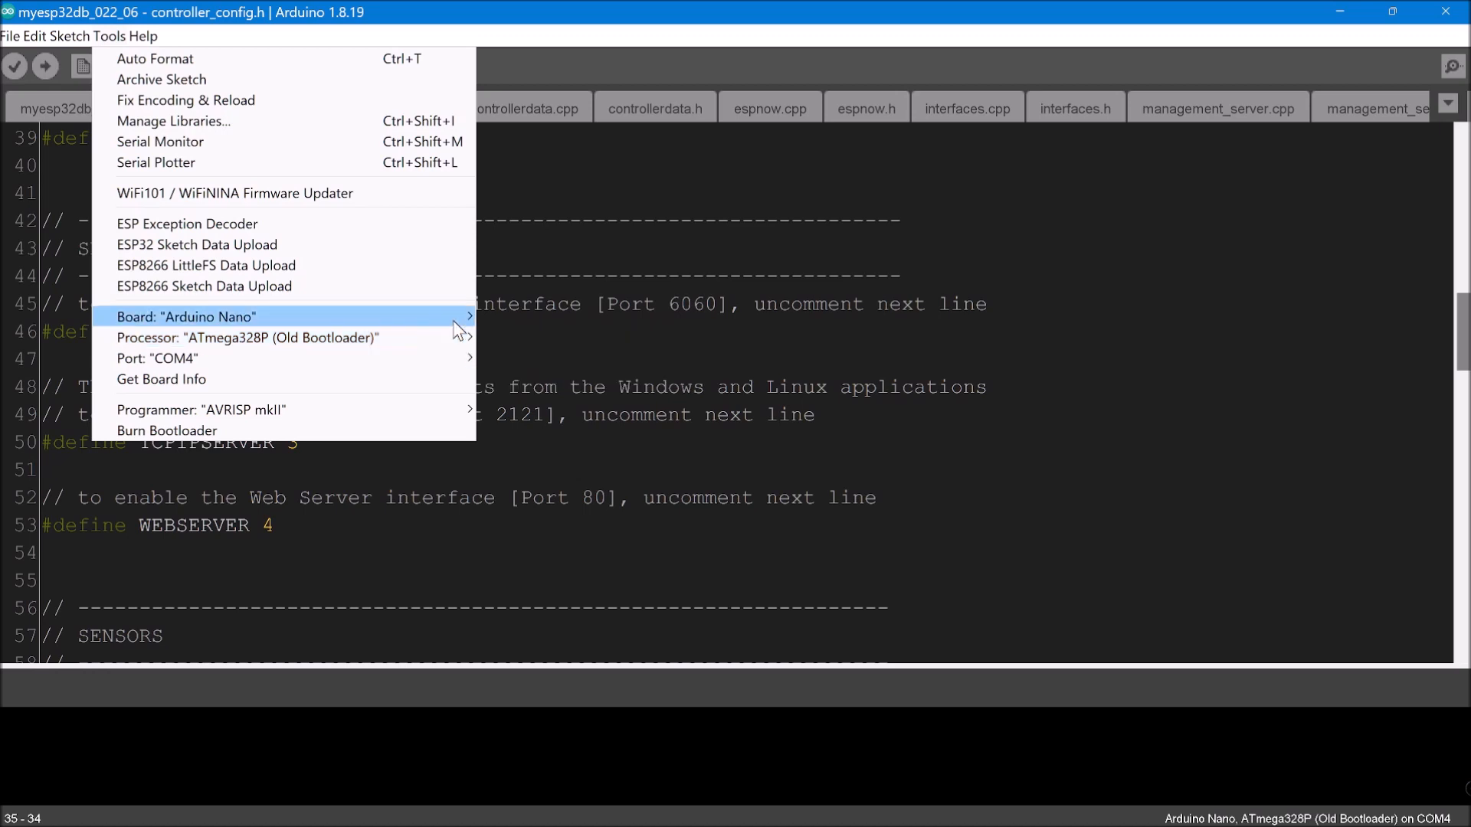
{"action": "mouse_move", "coordinate": [544, 358]}
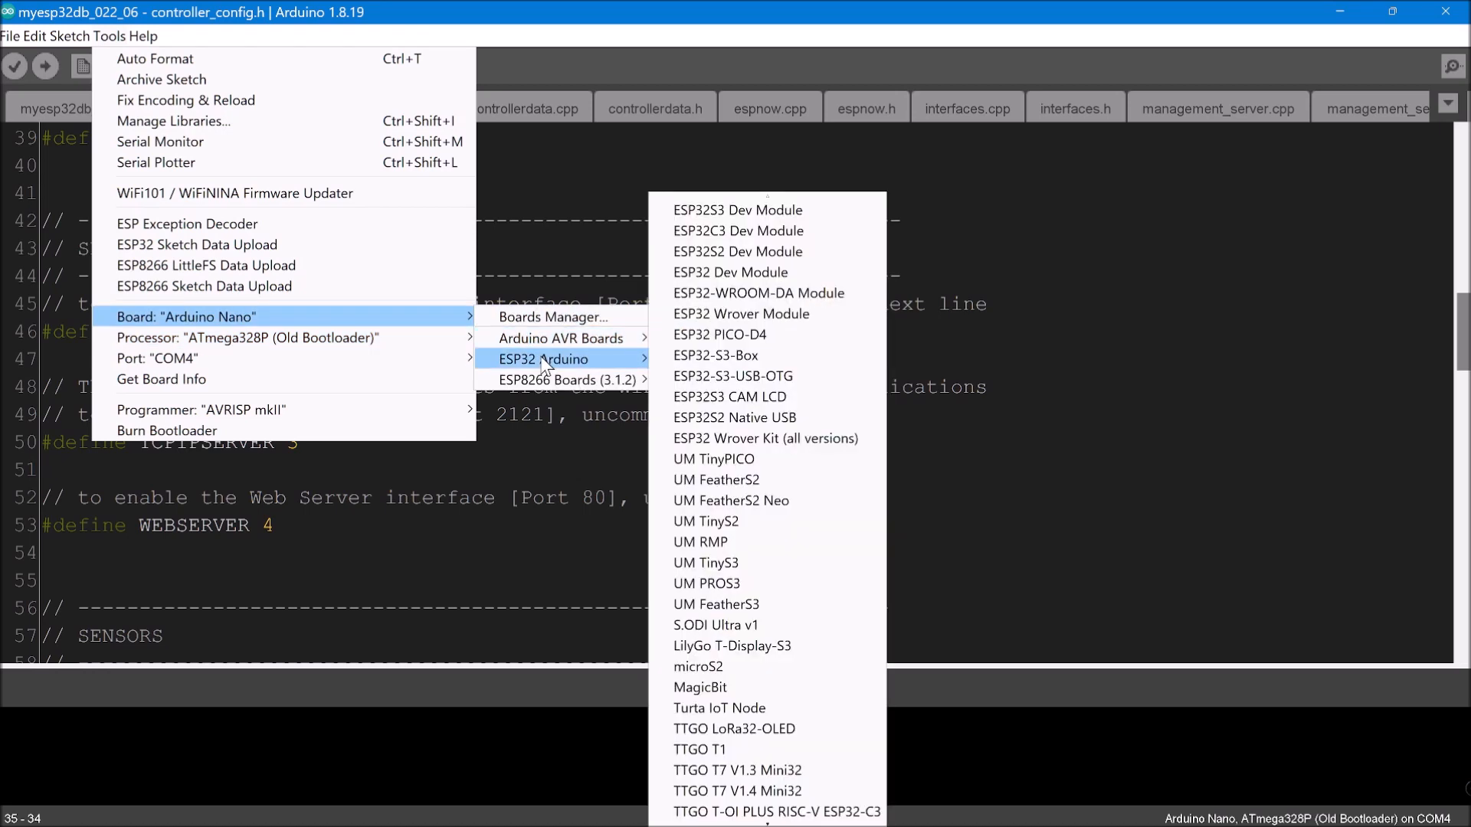
{"action": "mouse_move", "coordinate": [757, 293]}
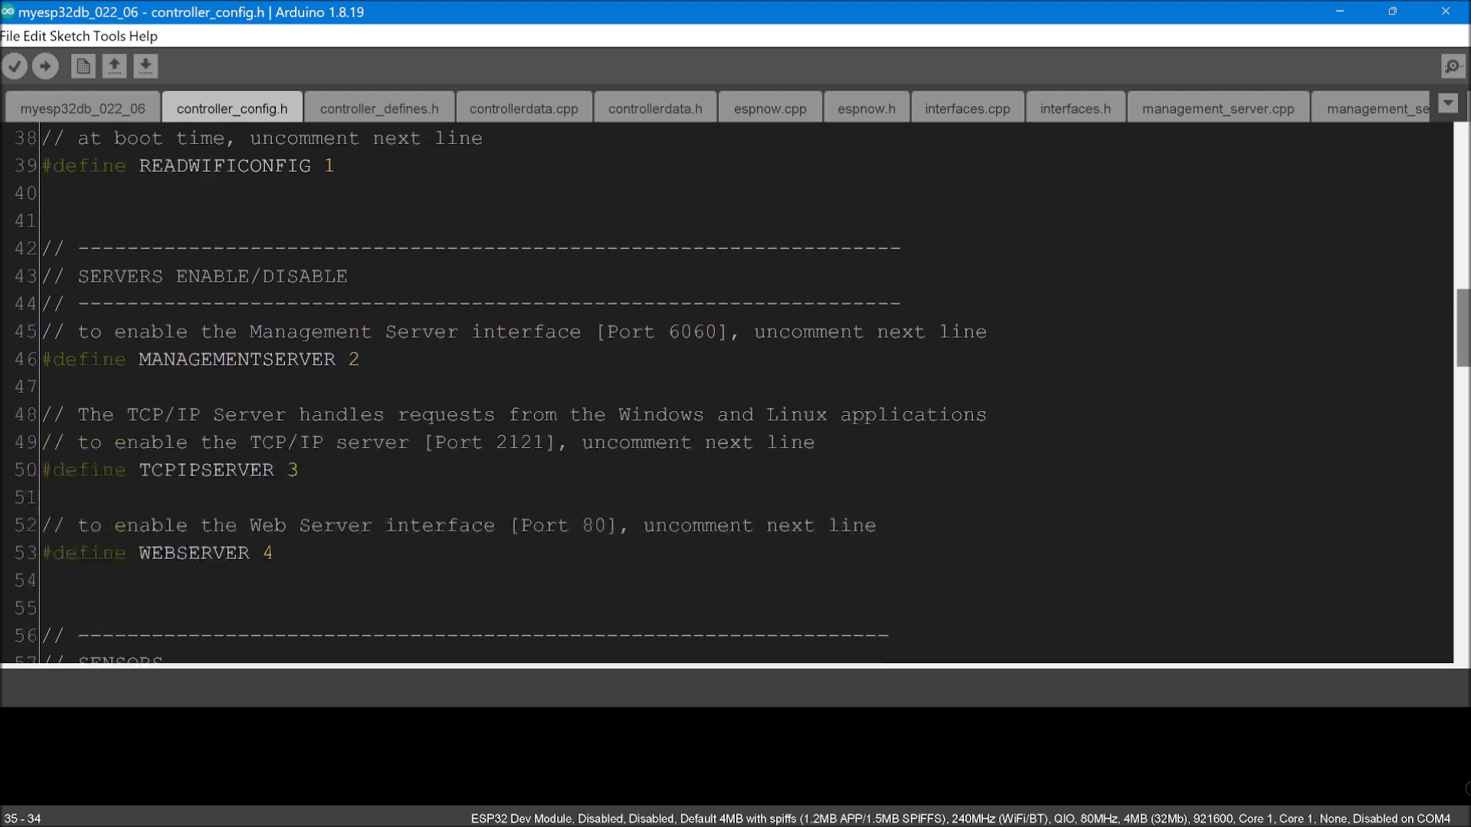
{"action": "mouse_move", "coordinate": [16, 66]}
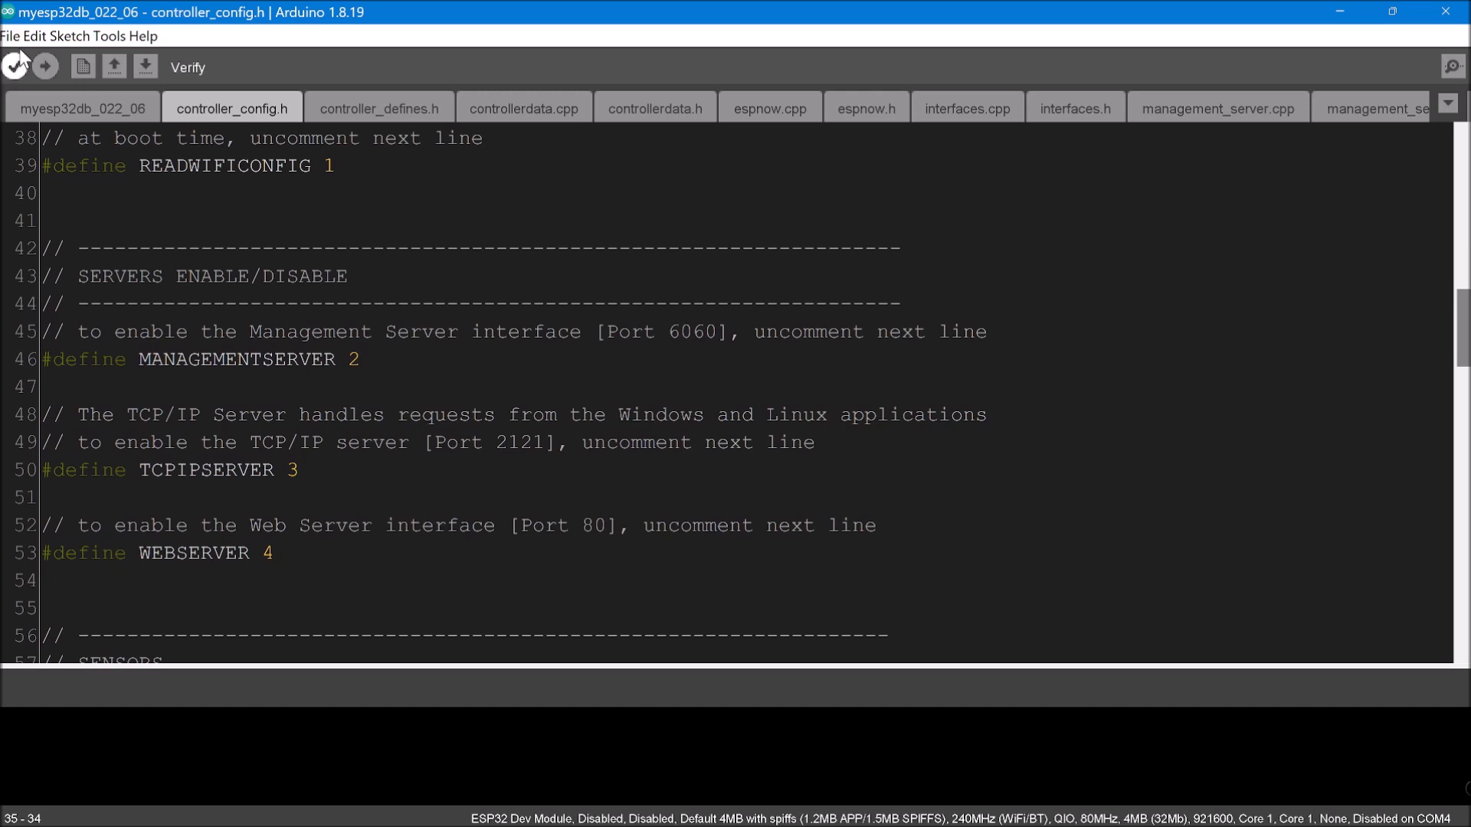
Verify the myesp32db_022_06 sketch to compile it for ESP32 Dev Module
{"action": "left_click", "coordinate": [16, 65]}
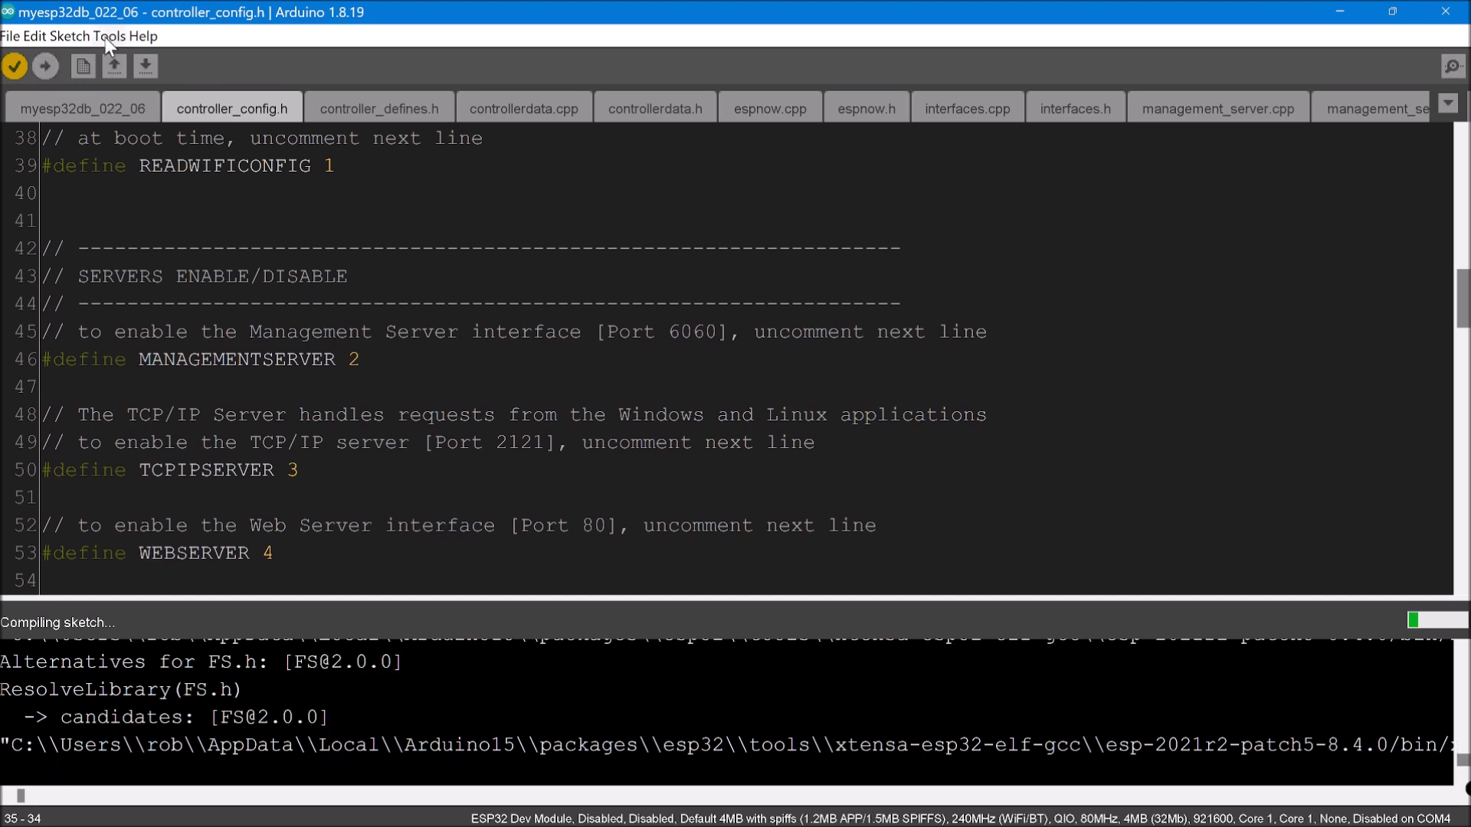
{"action": "left_click", "coordinate": [87, 36]}
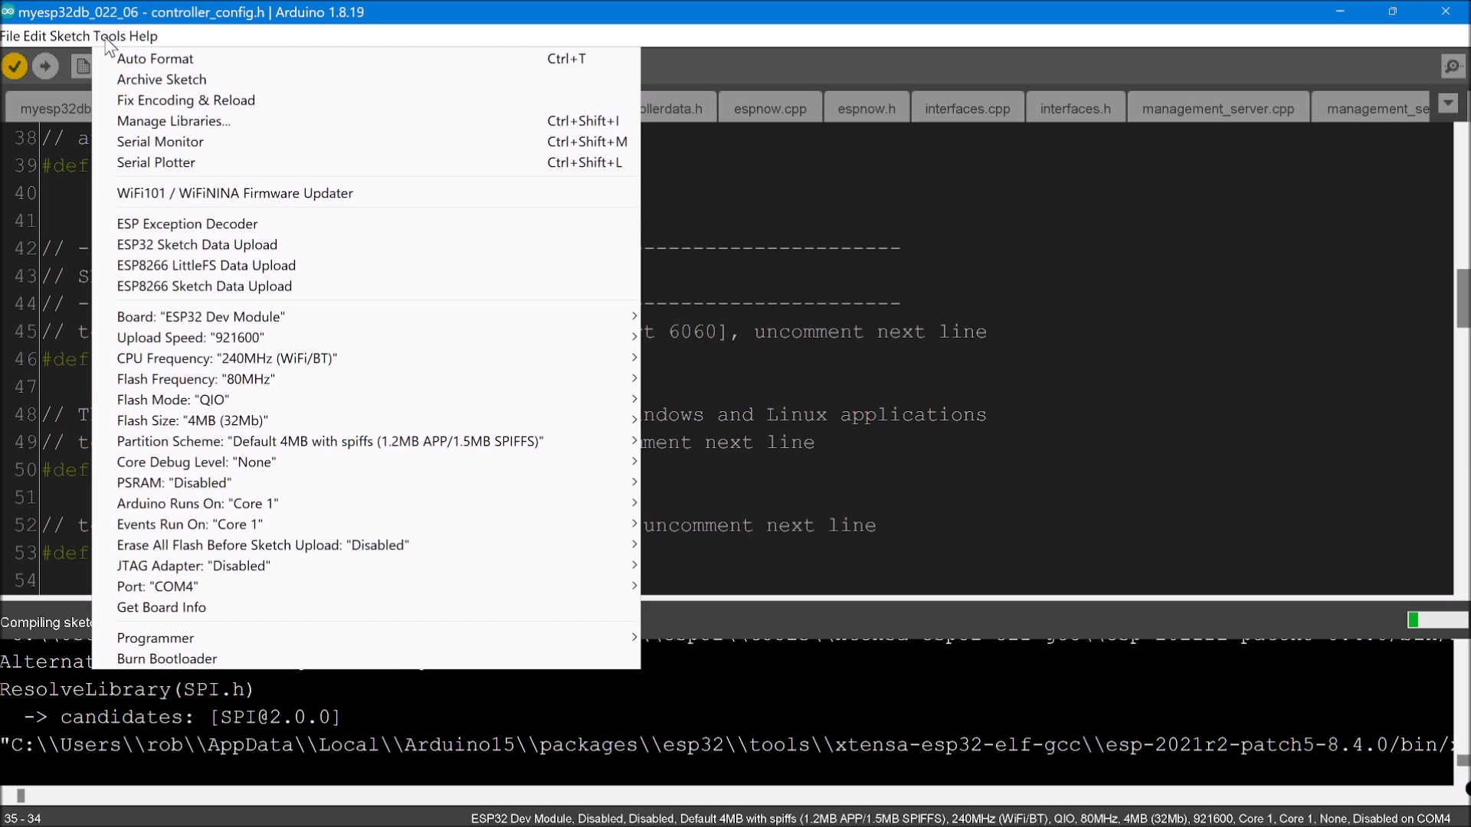
{"action": "mouse_move", "coordinate": [377, 264]}
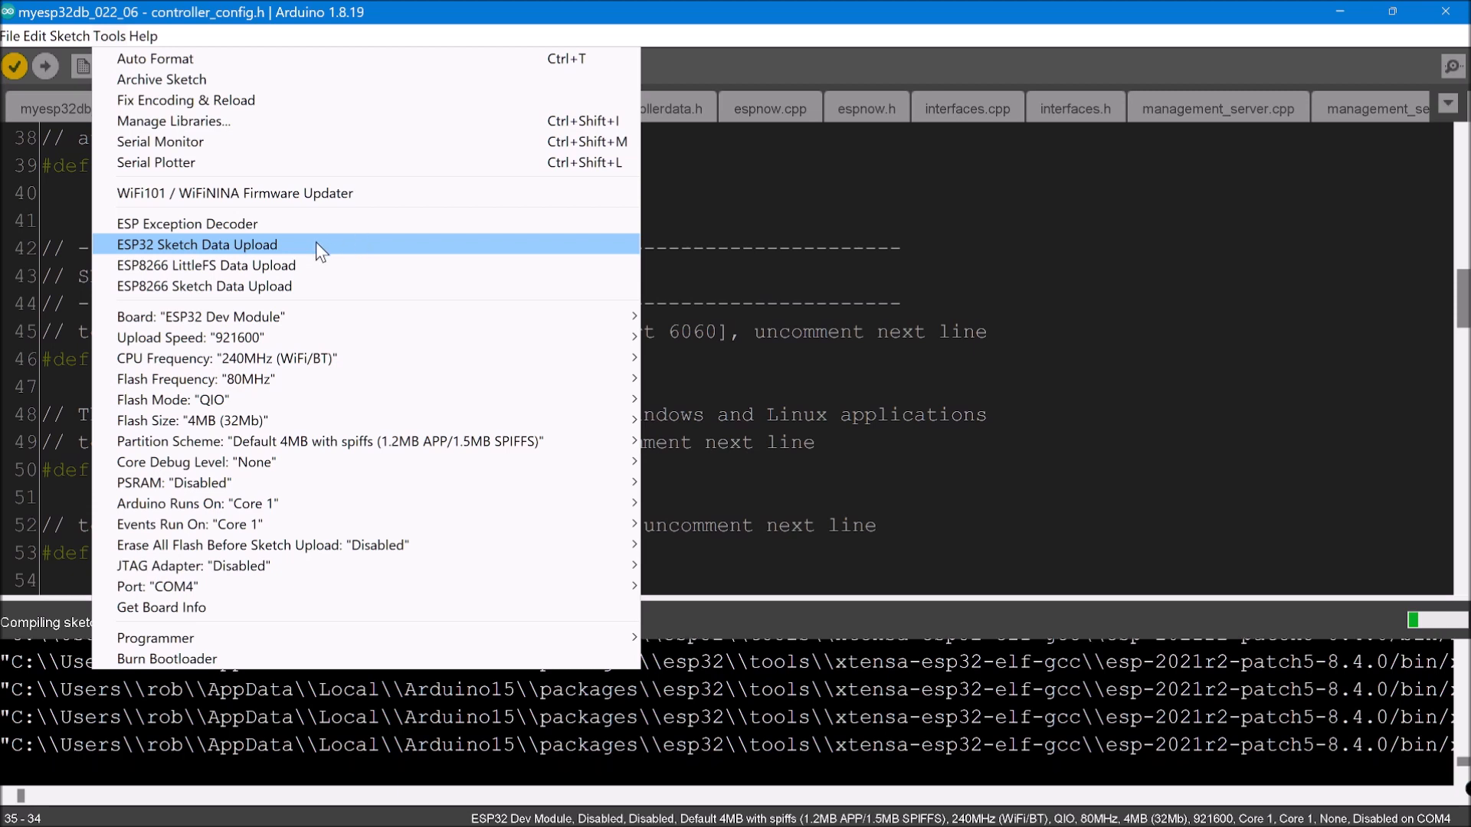
{"action": "mouse_move", "coordinate": [361, 21]}
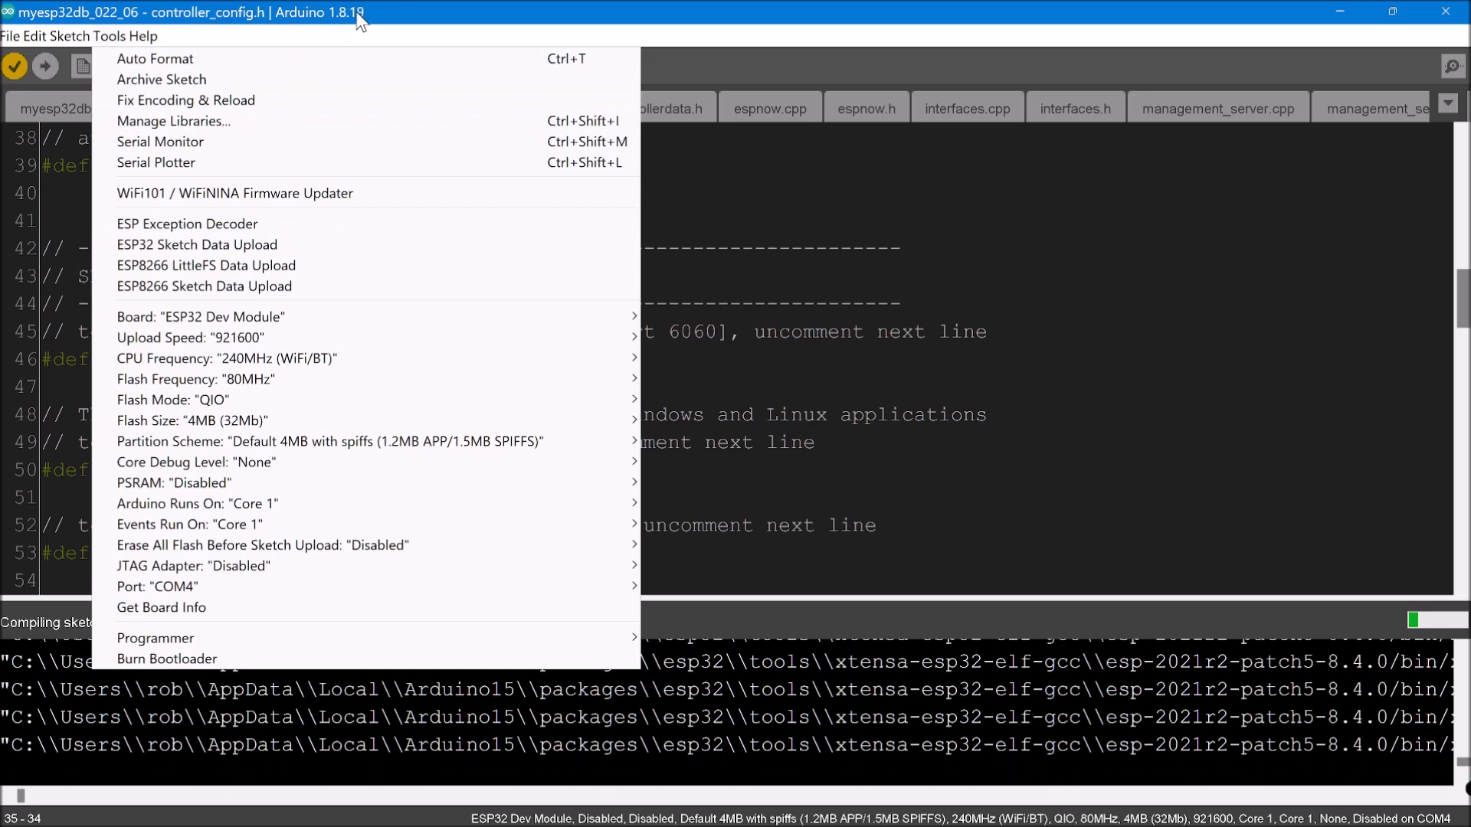
{"action": "mouse_move", "coordinate": [199, 317]}
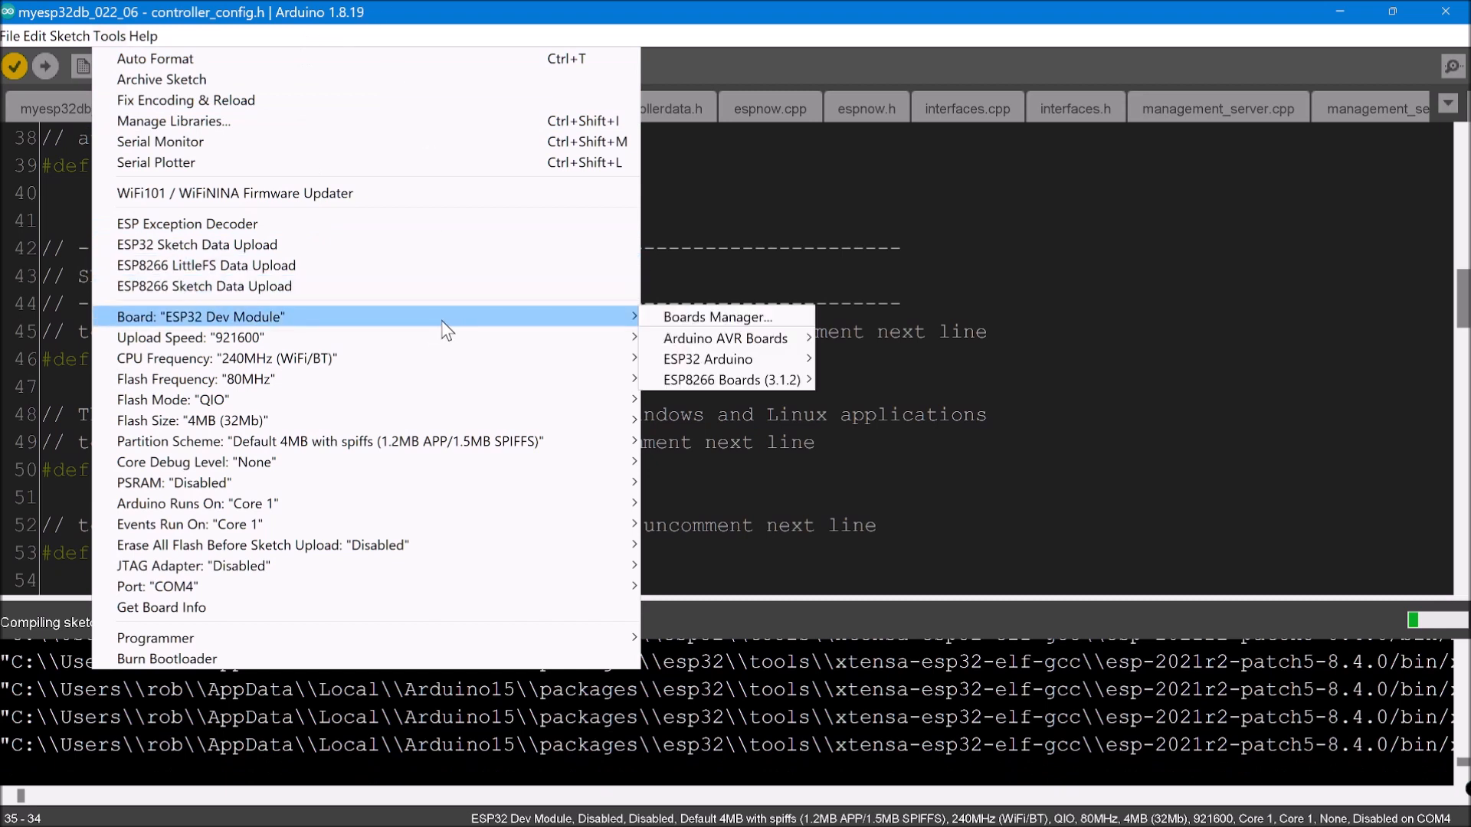
{"action": "mouse_move", "coordinate": [361, 244]}
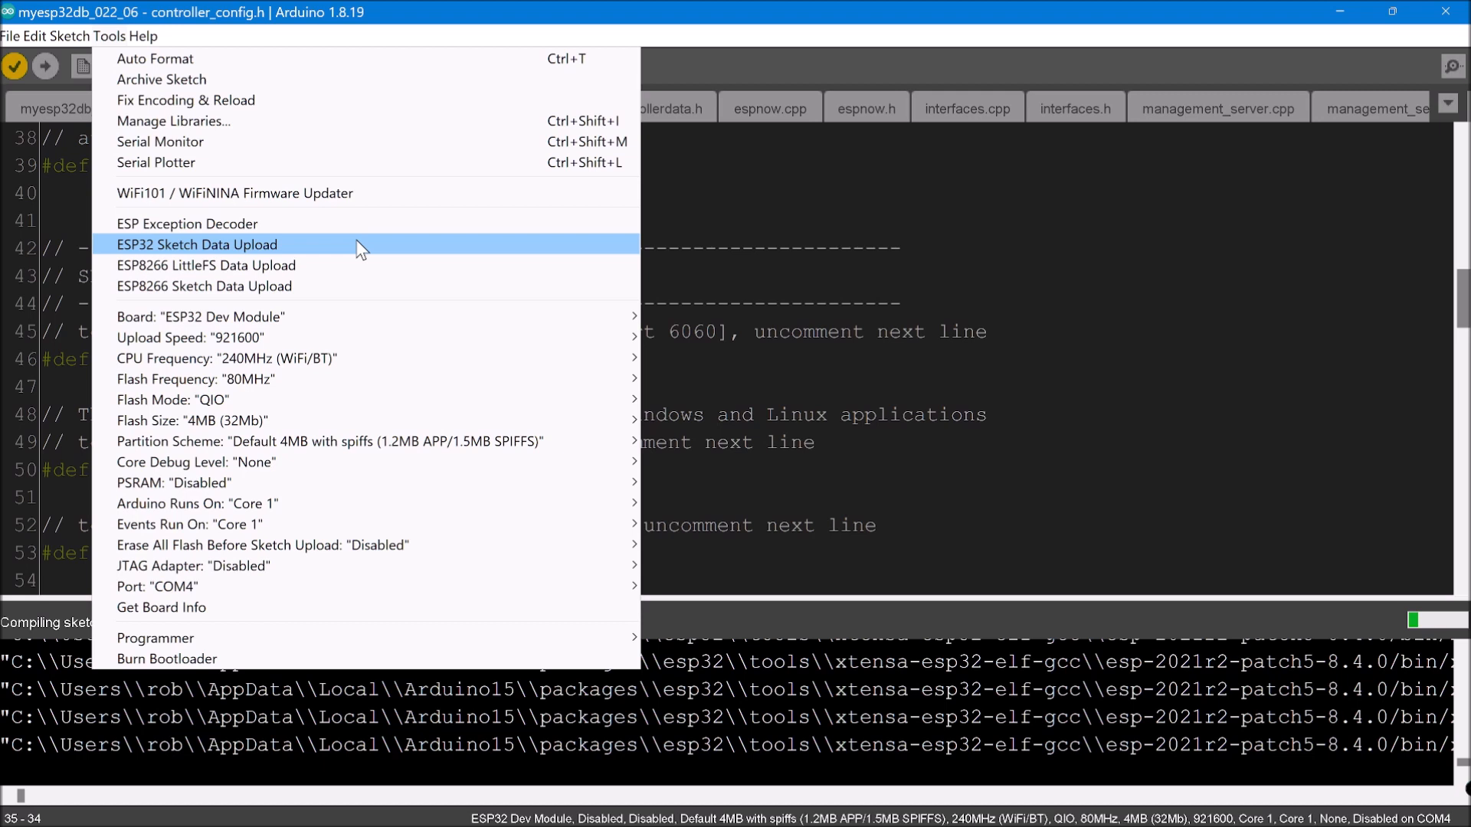
{"action": "mouse_move", "coordinate": [334, 266]}
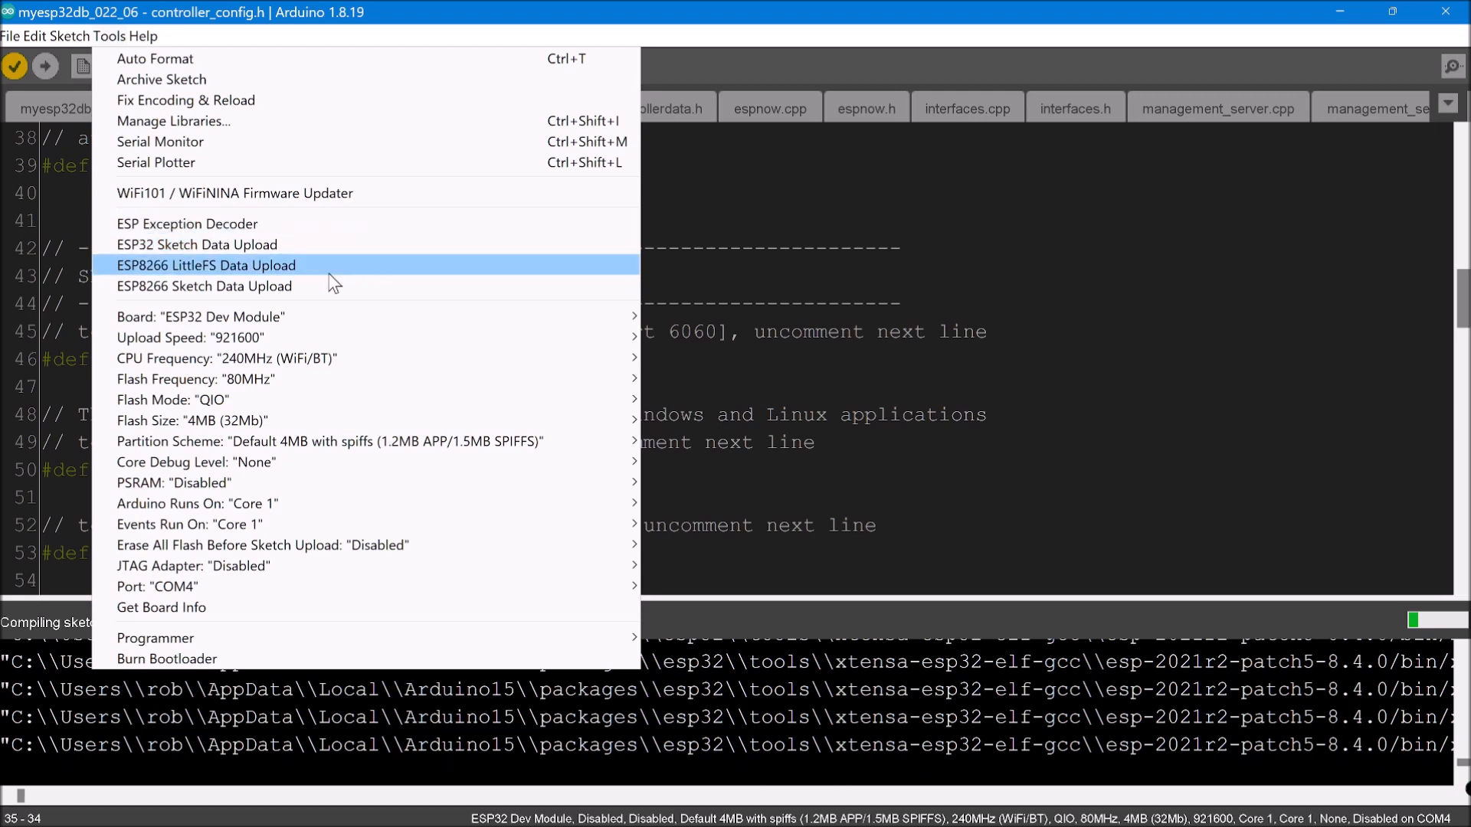
{"action": "mouse_move", "coordinate": [329, 264]}
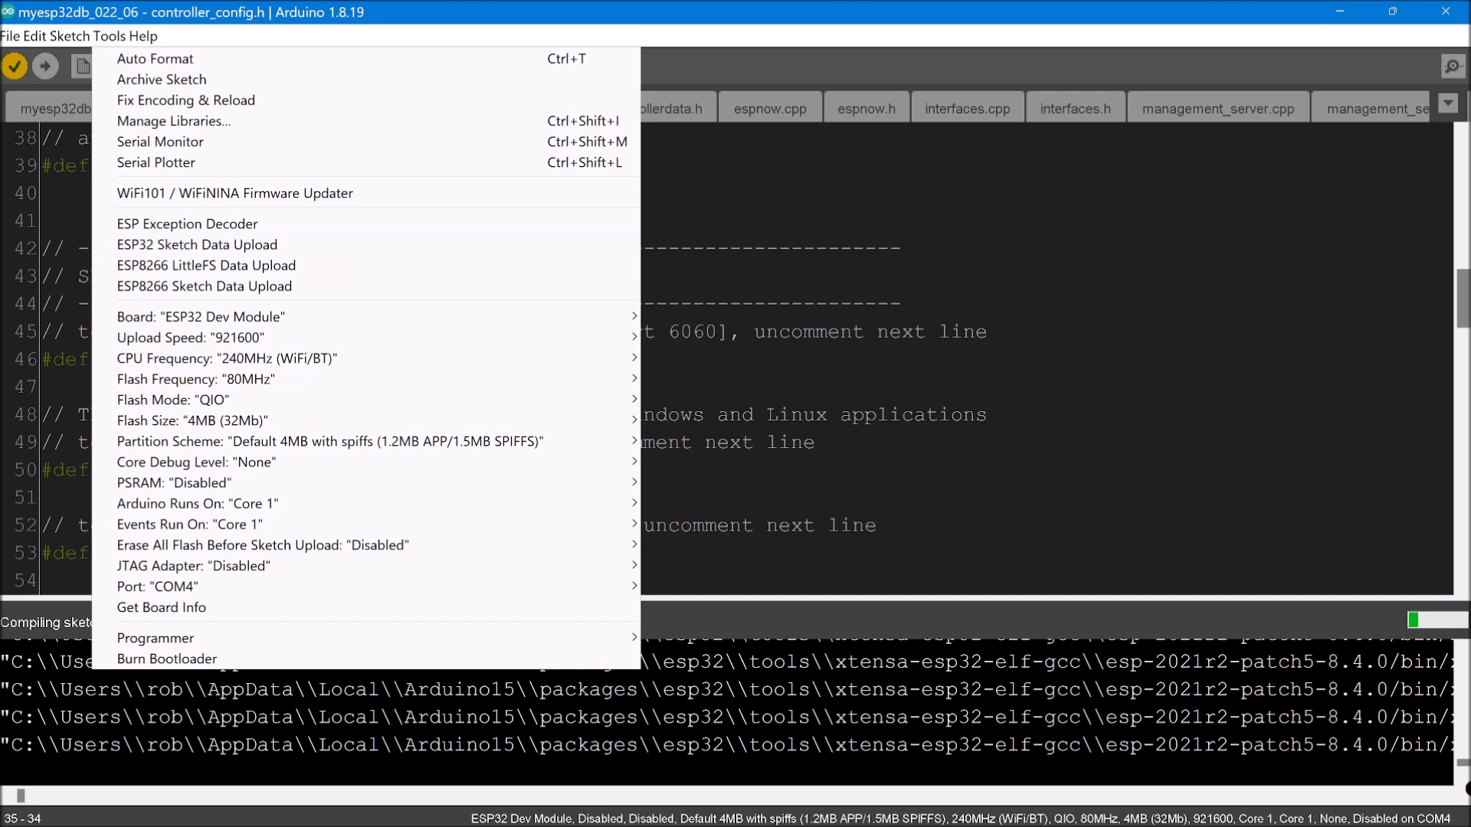
{"action": "left_click", "coordinate": [734, 413]}
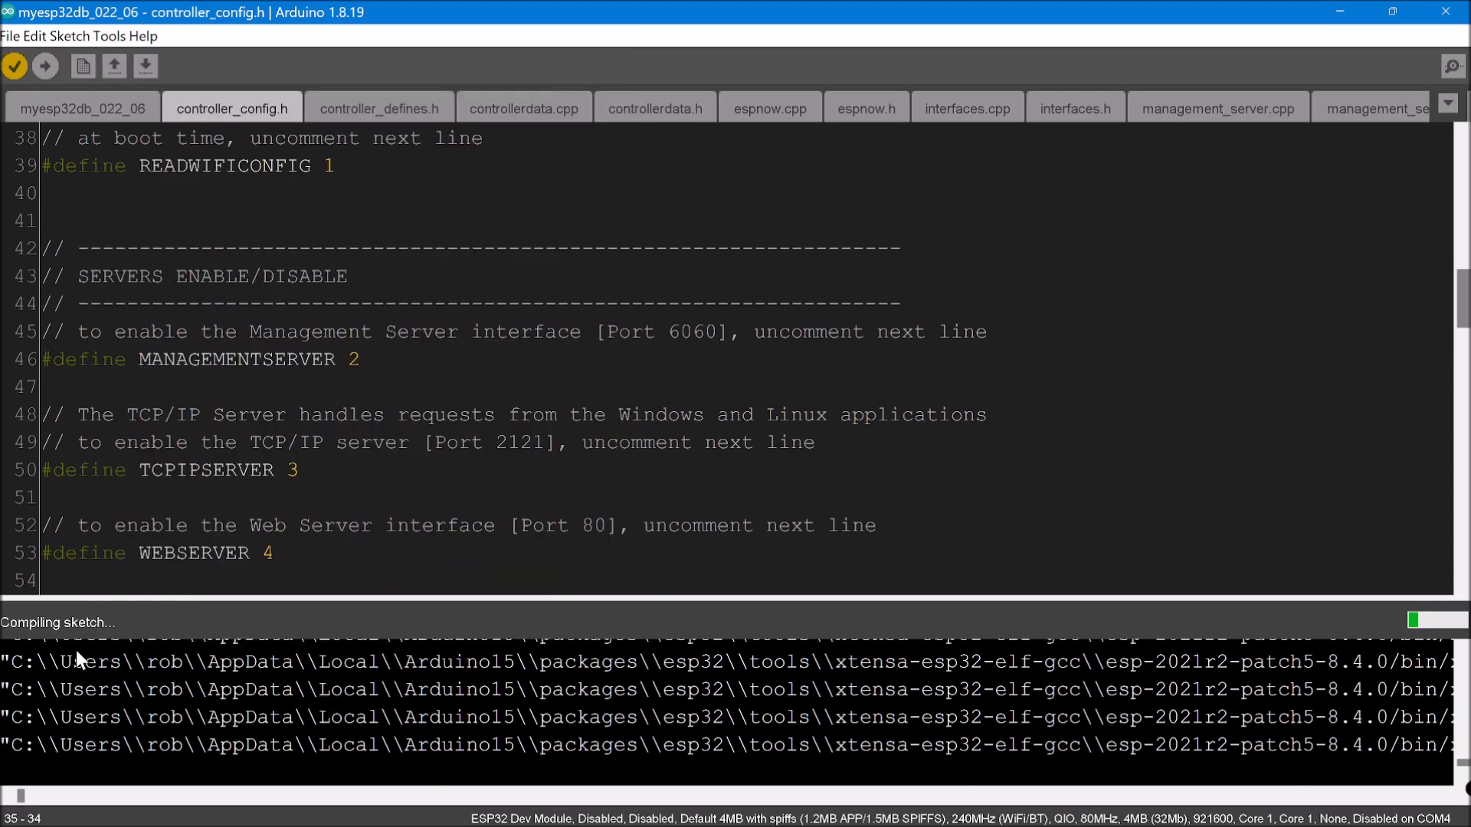
{"action": "mouse_move", "coordinate": [603, 672]}
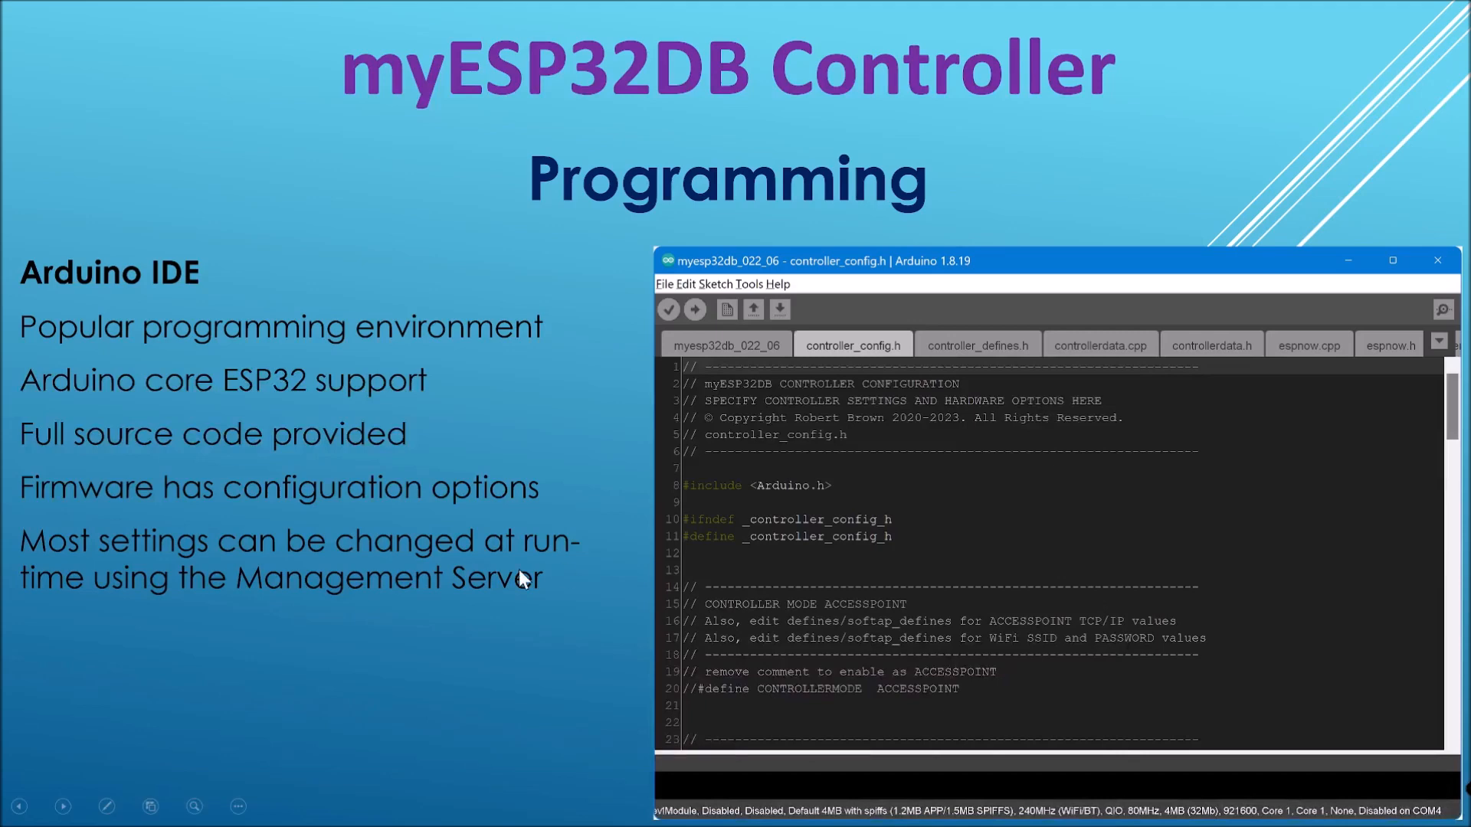
{"action": "mouse_move", "coordinate": [366, 579]}
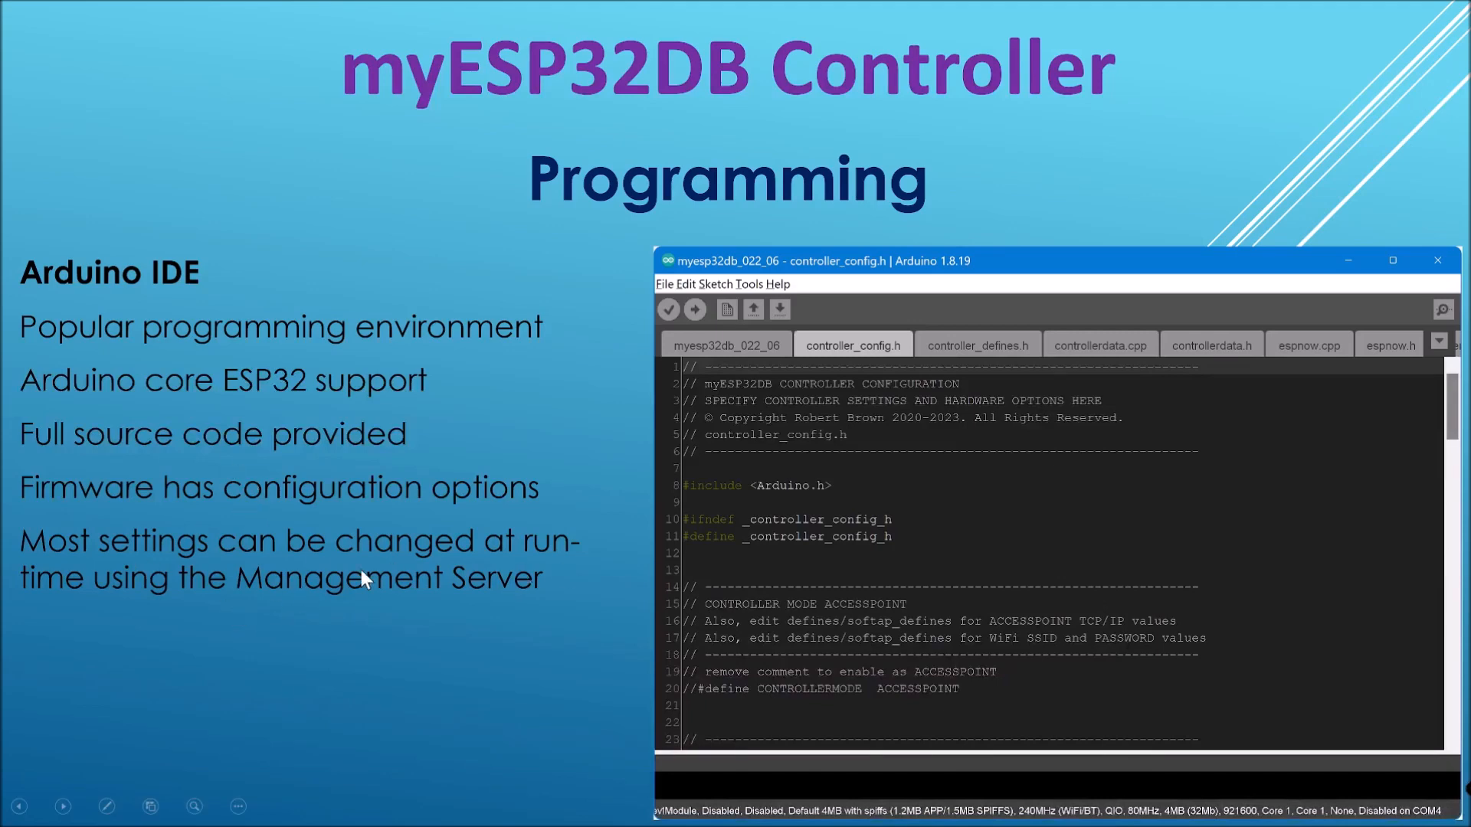
{"action": "mouse_move", "coordinate": [478, 674]}
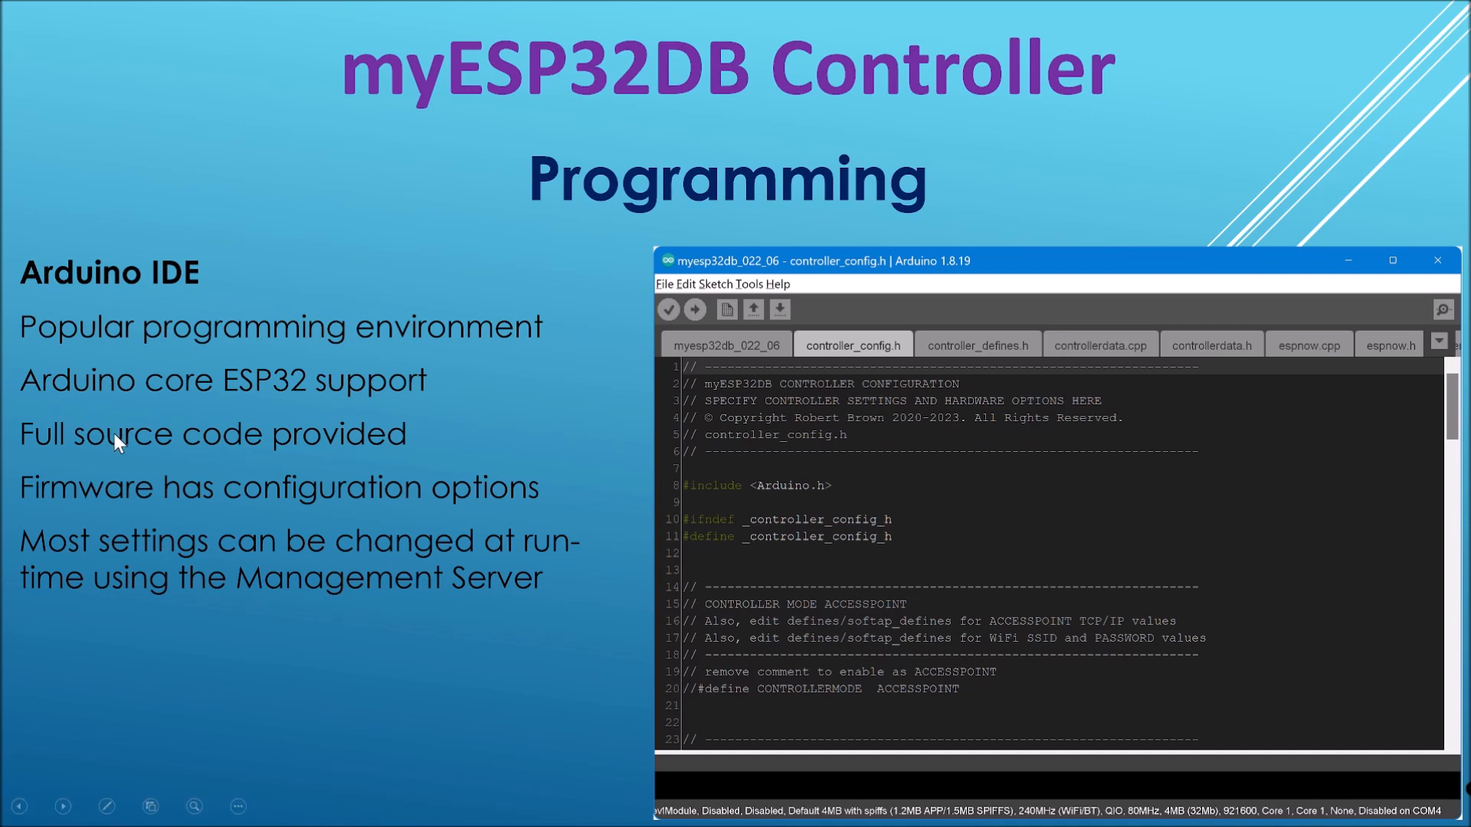
{"action": "mouse_move", "coordinate": [87, 458]}
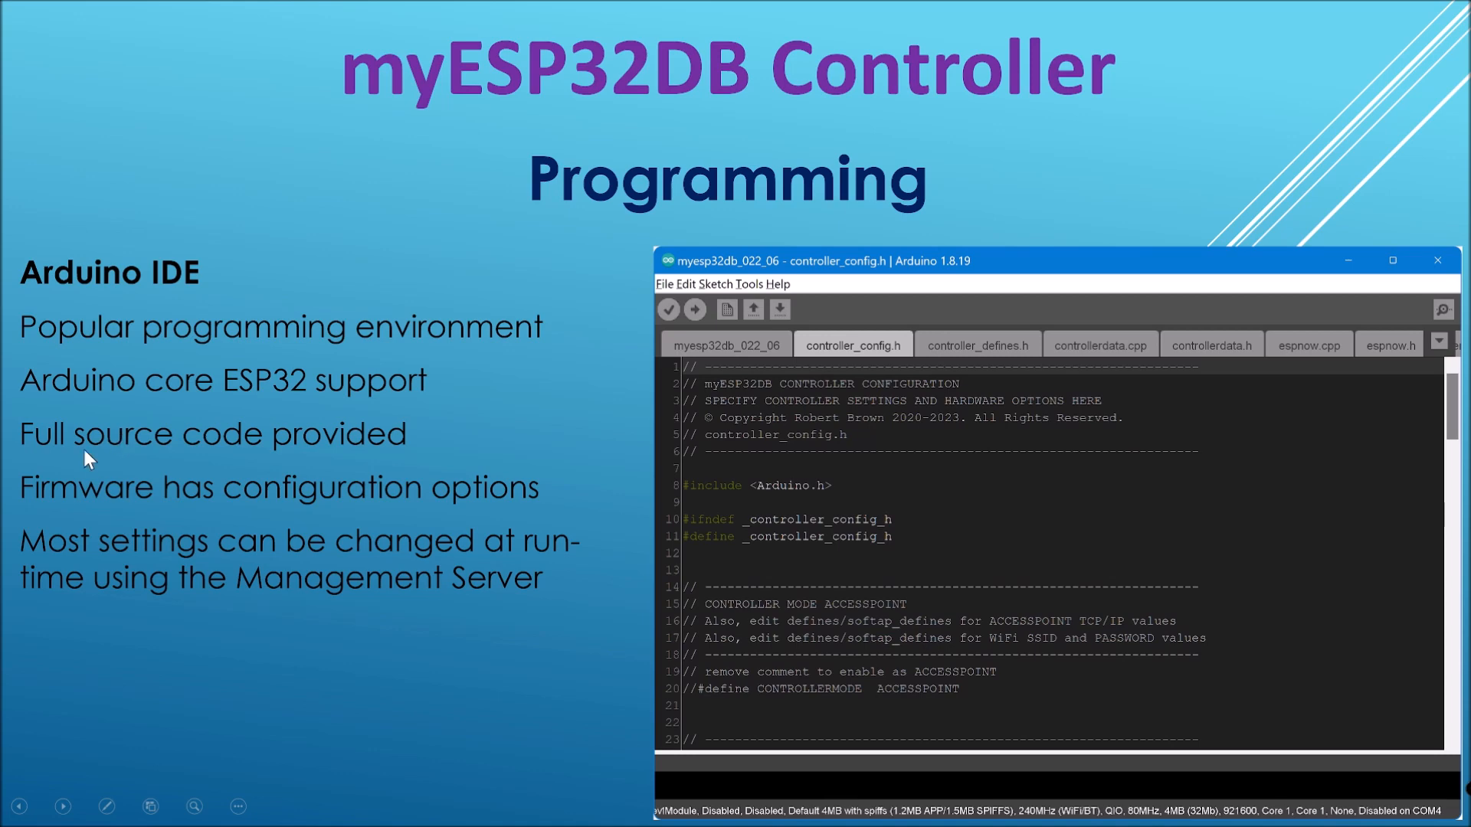
{"action": "mouse_move", "coordinate": [341, 456]}
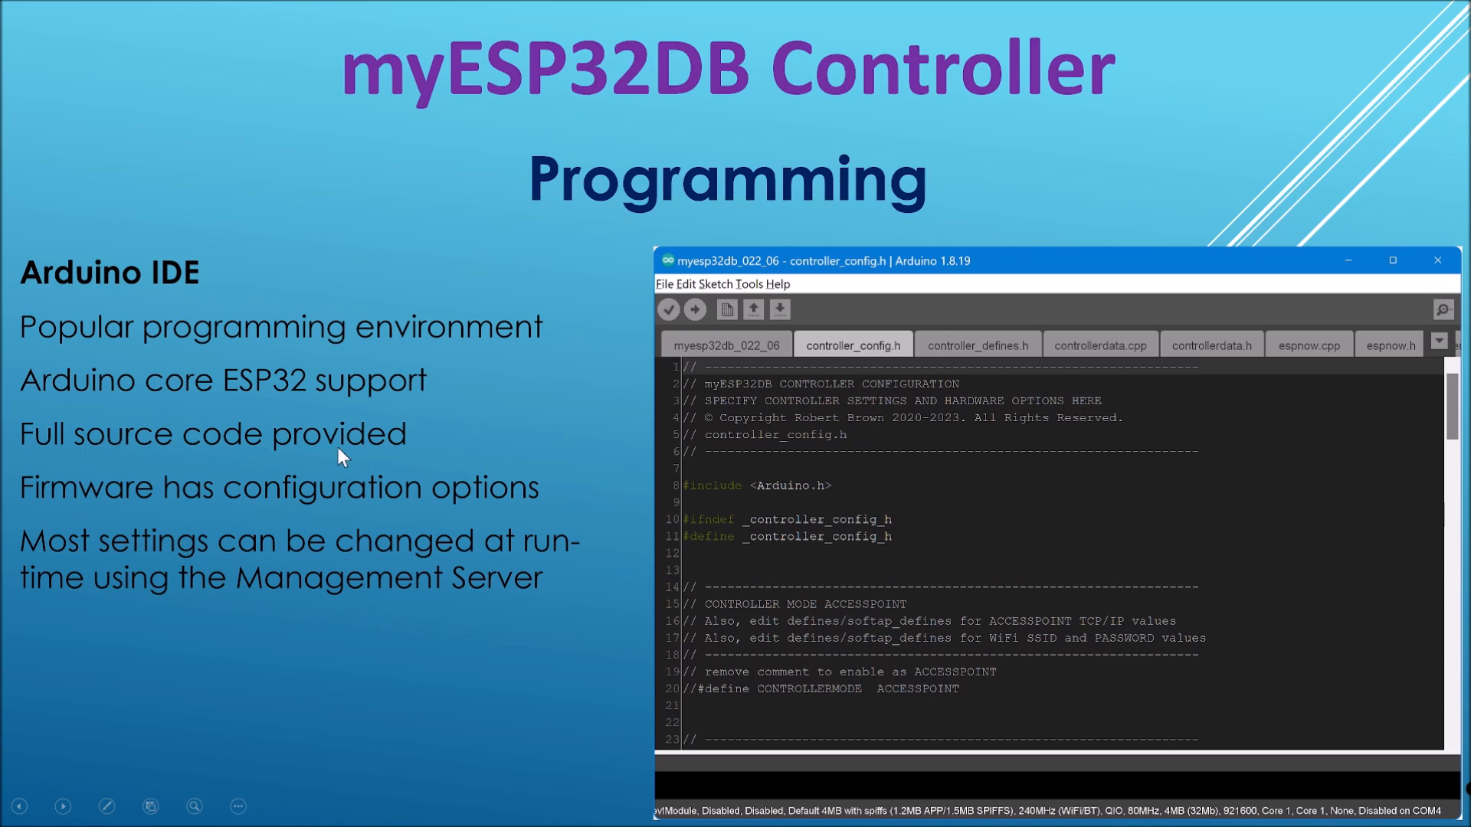
{"action": "mouse_move", "coordinate": [397, 504]}
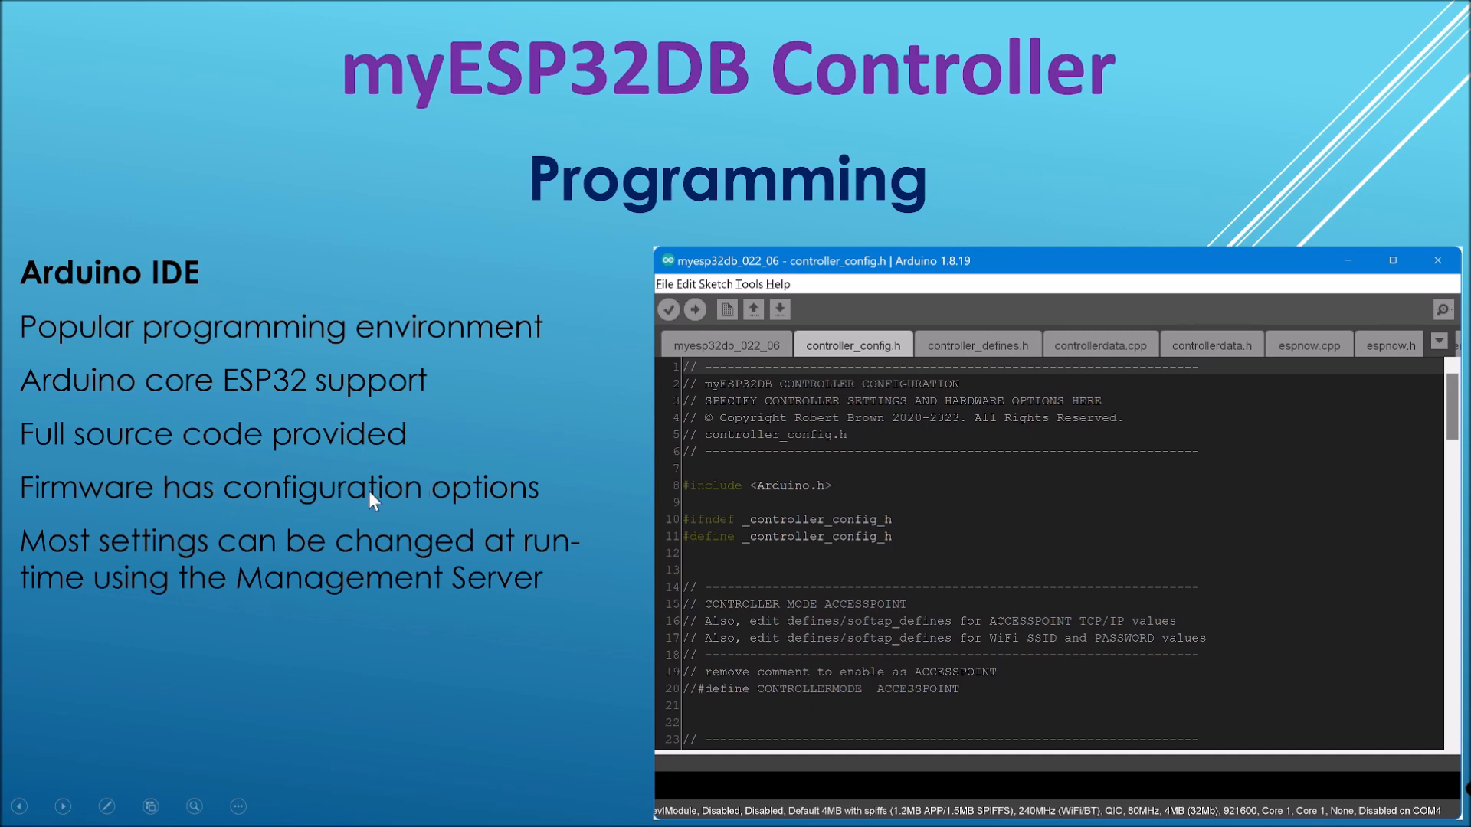
{"action": "mouse_move", "coordinate": [417, 496]}
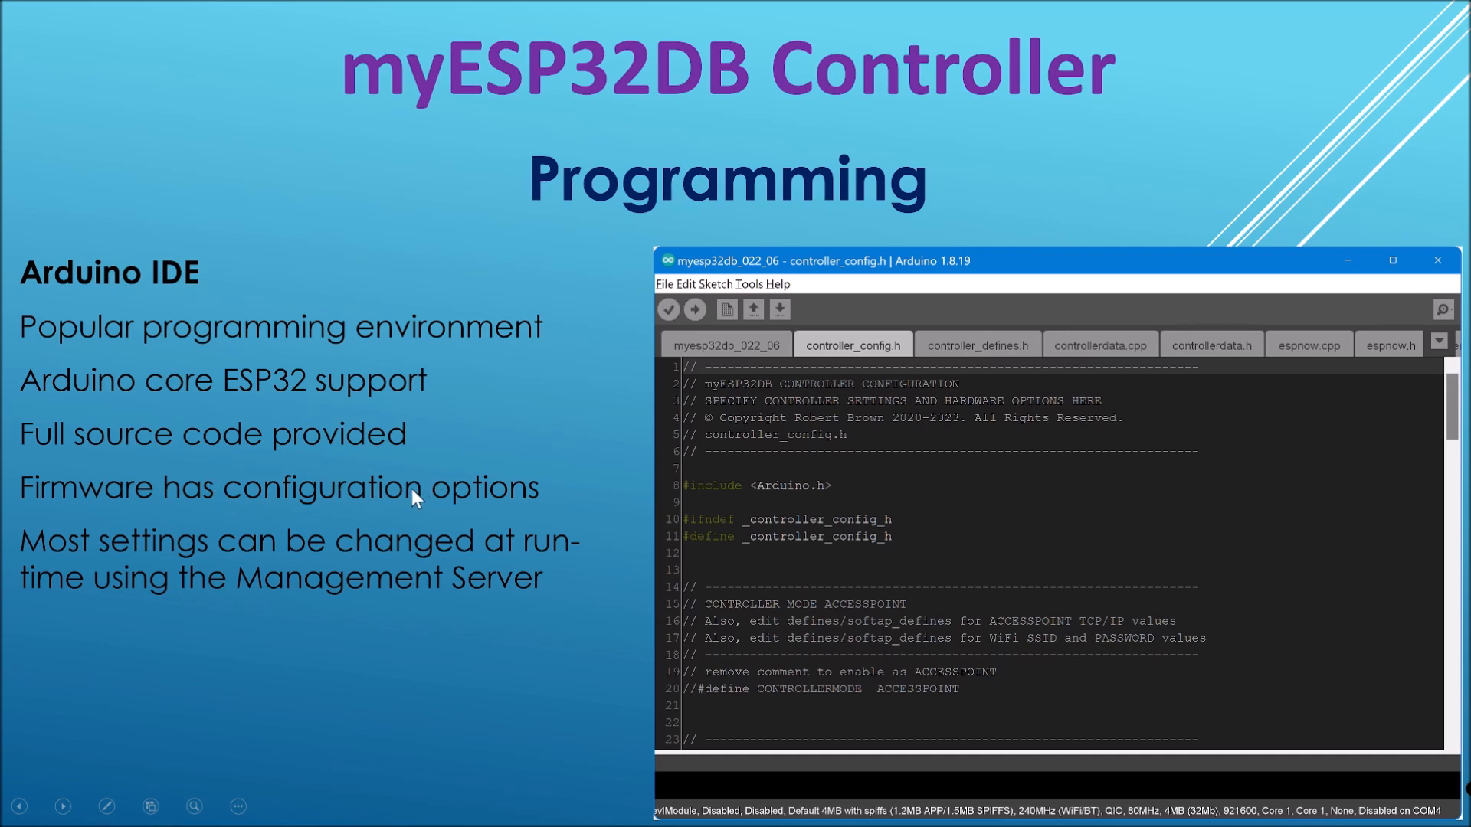
{"action": "mouse_move", "coordinate": [35, 564]}
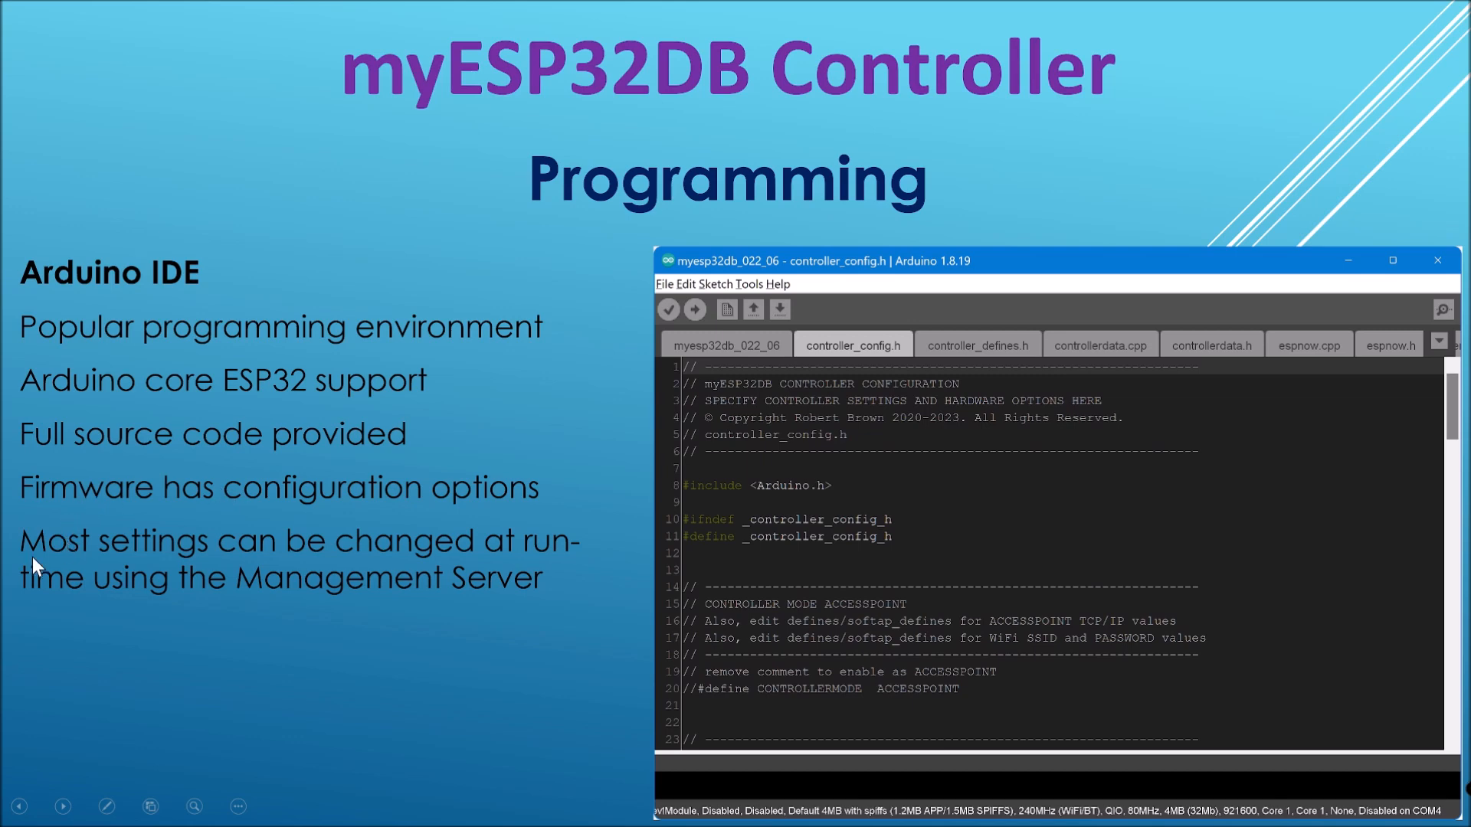
{"action": "mouse_move", "coordinate": [432, 597]}
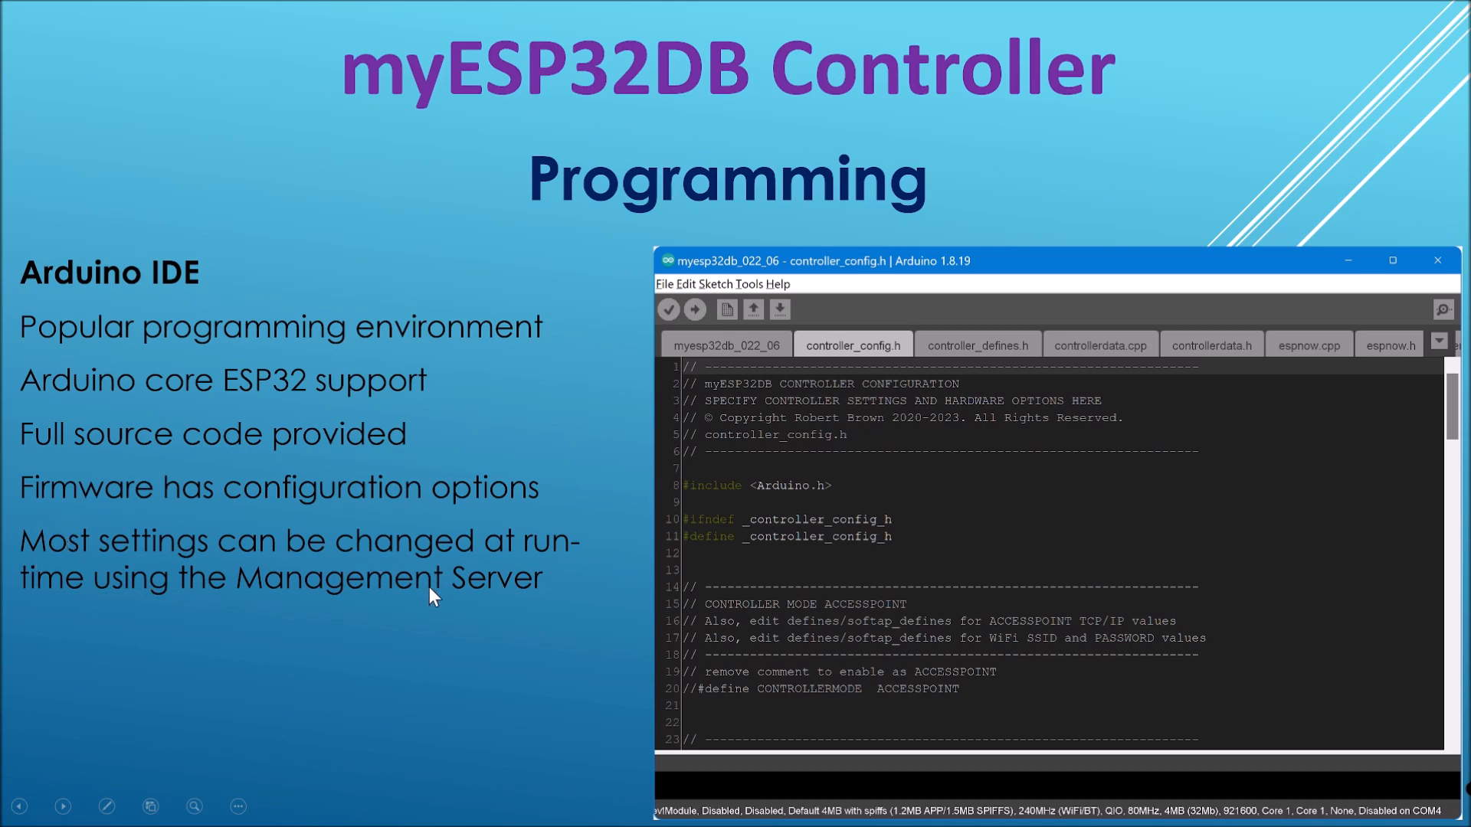
{"action": "mouse_move", "coordinate": [83, 559]}
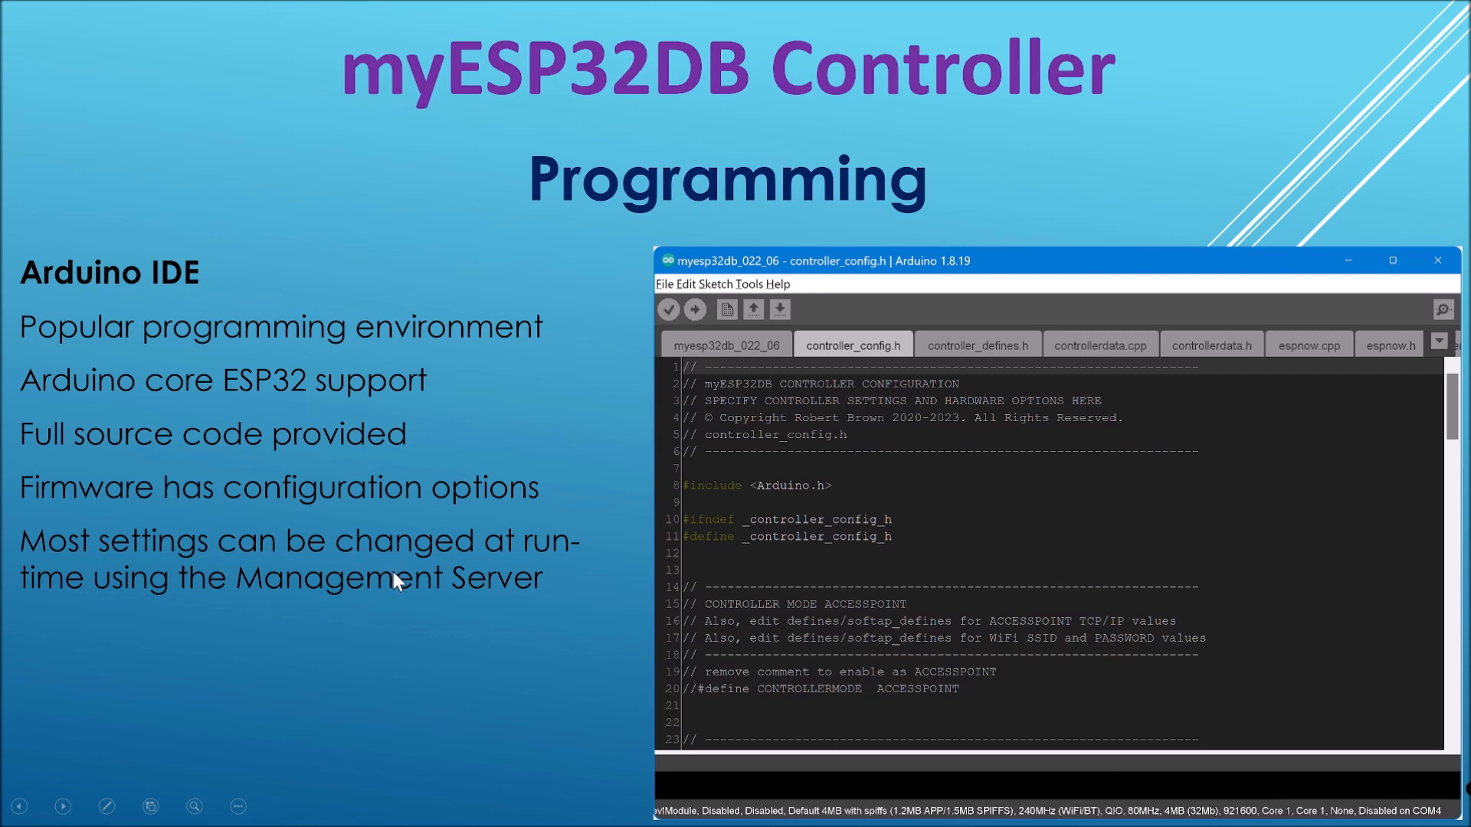
{"action": "mouse_move", "coordinate": [401, 575]}
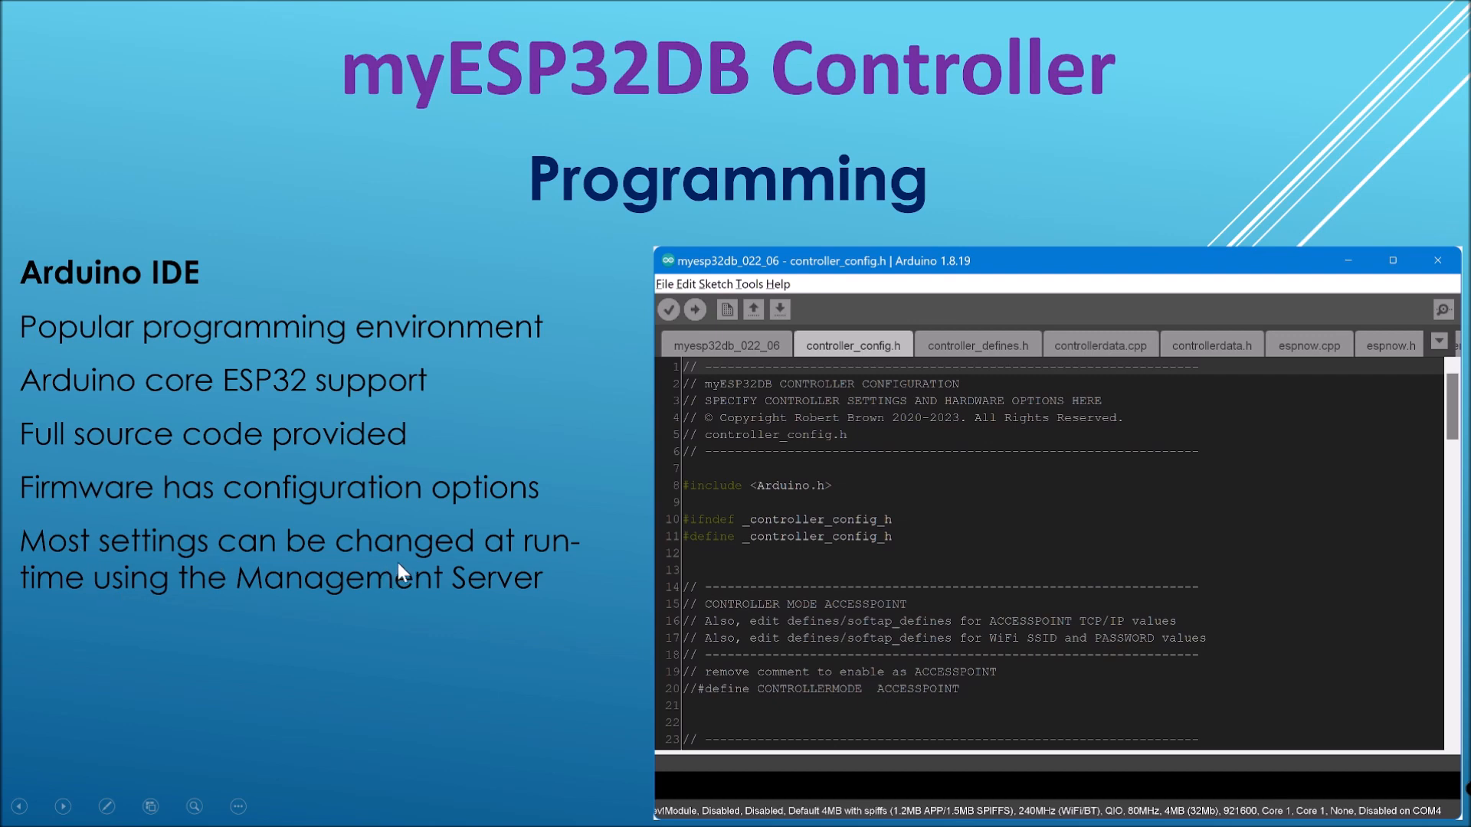
{"action": "mouse_move", "coordinate": [385, 511]}
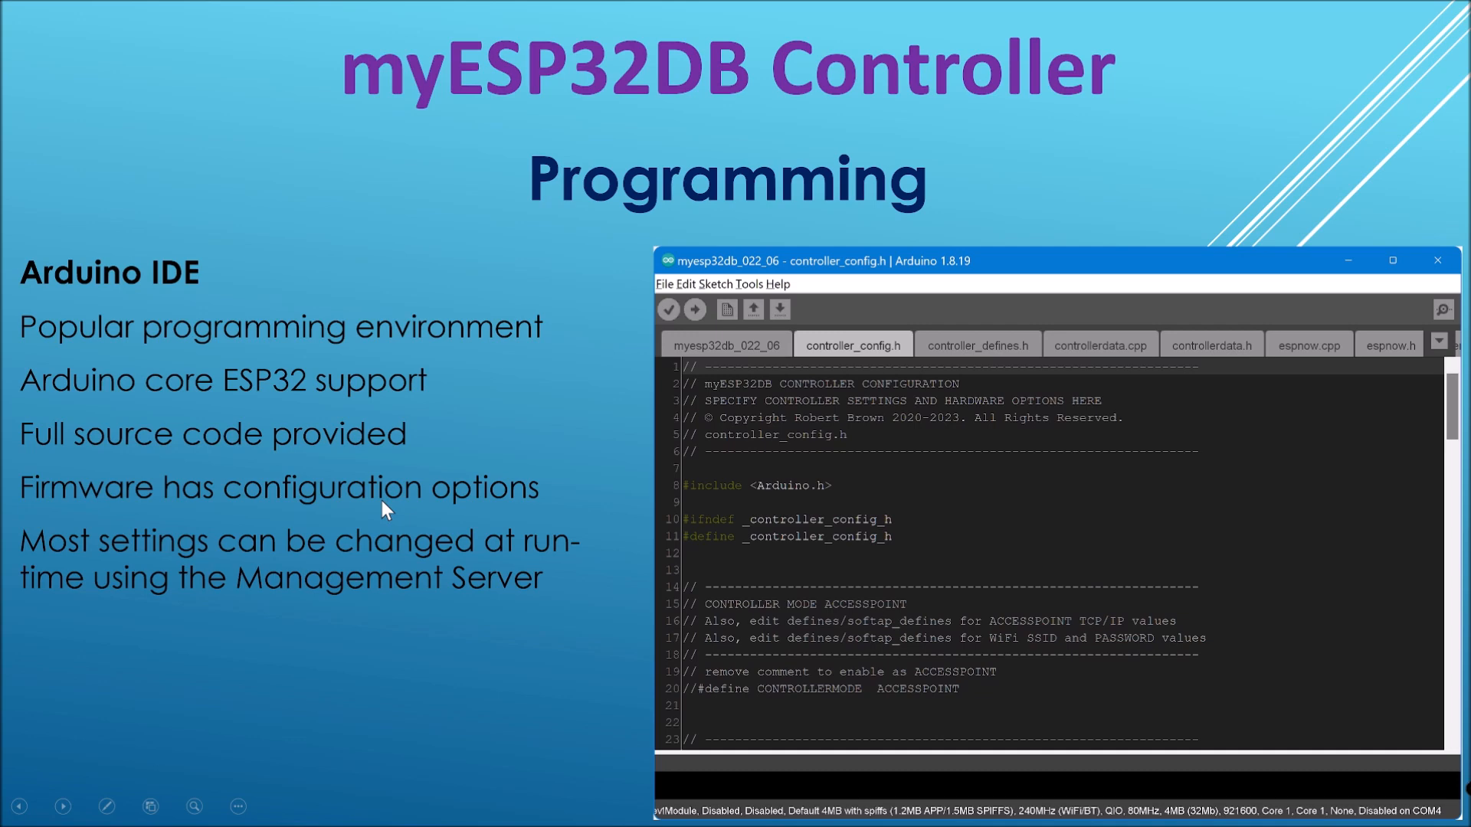
Switch from the programming slide to the browser beside the tablet's MISC page
{"action": "key", "text": "alt+tab"}
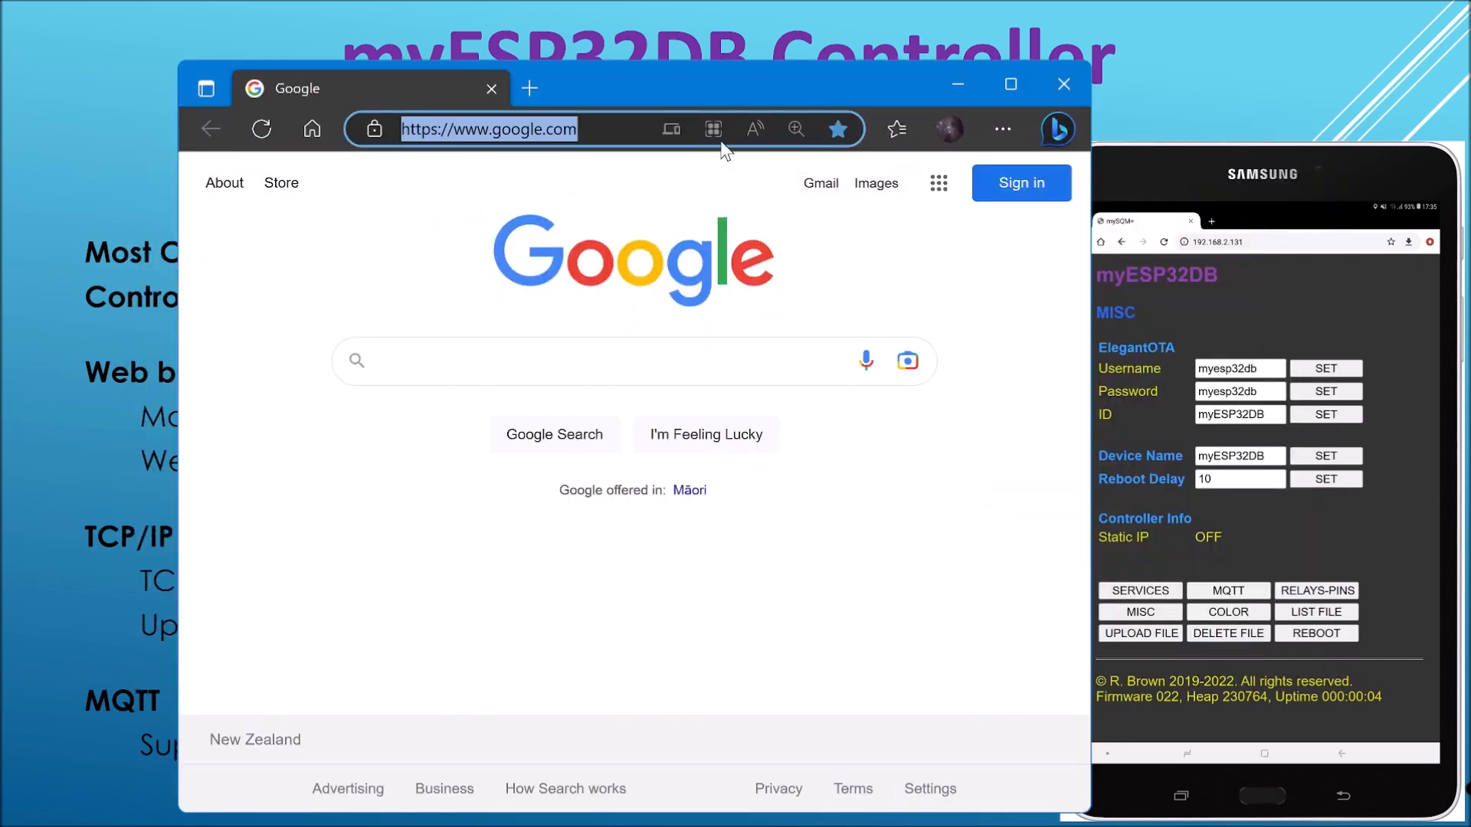
Enter the controller address 192.168.2.172 in Edge, correcting a mistyped character
{"action": "type", "text": "18"}
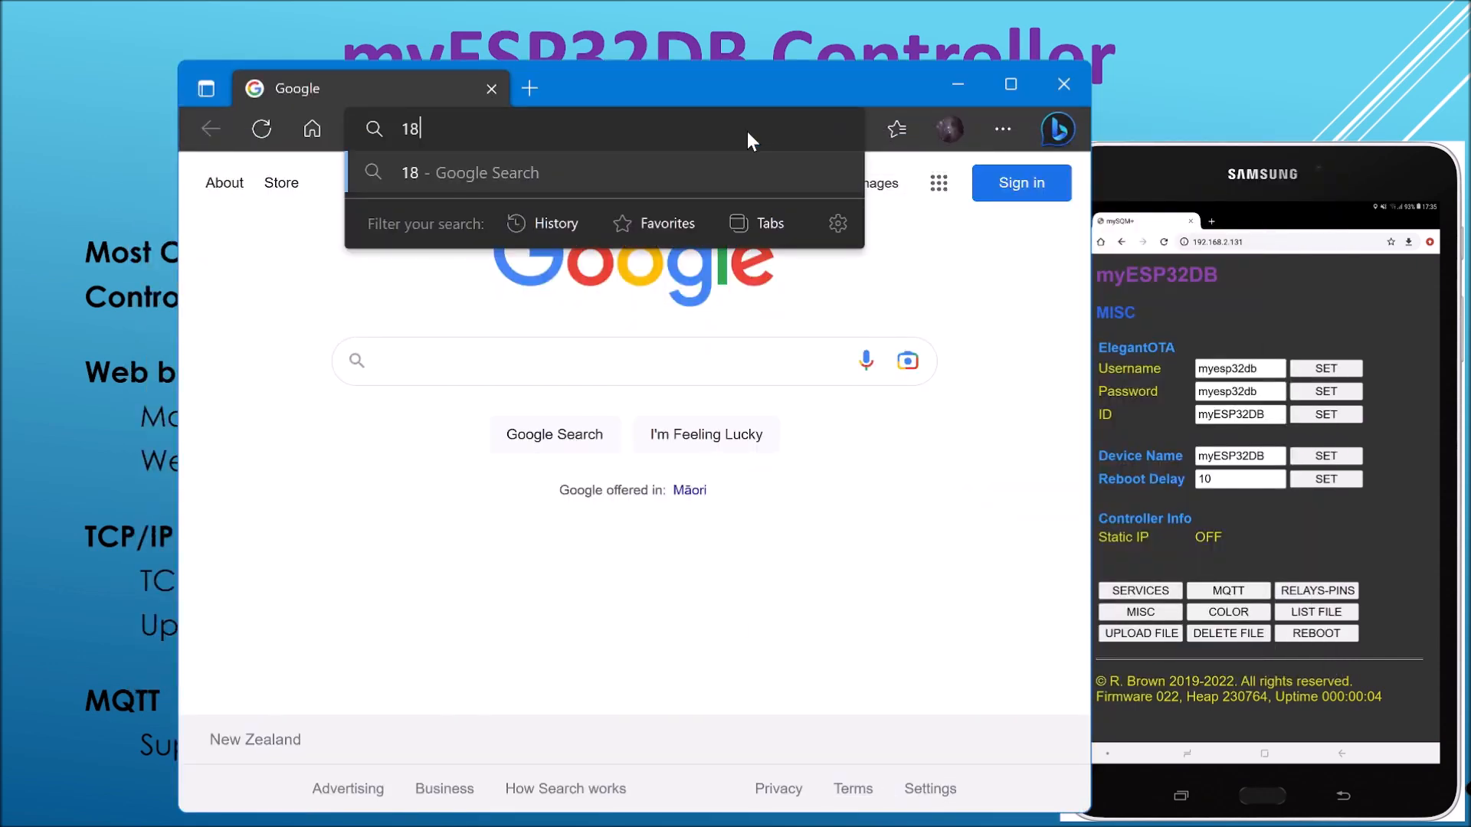
{"action": "type", "text": "92.1"}
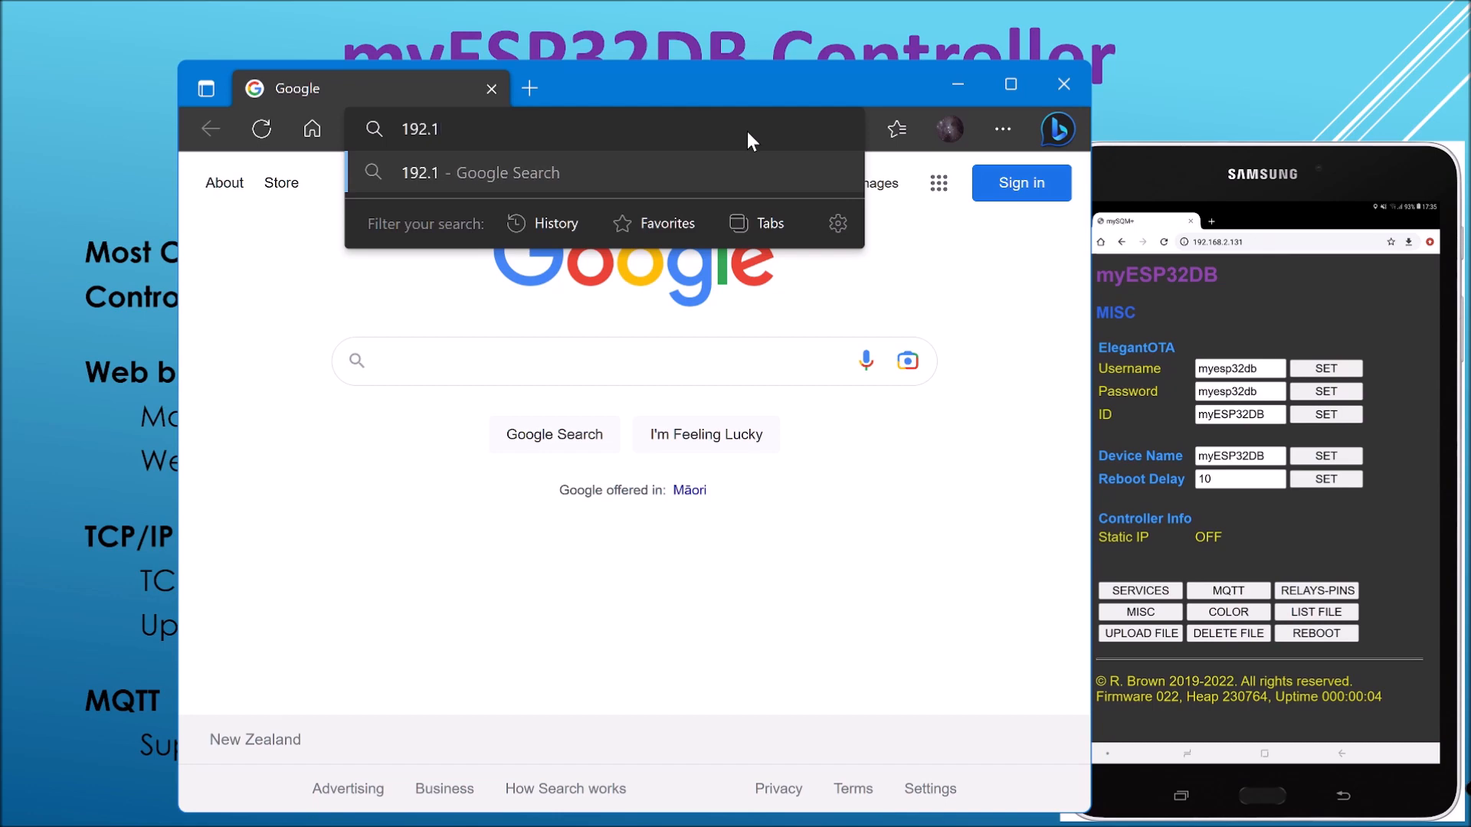
{"action": "key", "text": "Backspace"}
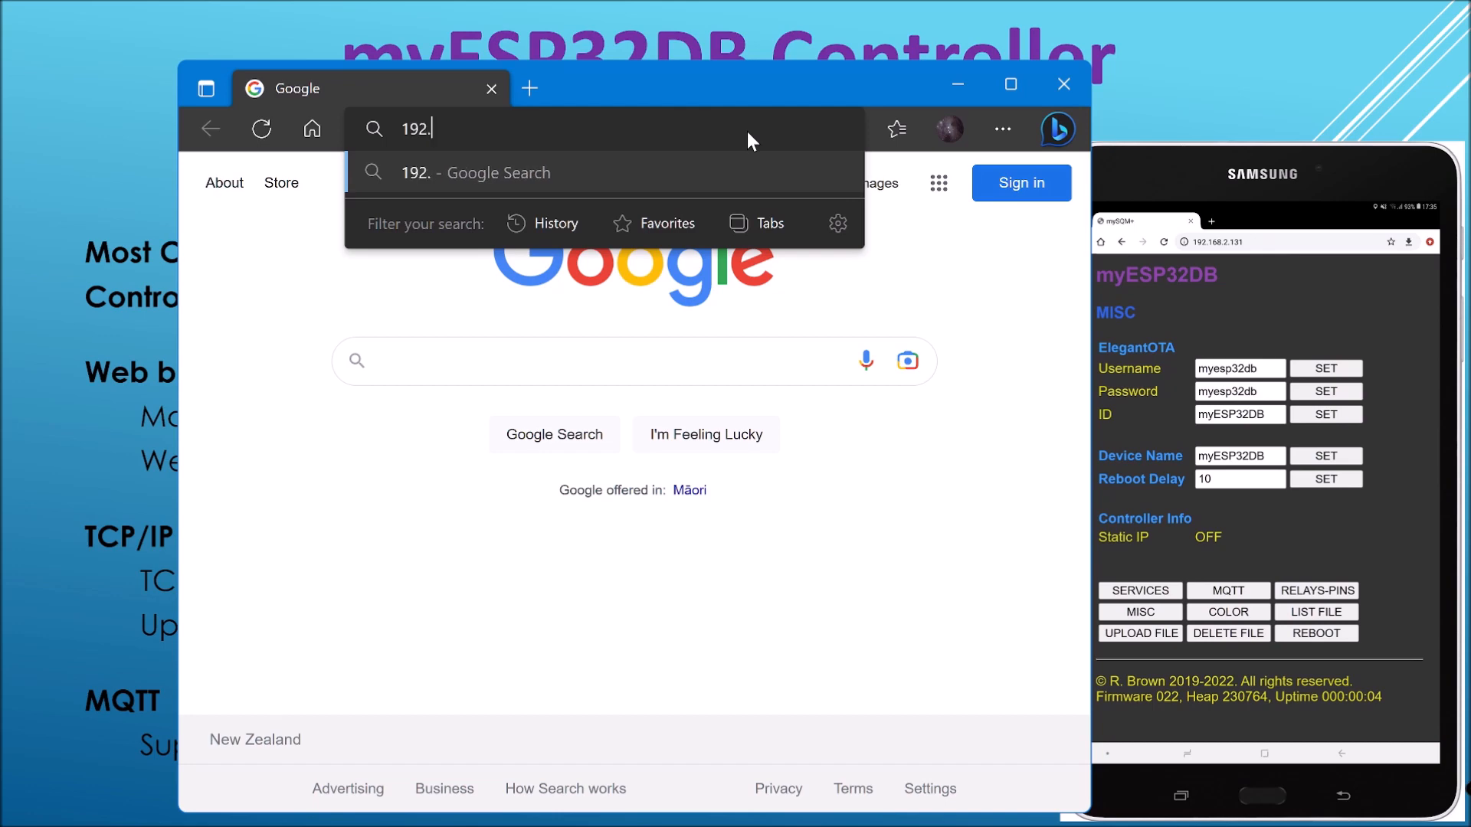
{"action": "type", "text": ".2.172"}
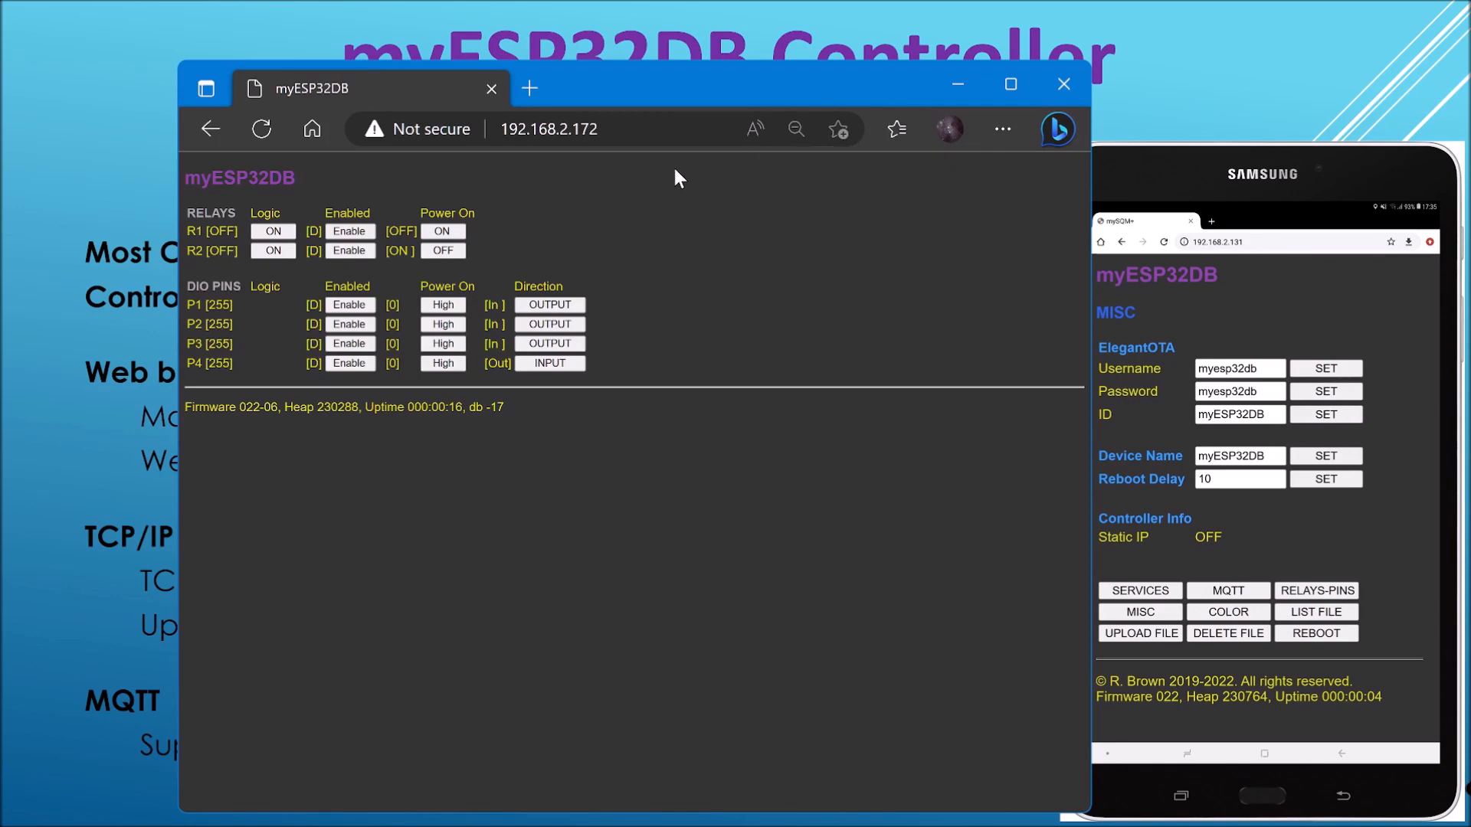
Append port 6060 to the controller address and sign in to the management server
{"action": "left_click", "coordinate": [549, 130]}
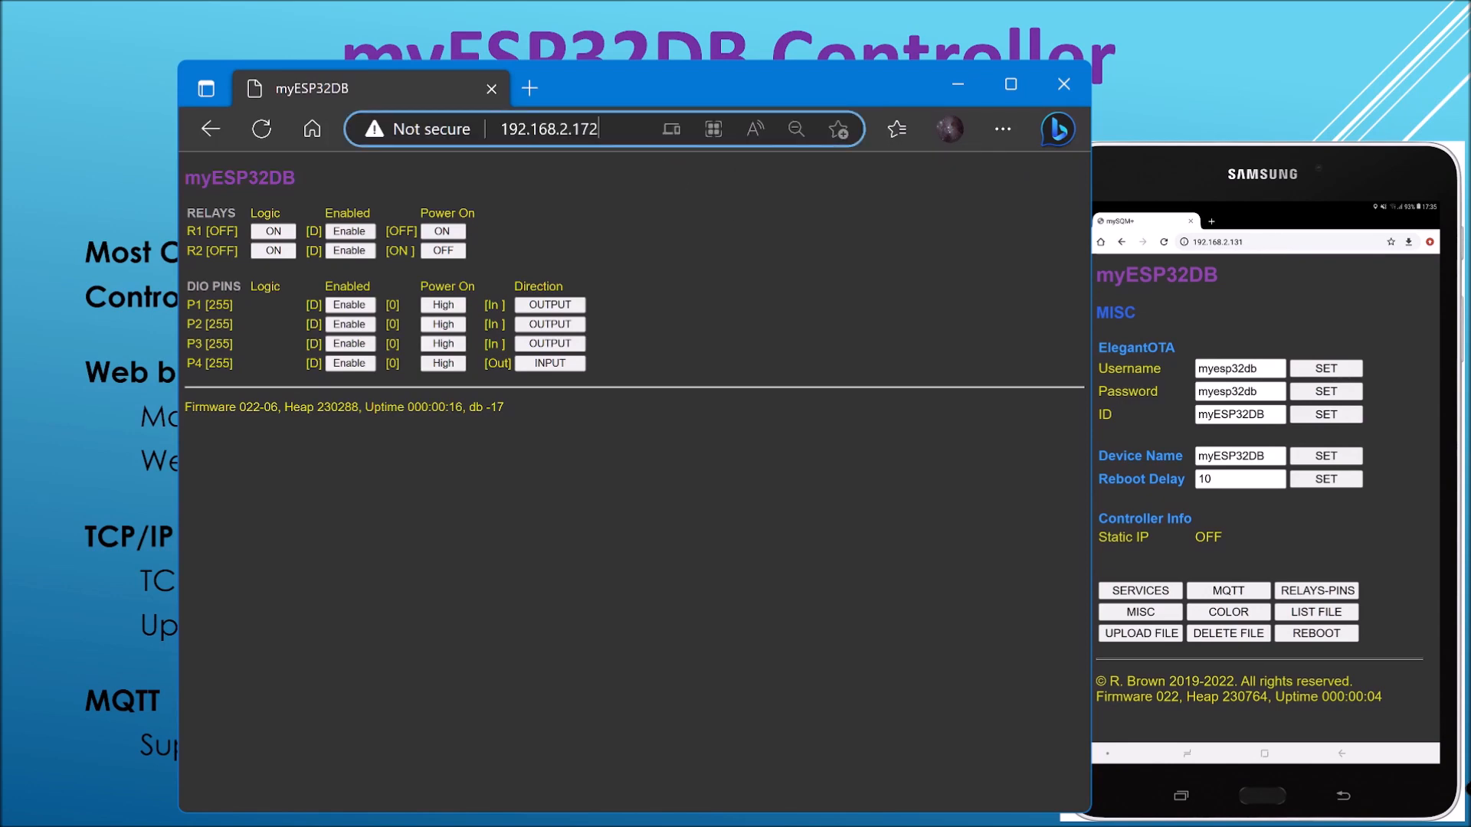
{"action": "left_click", "coordinate": [563, 129]}
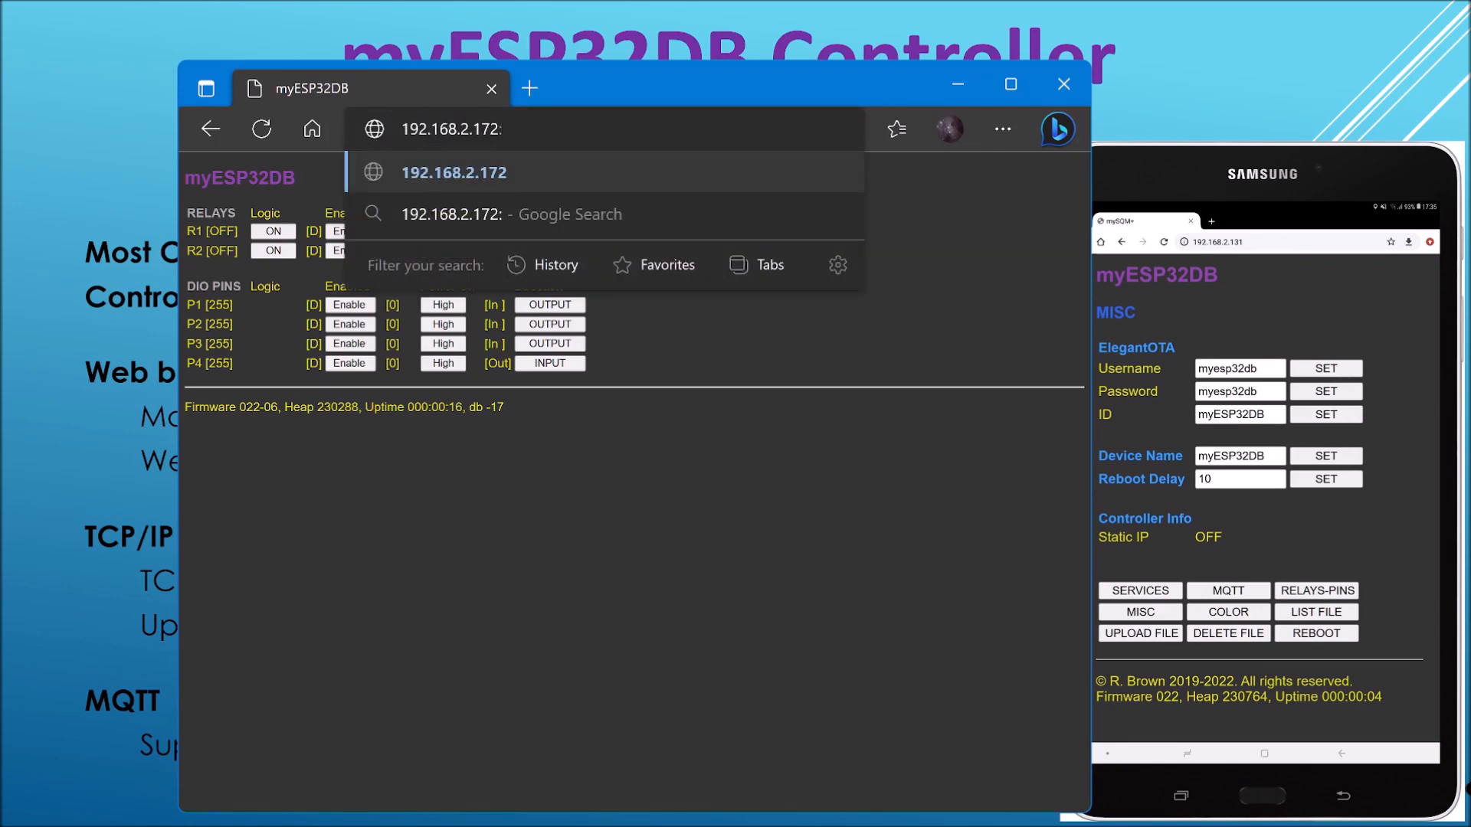
{"action": "type", "text": "6060"}
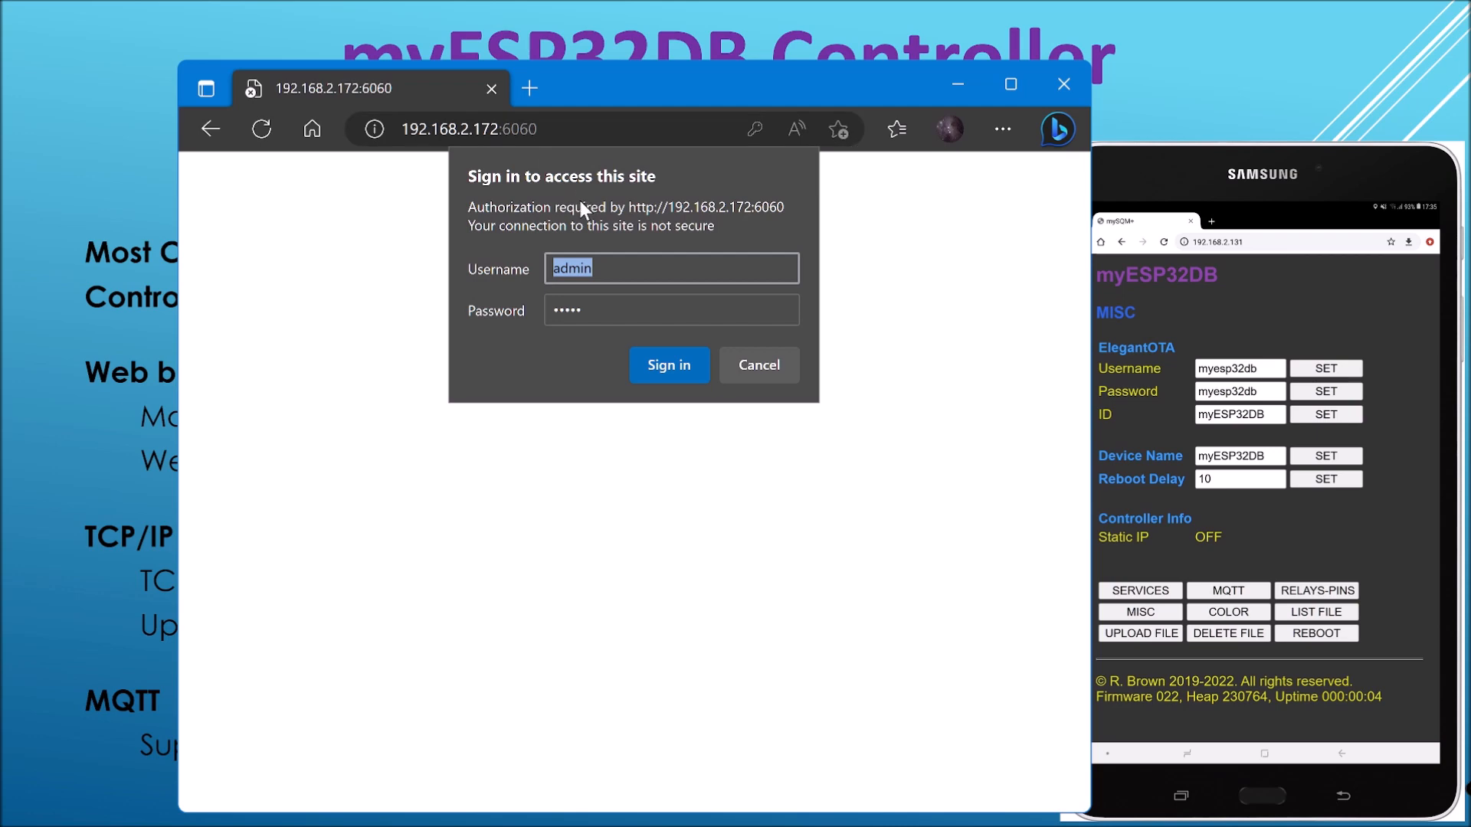
{"action": "left_click", "coordinate": [668, 364]}
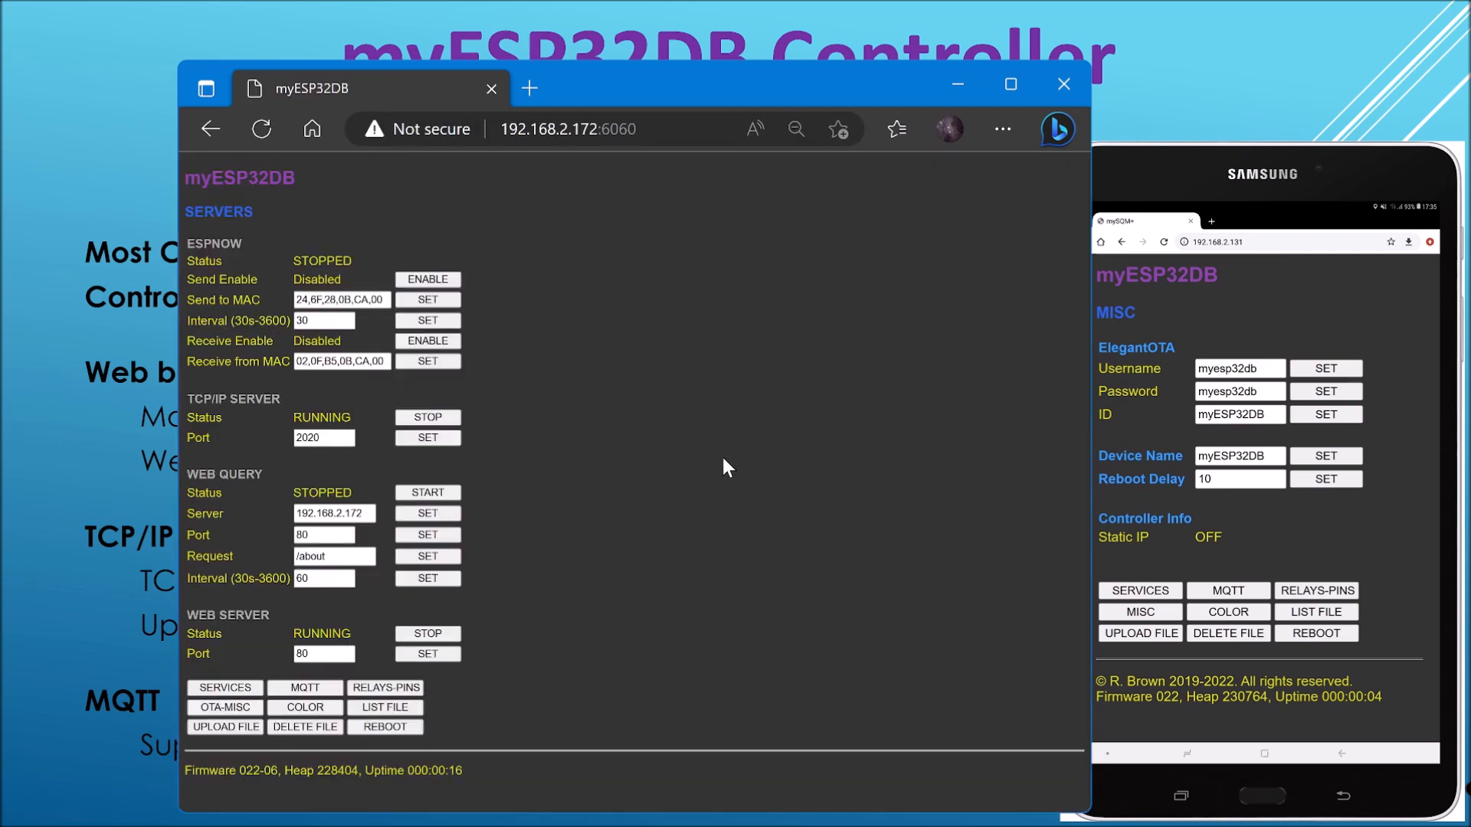
{"action": "mouse_move", "coordinate": [460, 216]}
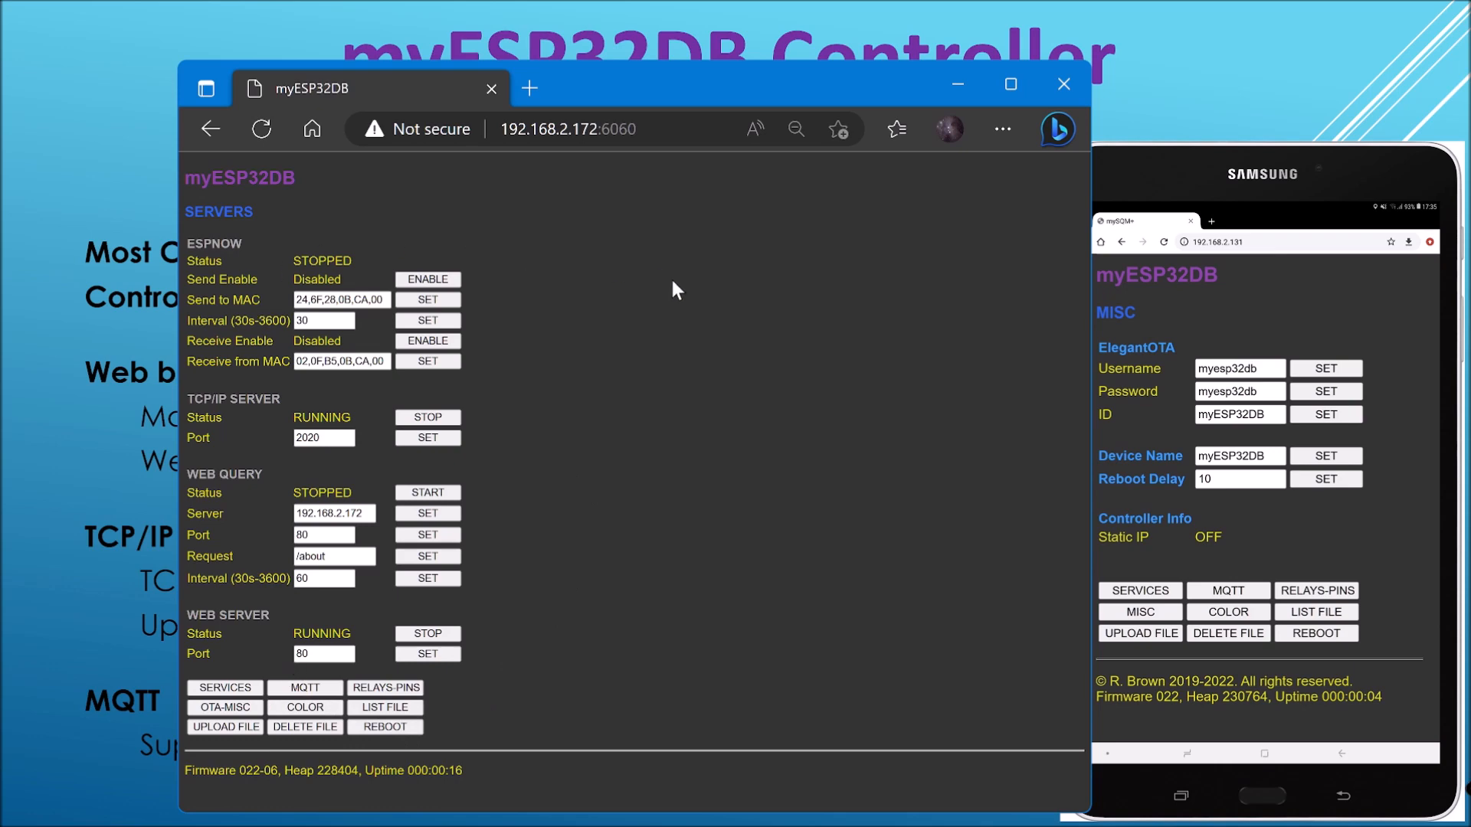
{"action": "mouse_move", "coordinate": [586, 589]}
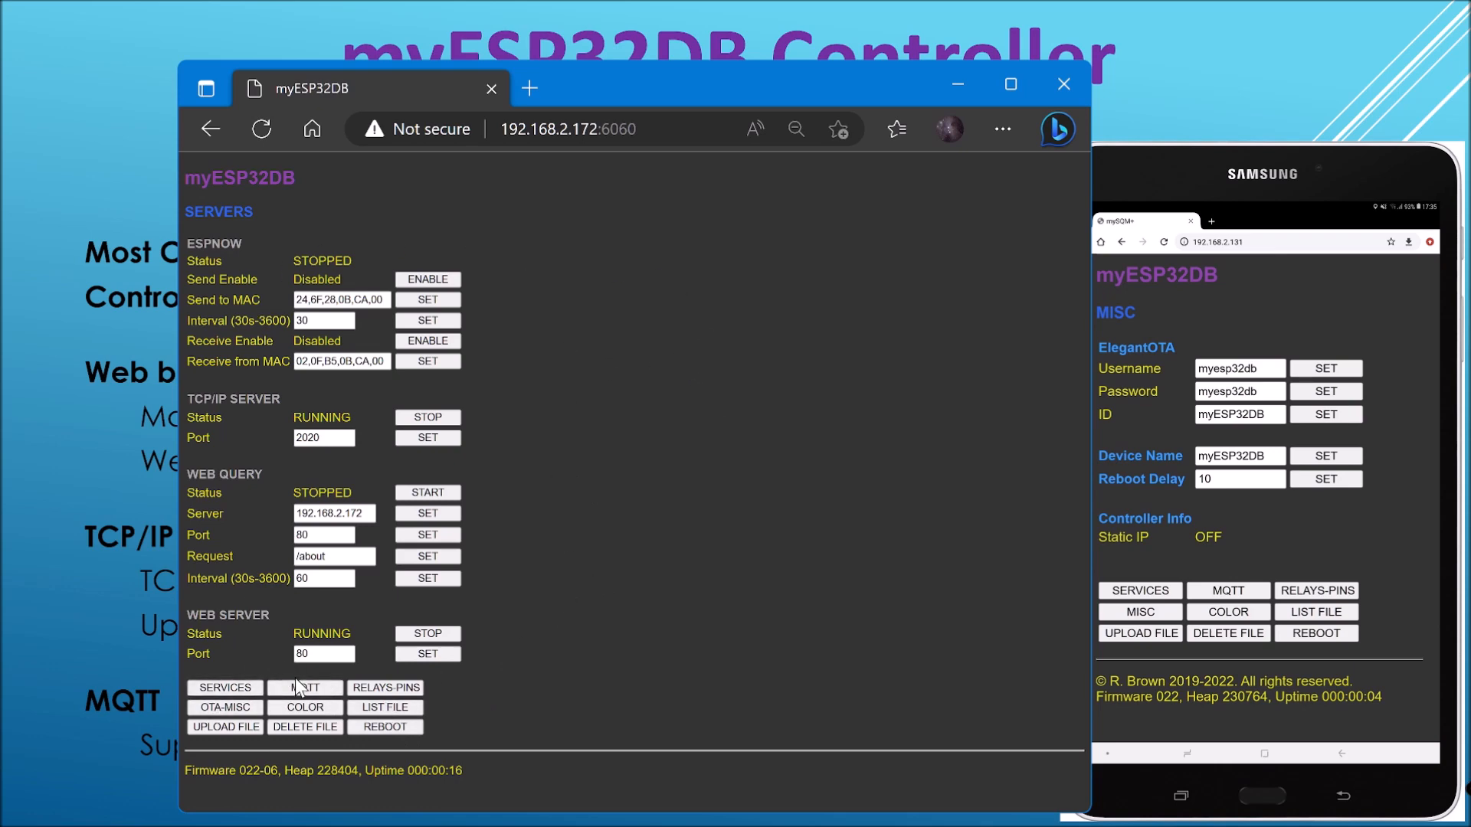
Open the RELAYS-PINS page showing relay and DIO pin logic settings
{"action": "left_click", "coordinate": [305, 688]}
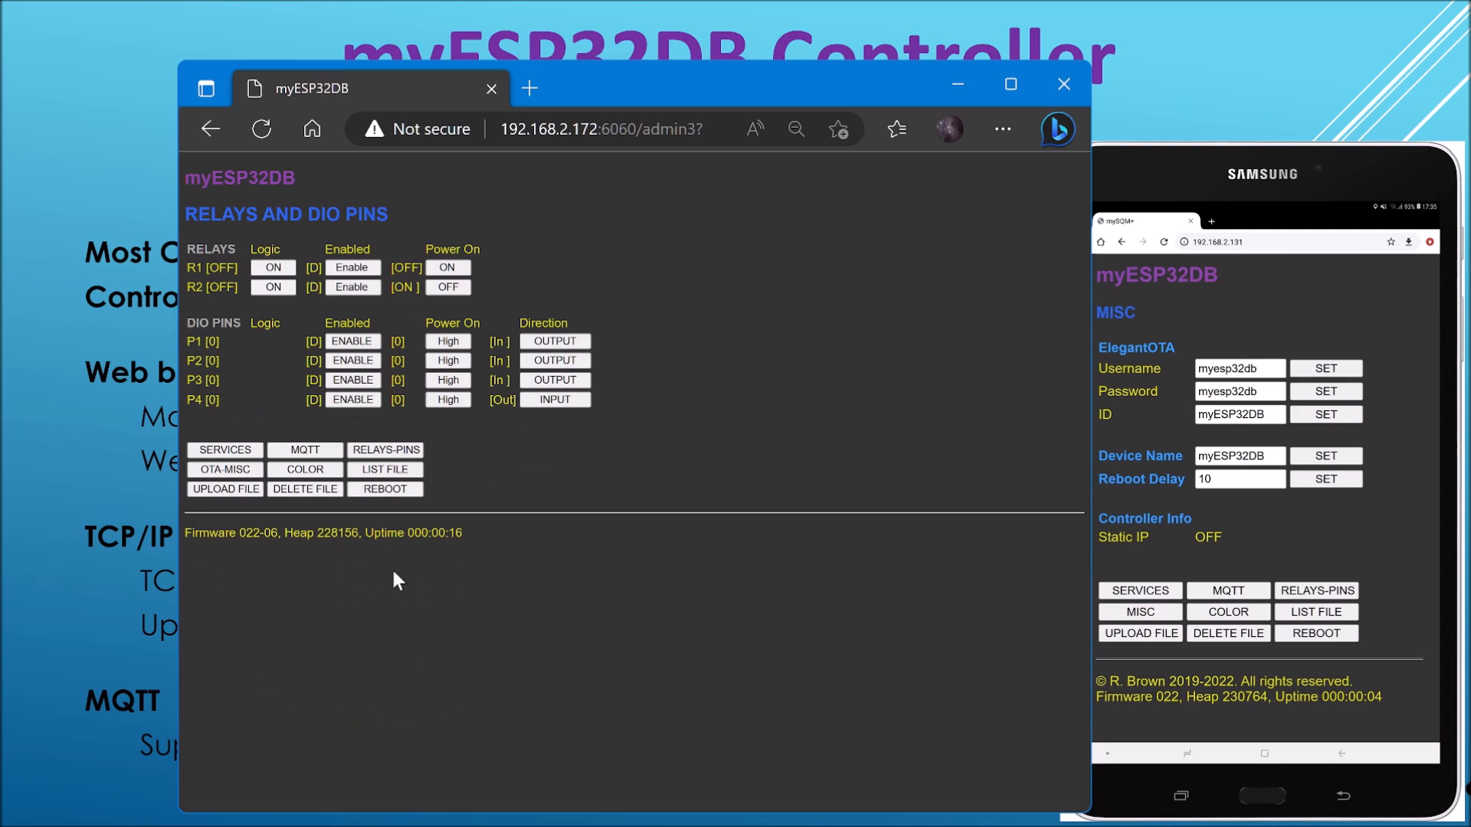
{"action": "mouse_move", "coordinate": [724, 279]}
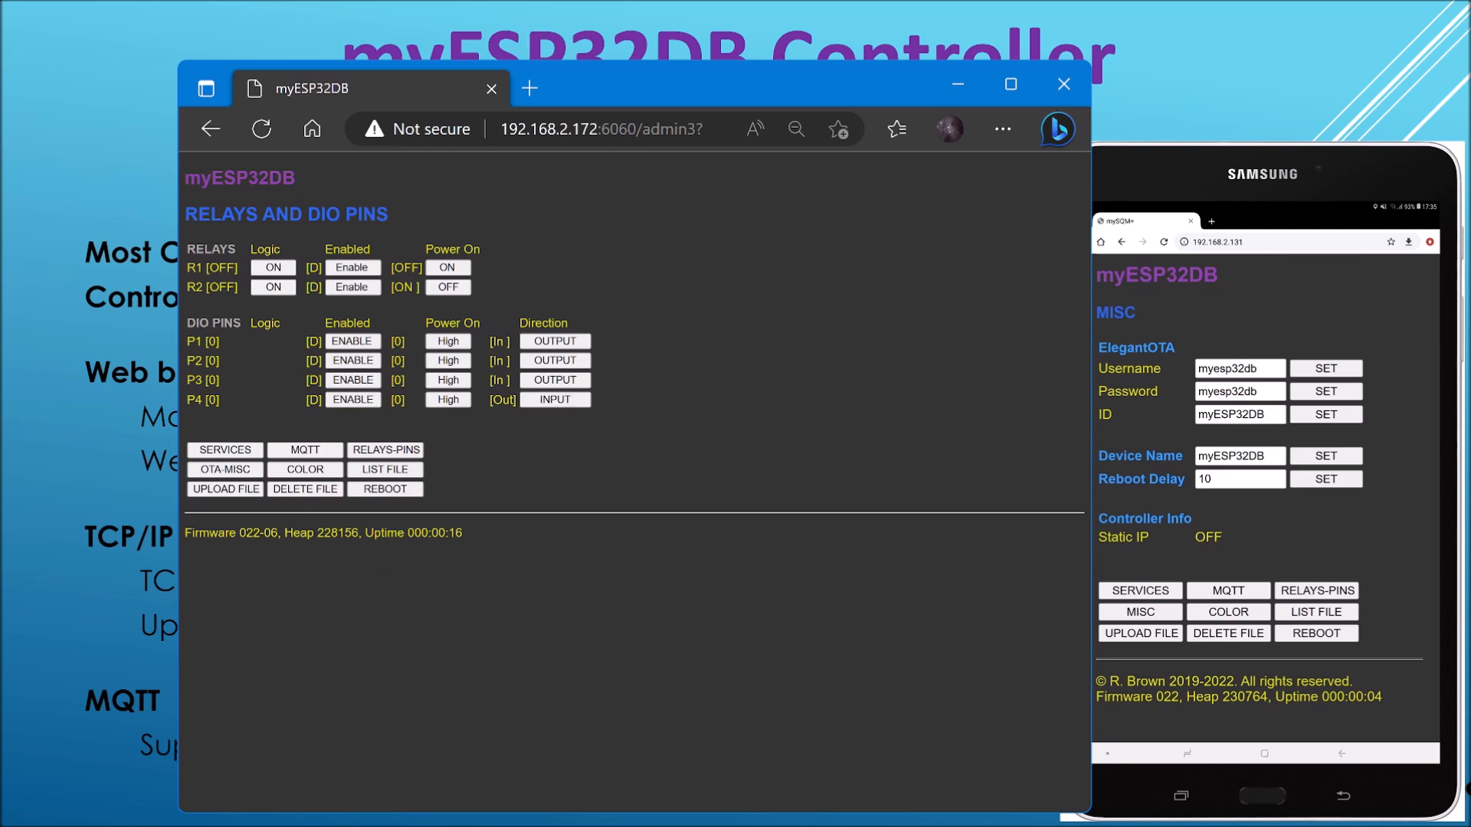
{"action": "mouse_move", "coordinate": [413, 236]}
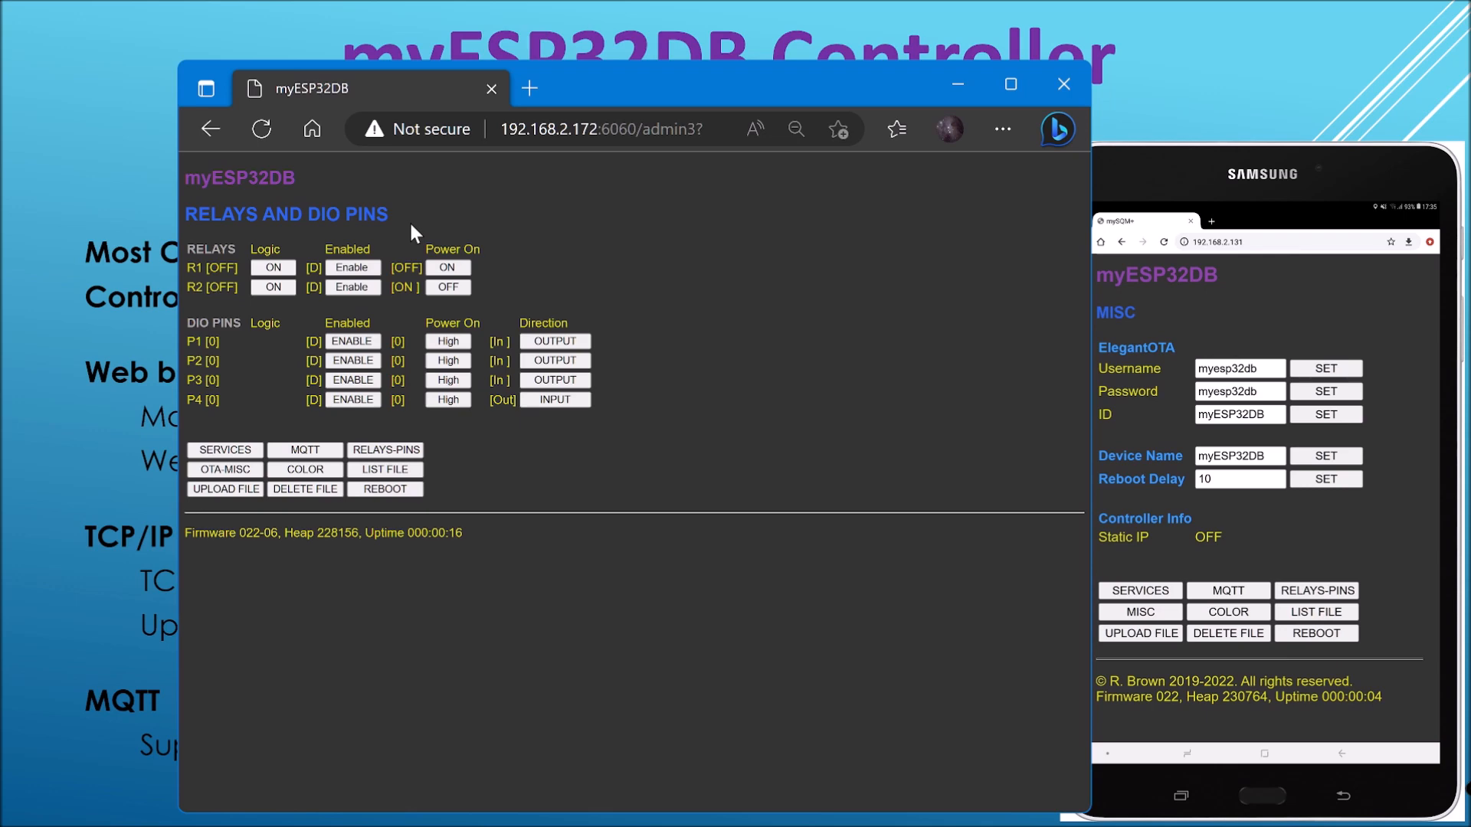
{"action": "mouse_move", "coordinate": [332, 451]}
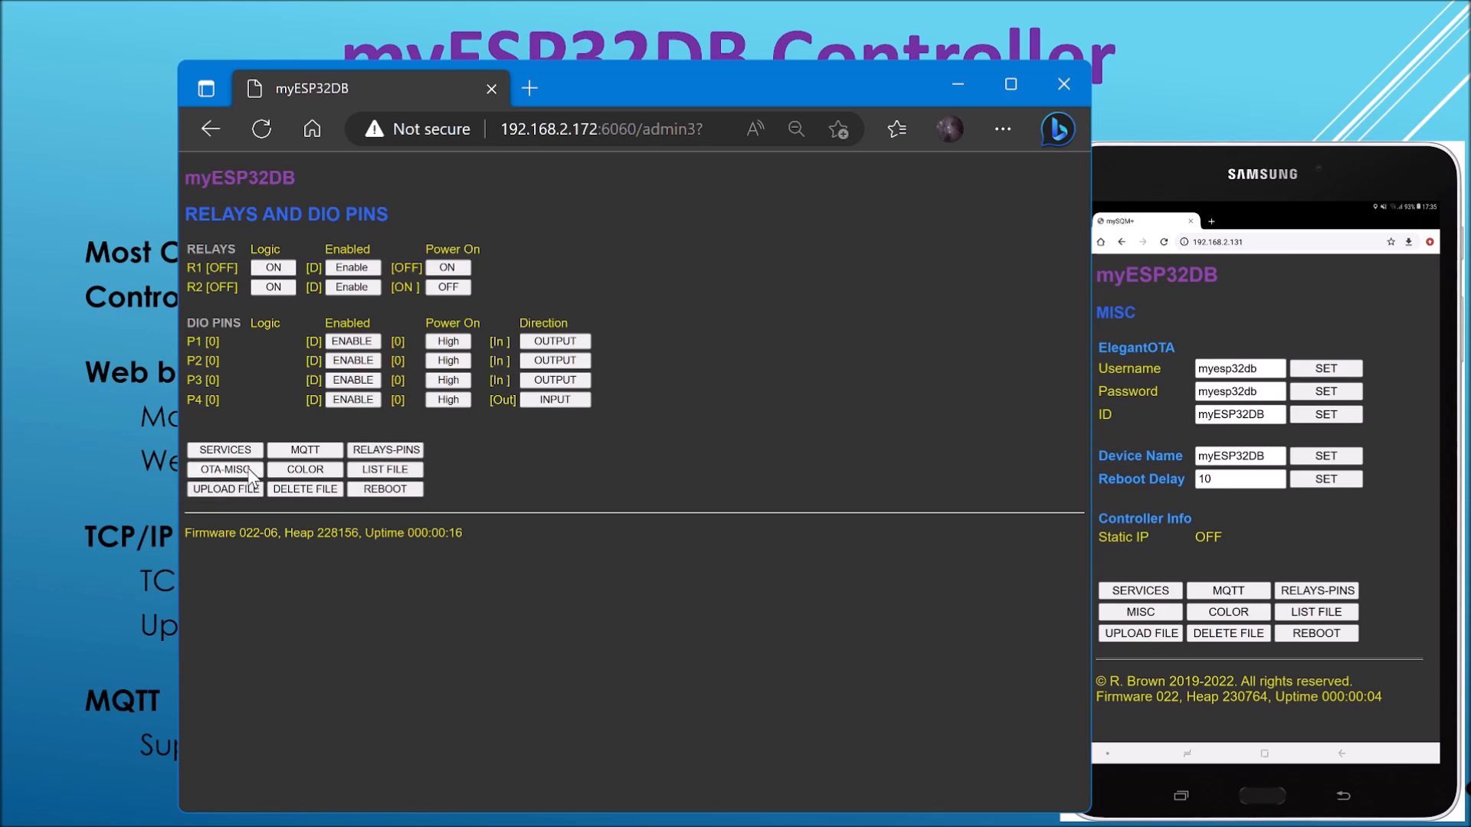
Browse the OTA-MISC, COLOR, UPLOAD FILE and DELETE FILE pages, then return to SERVERS
{"action": "left_click", "coordinate": [225, 469]}
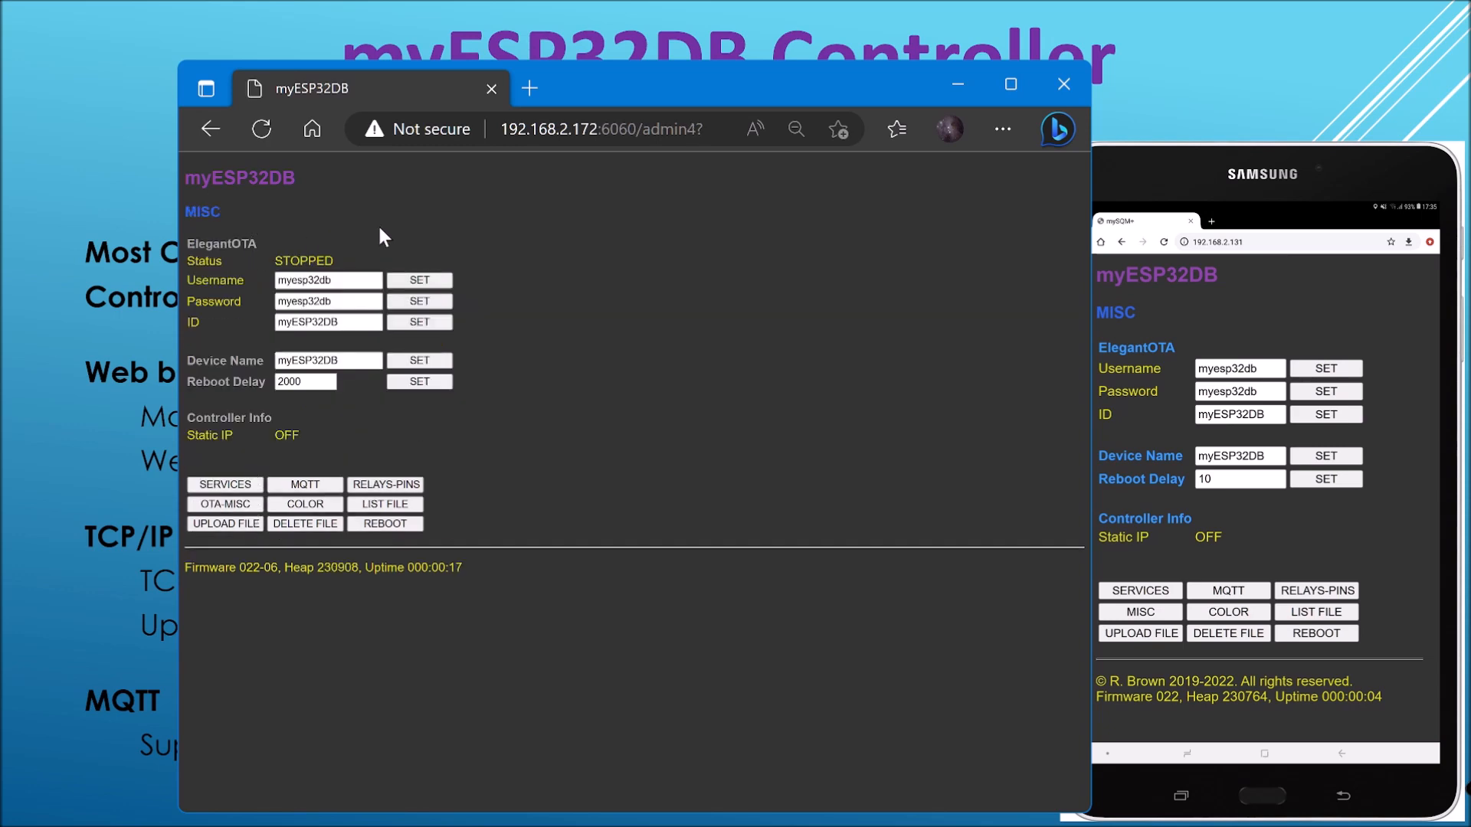
{"action": "mouse_move", "coordinate": [269, 250]}
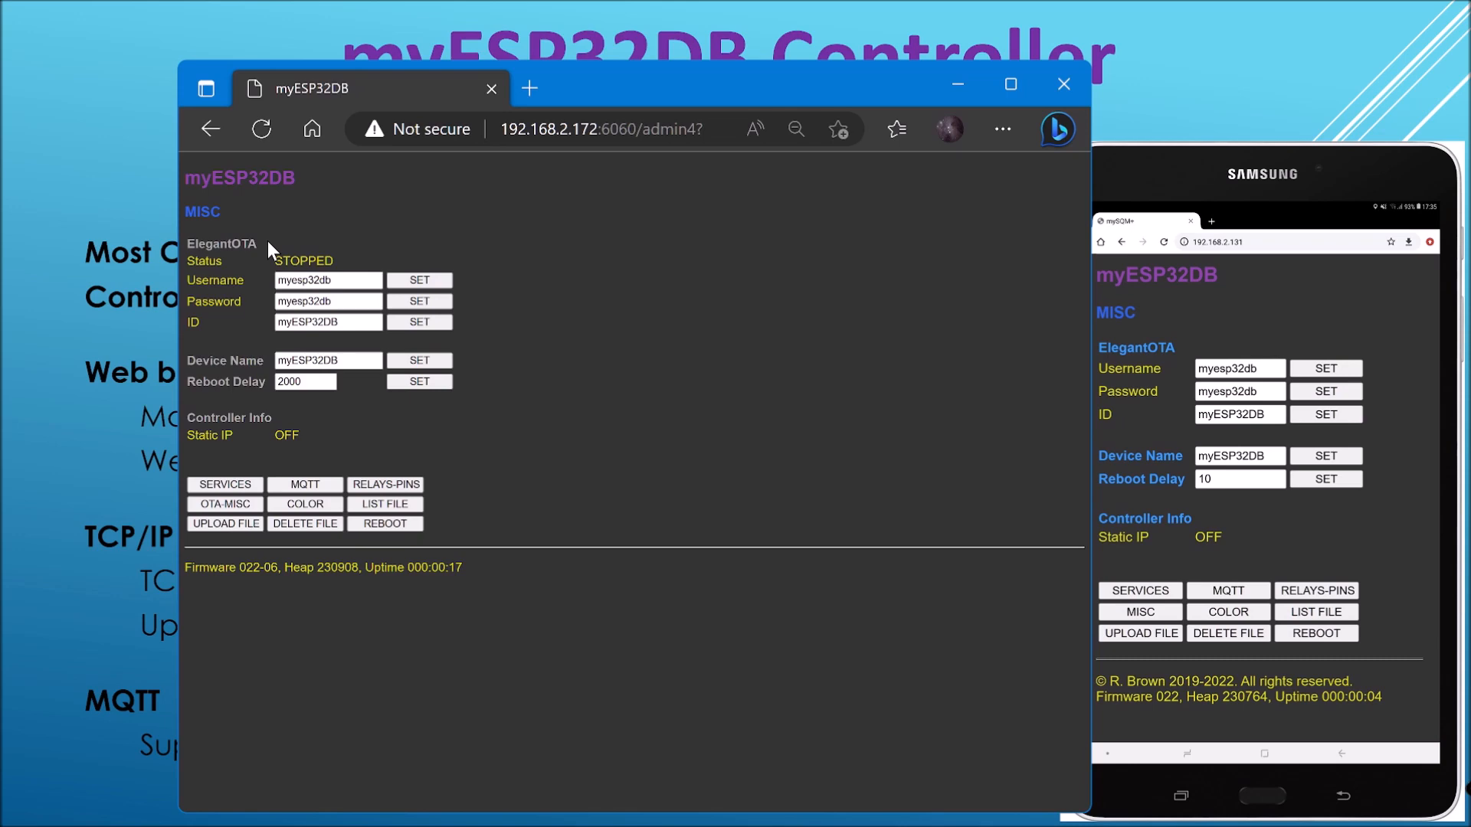
{"action": "left_click", "coordinate": [304, 504]}
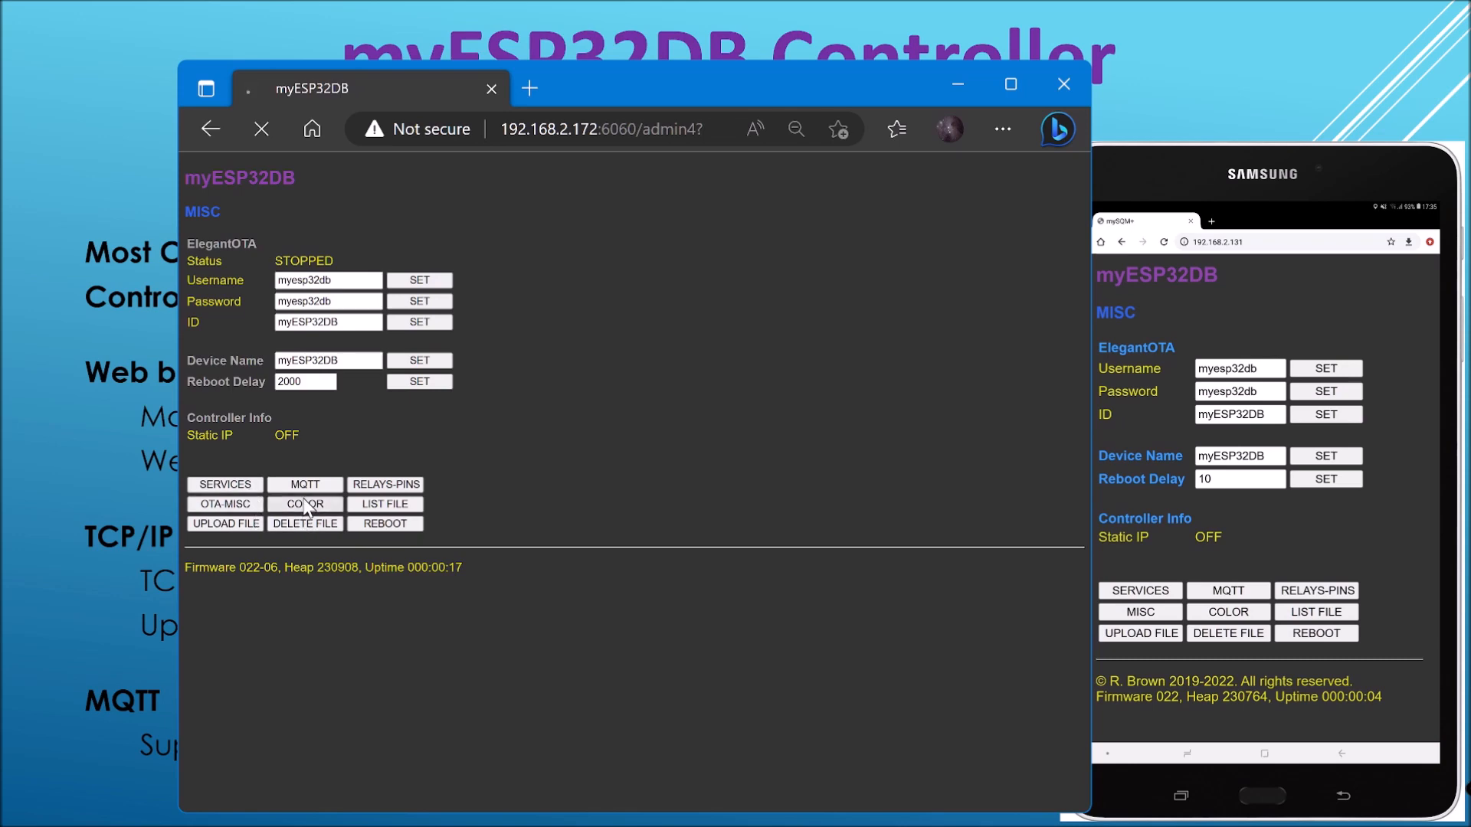
{"action": "left_click", "coordinate": [305, 504]}
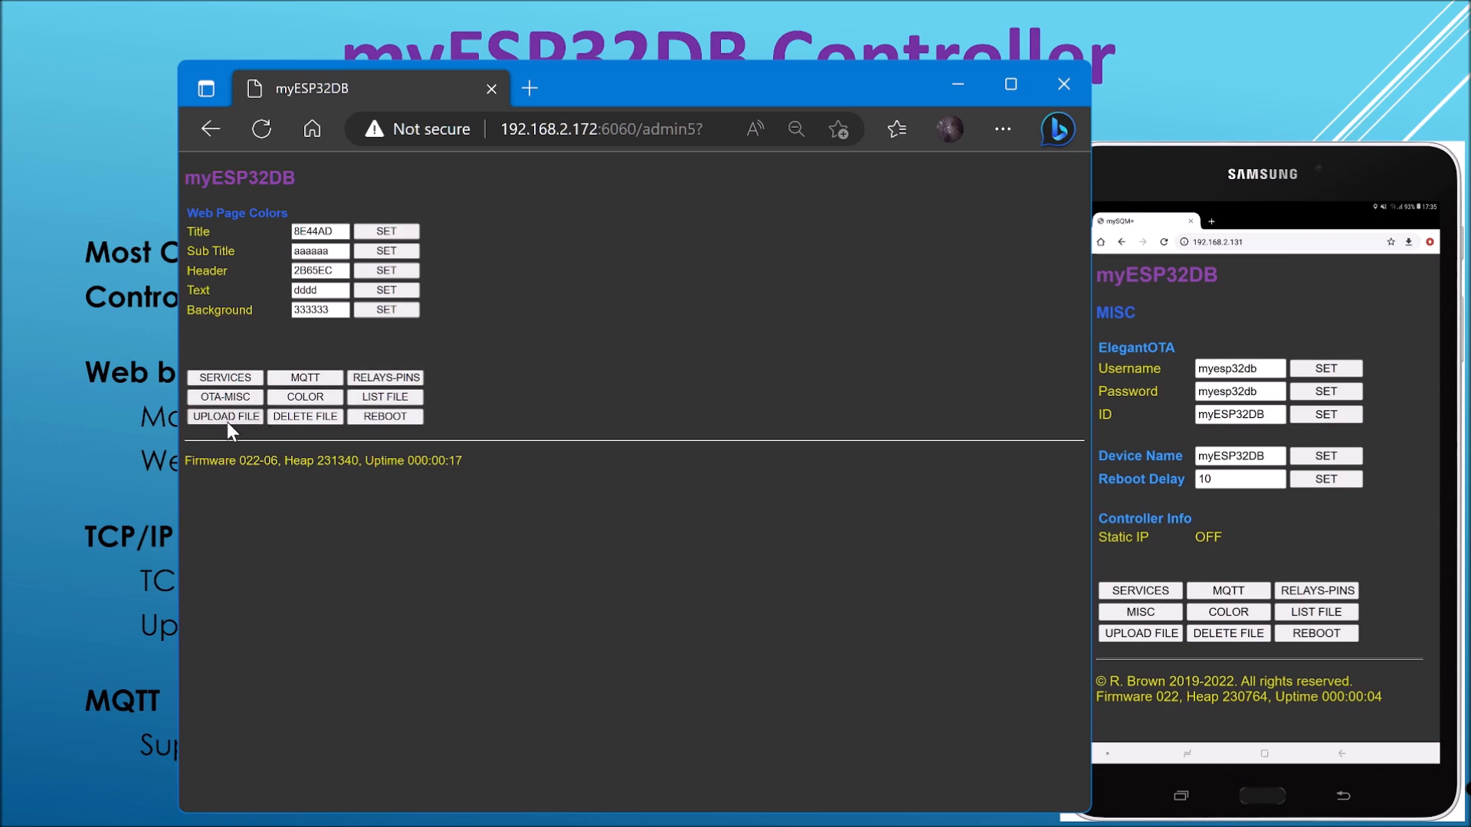
{"action": "left_click", "coordinate": [225, 415]}
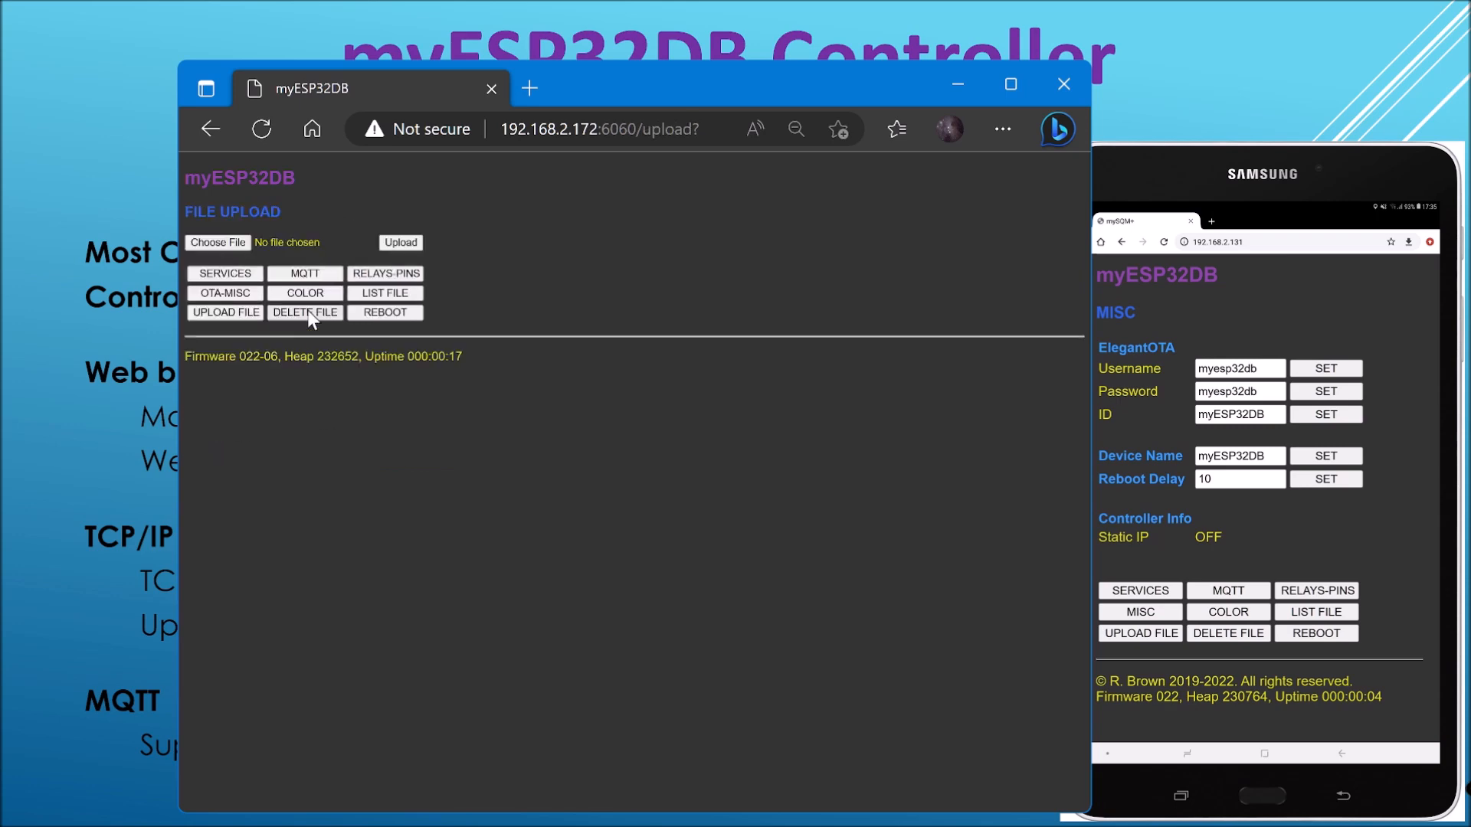
{"action": "left_click", "coordinate": [305, 313]}
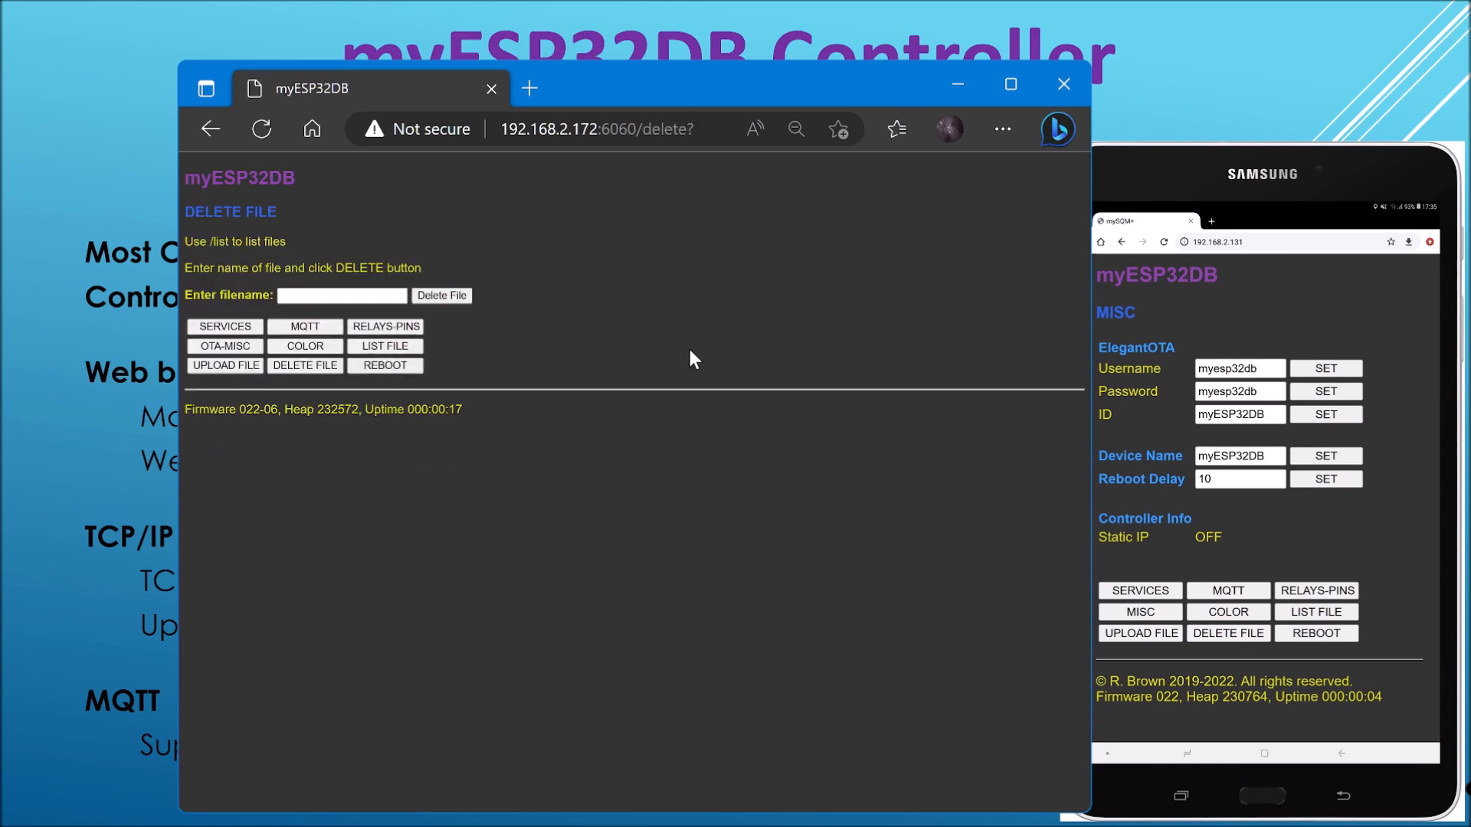
{"action": "mouse_move", "coordinate": [619, 273]}
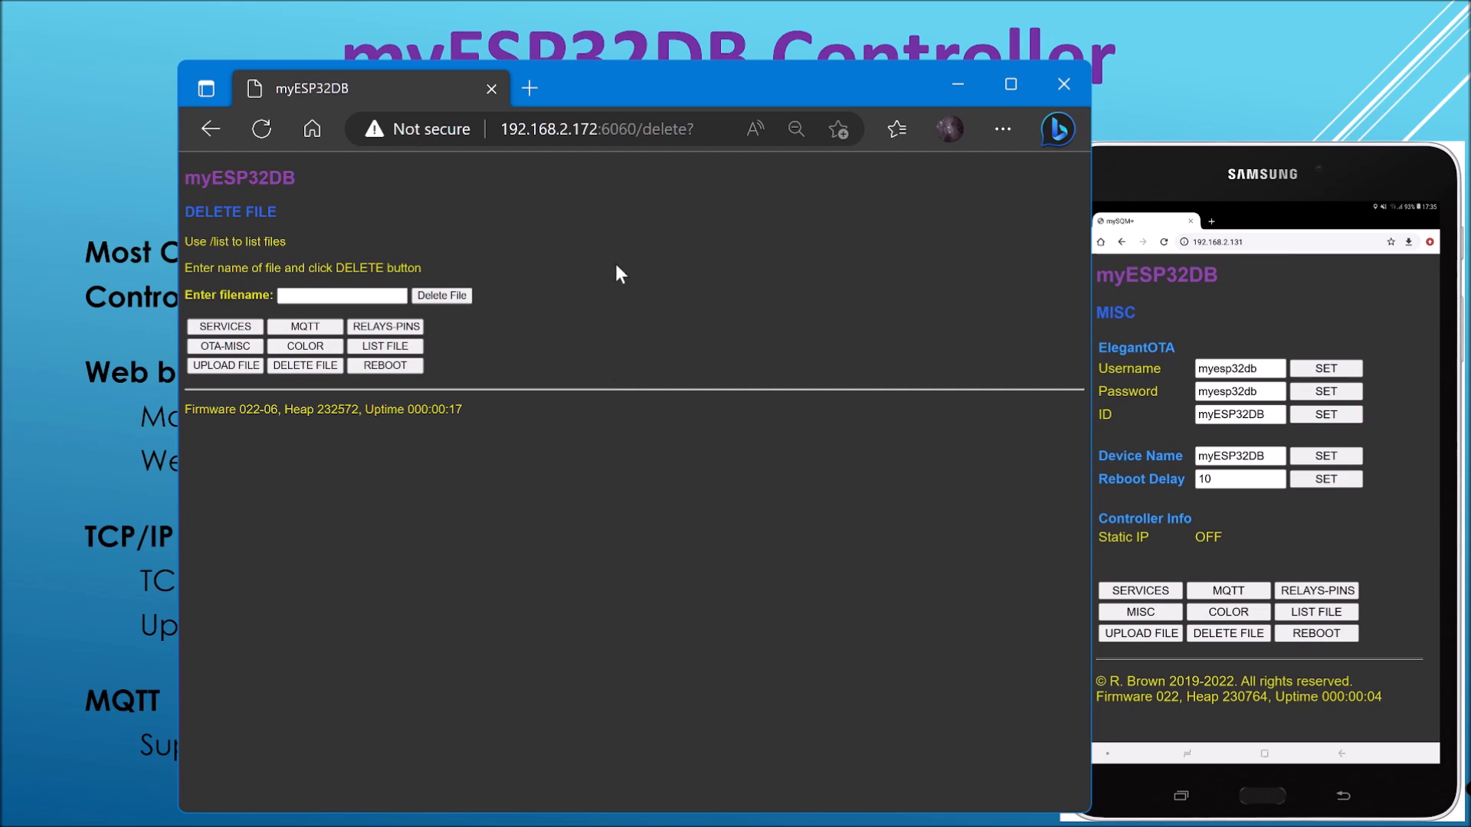
{"action": "left_click", "coordinate": [225, 327]}
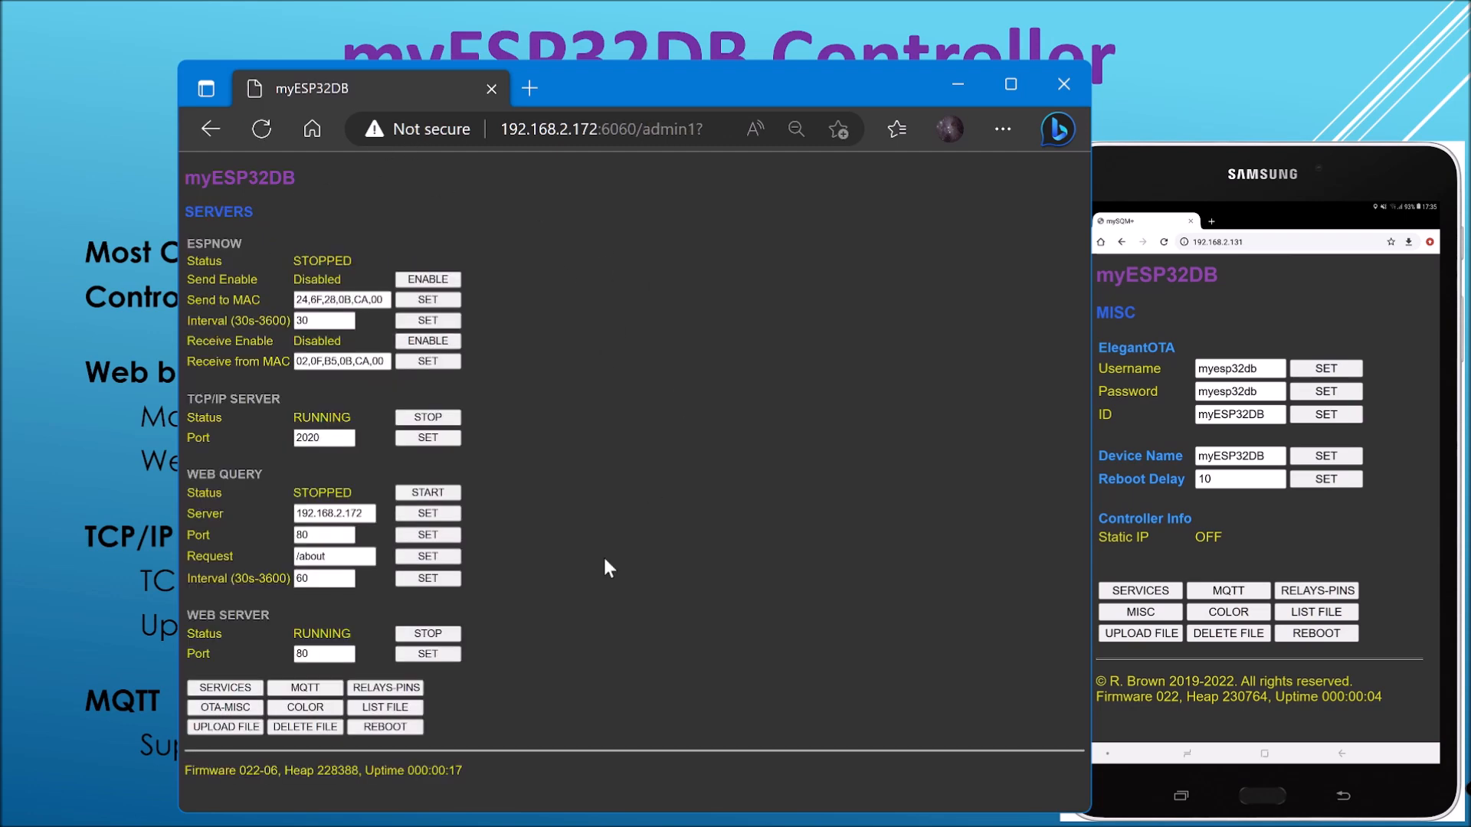